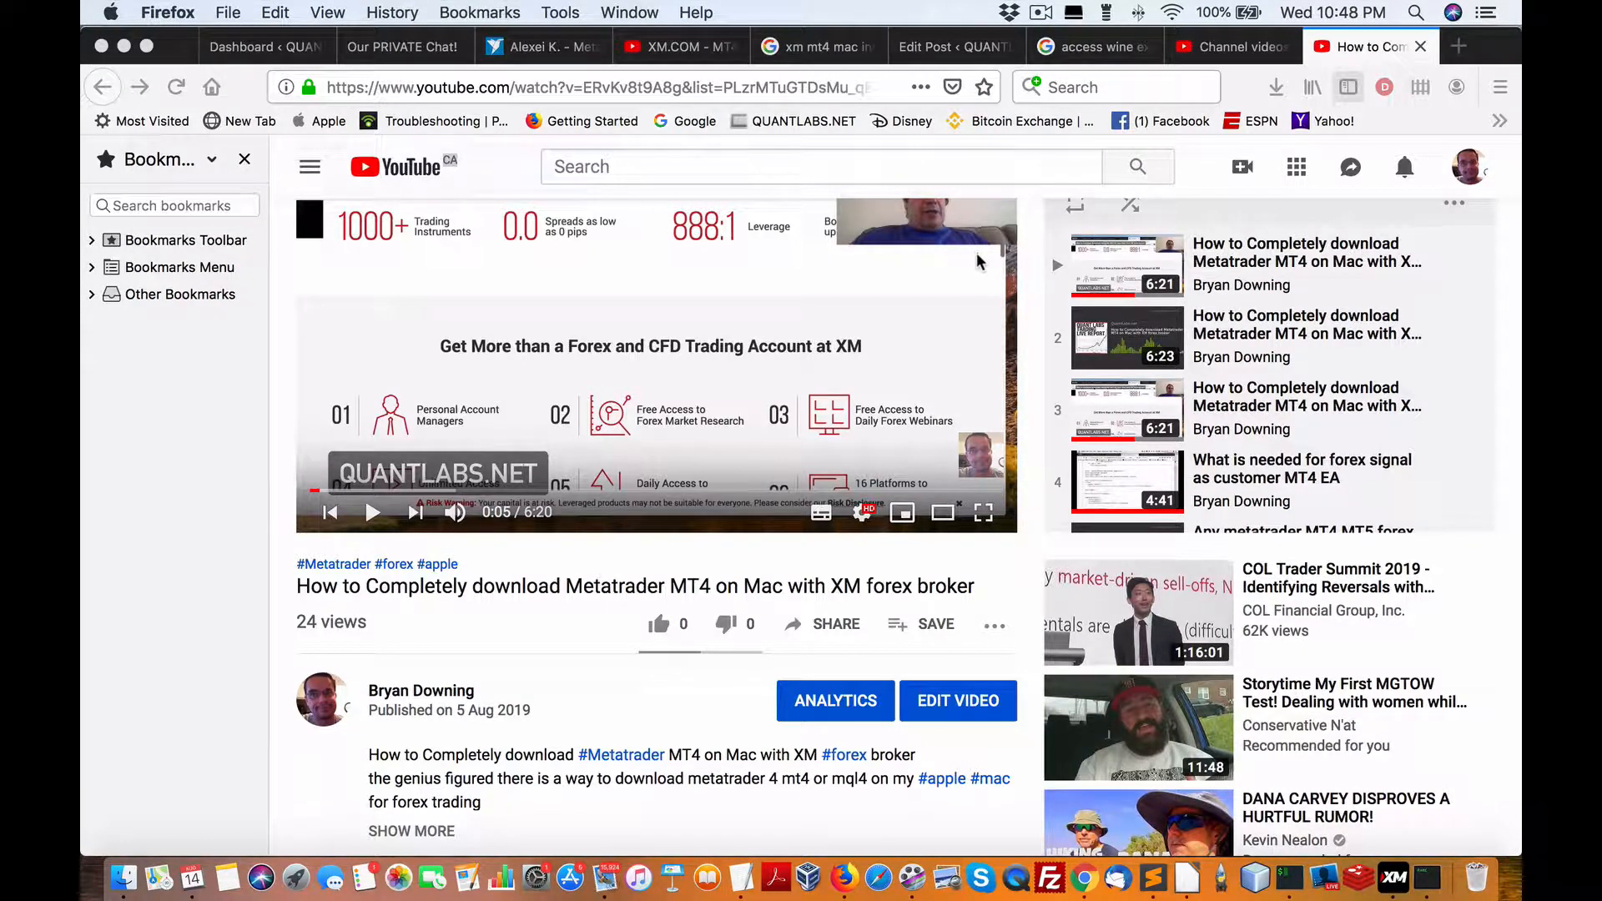
pyautogui.moveTo(881, 611)
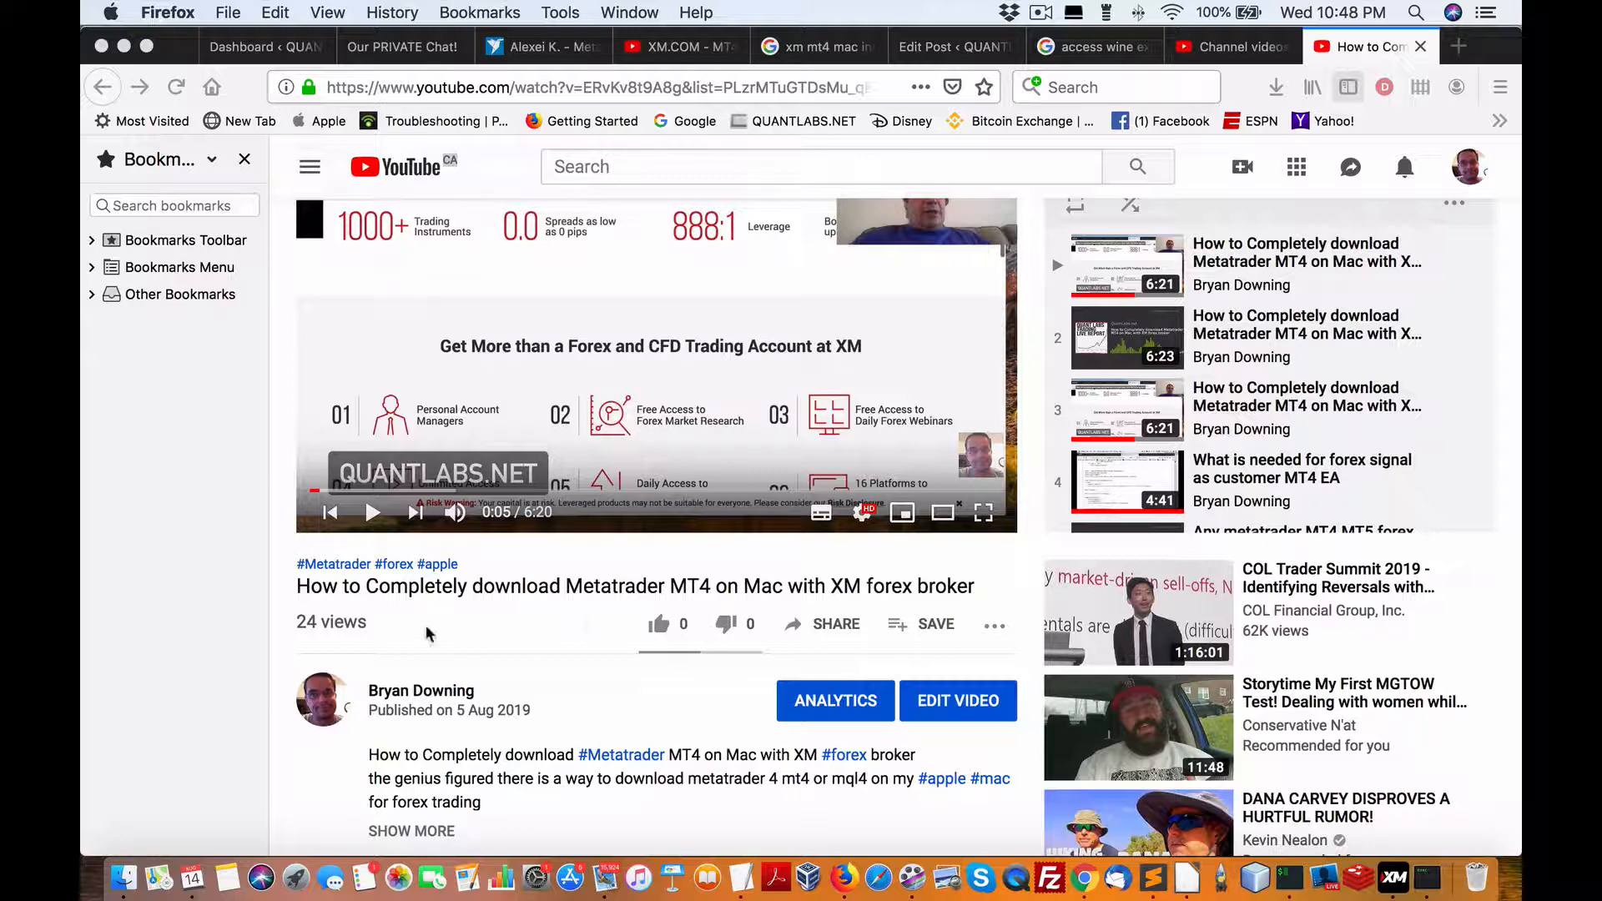
pyautogui.moveTo(391, 572)
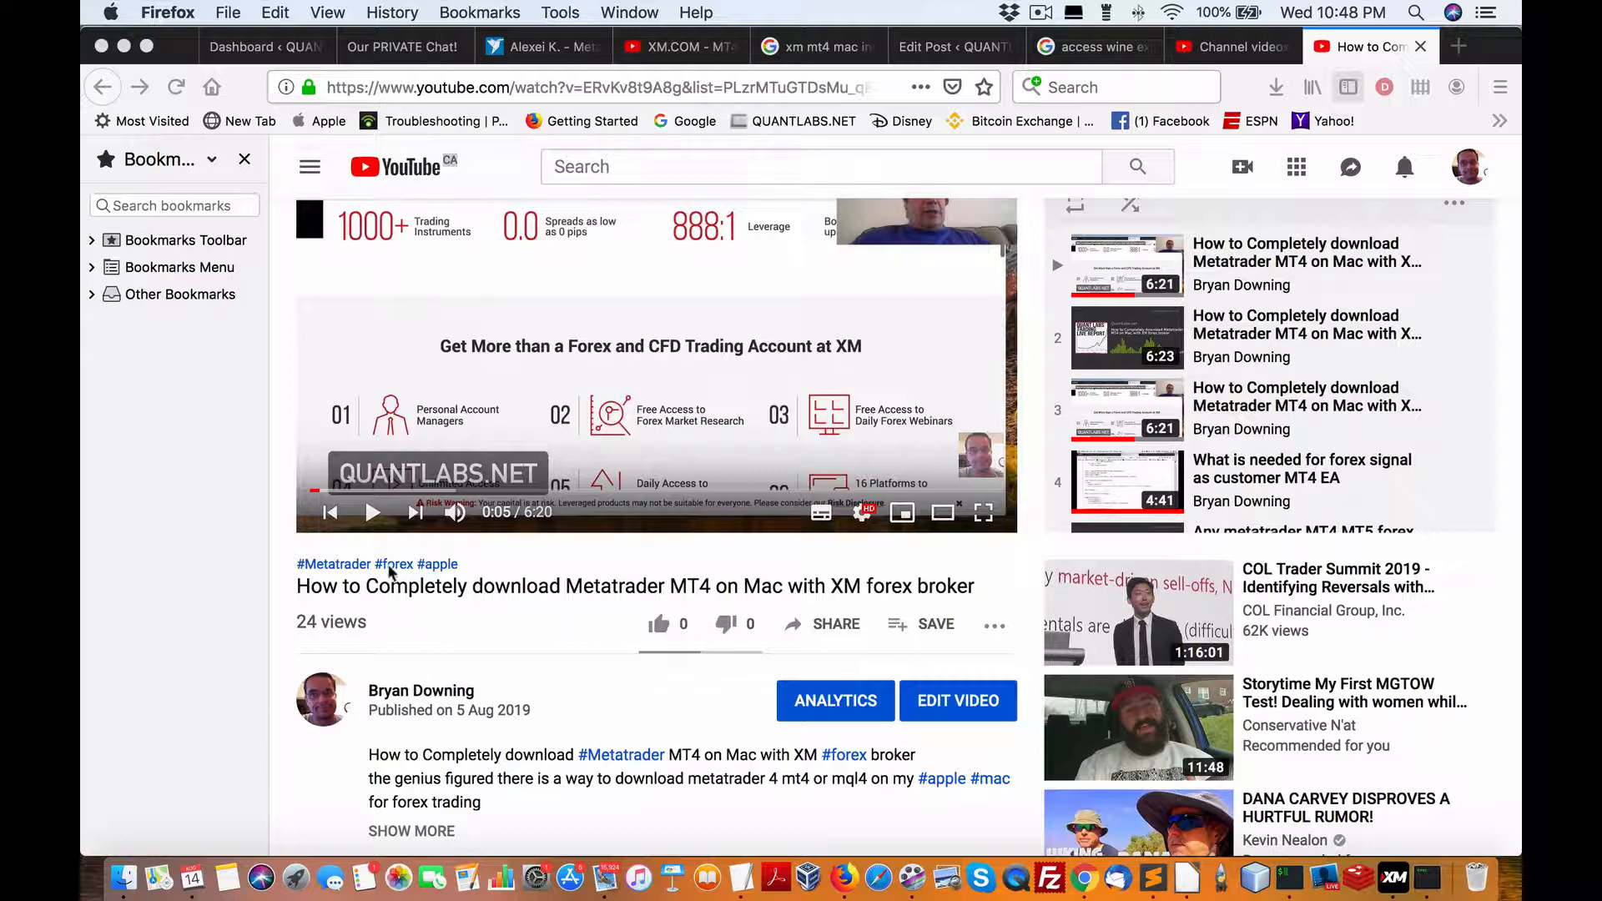
pyautogui.moveTo(540, 598)
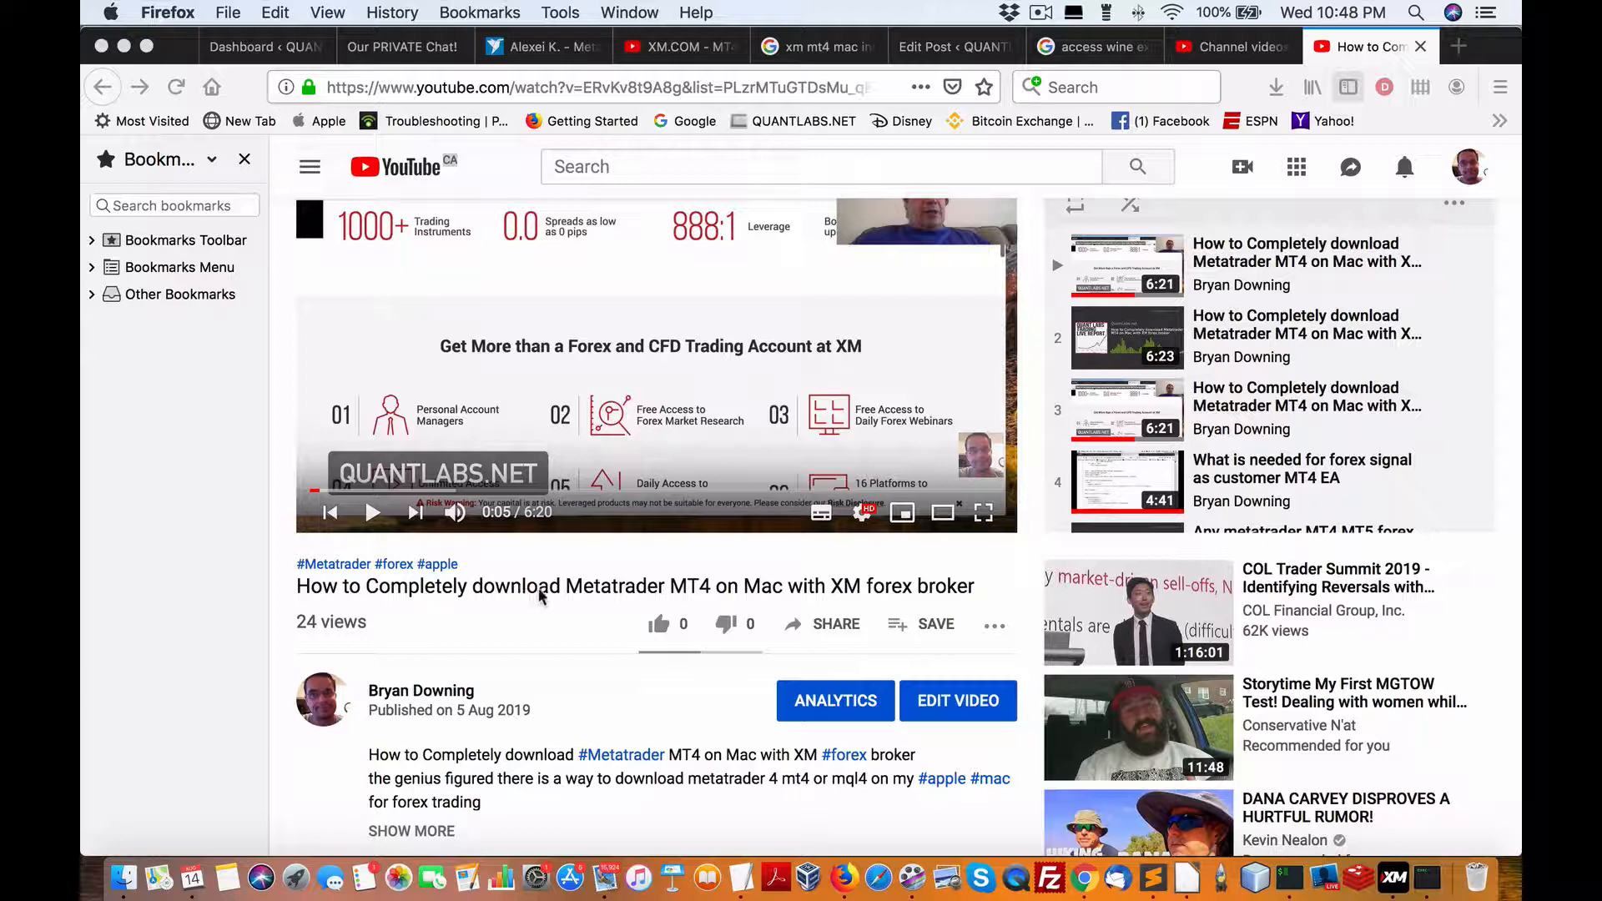
pyautogui.moveTo(868, 587)
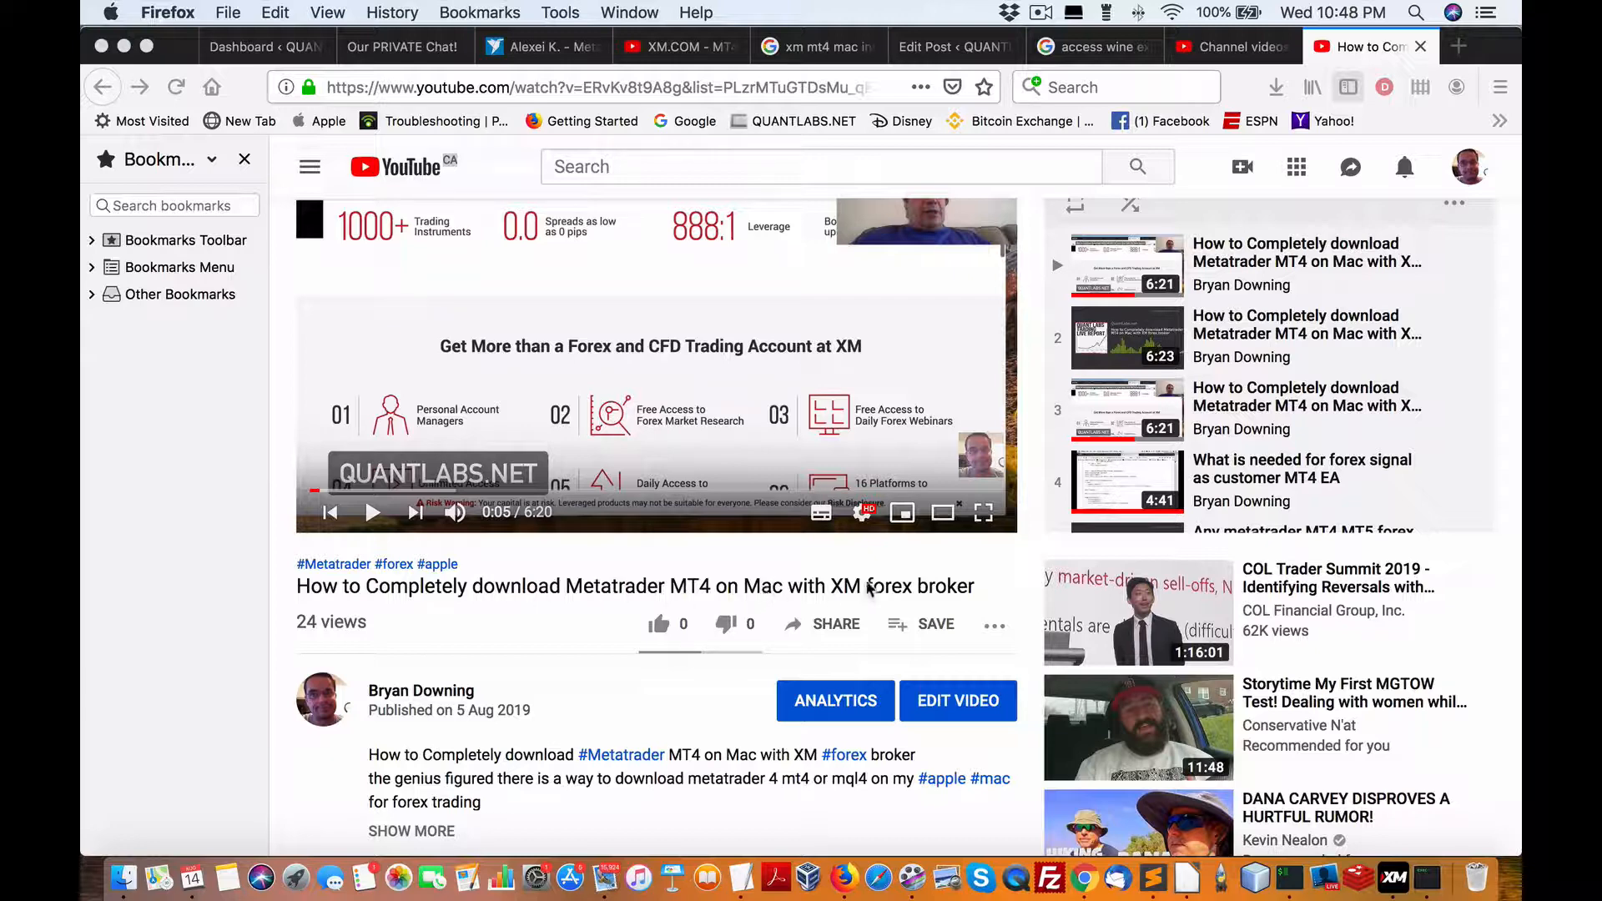
pyautogui.moveTo(944, 580)
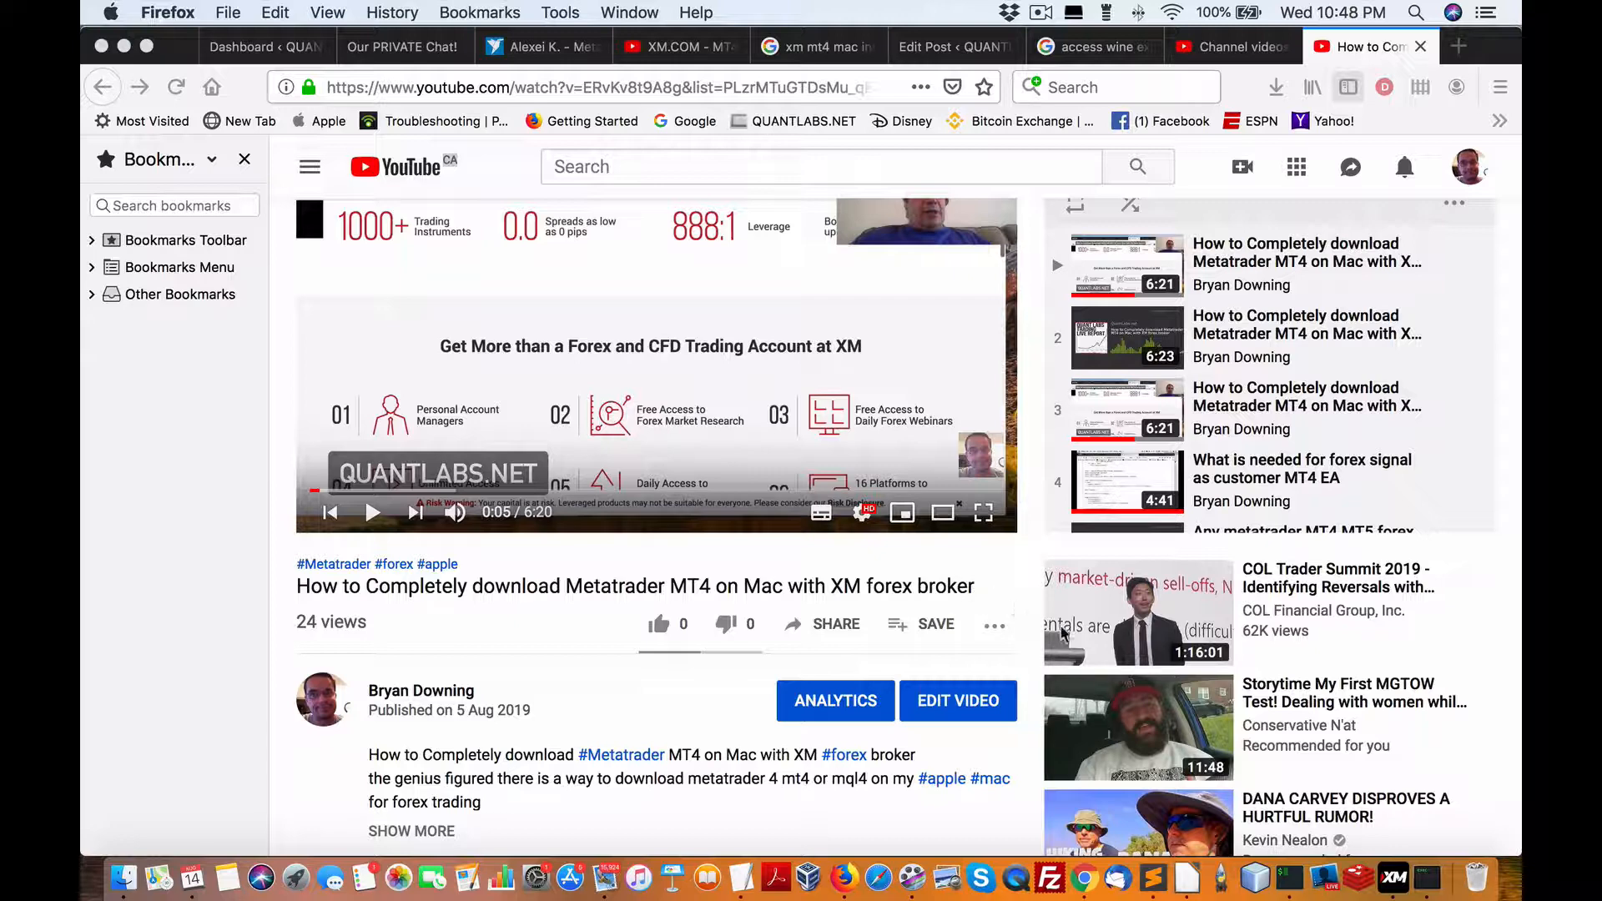
pyautogui.moveTo(1374, 861)
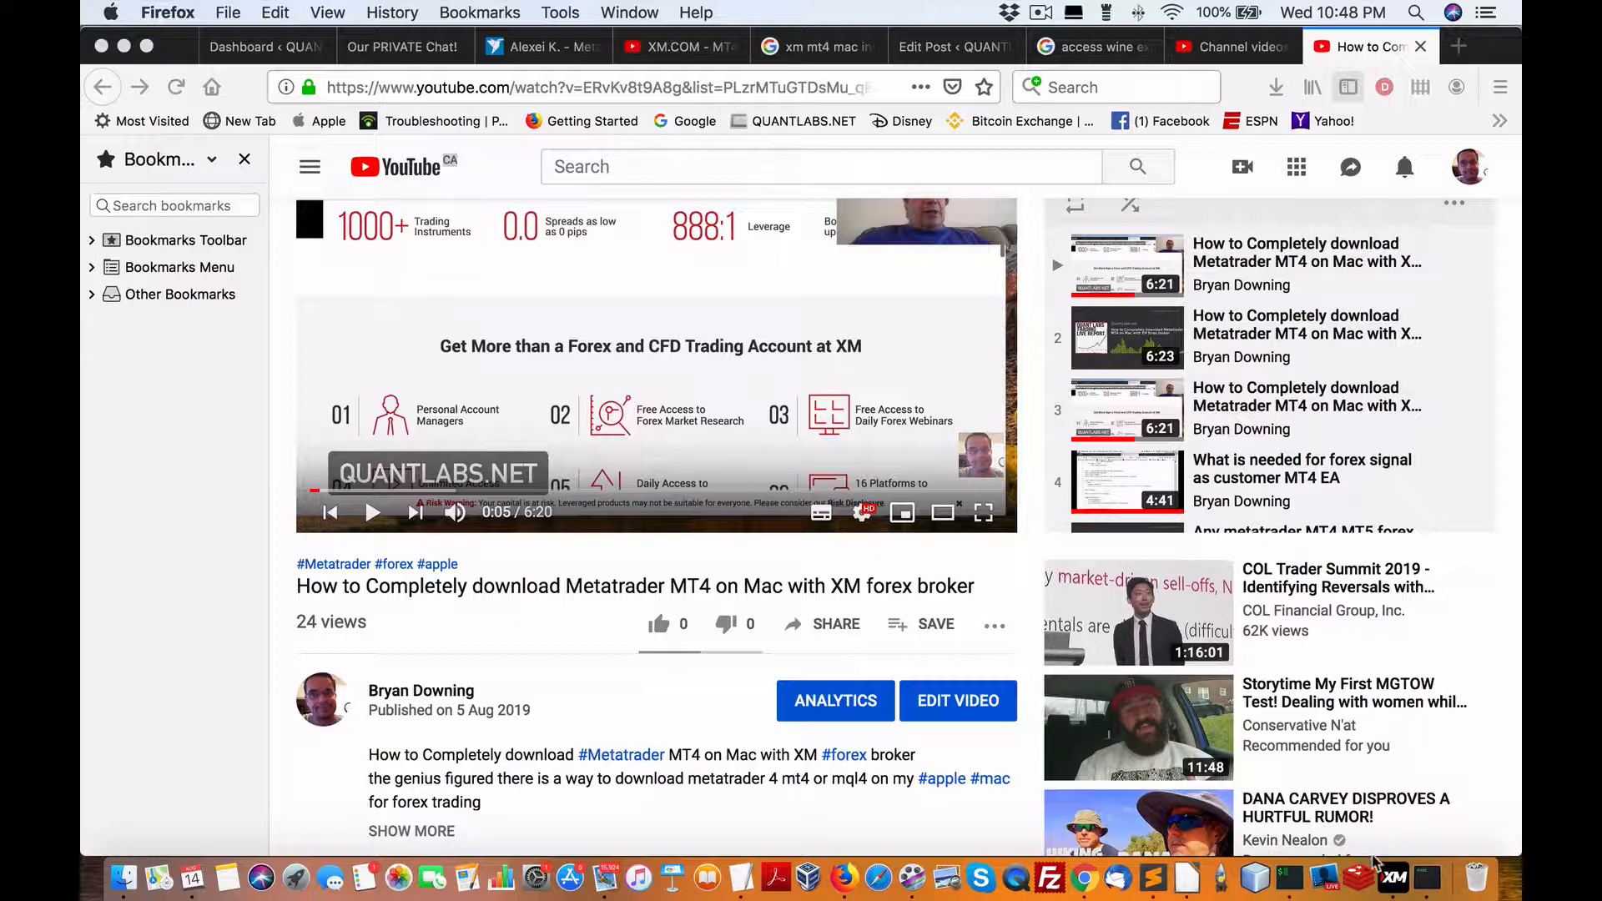
# Step: Bring XM MT4 forward to the USDCHF H4 chart running Bryan_EA
pyautogui.click(1394, 876)
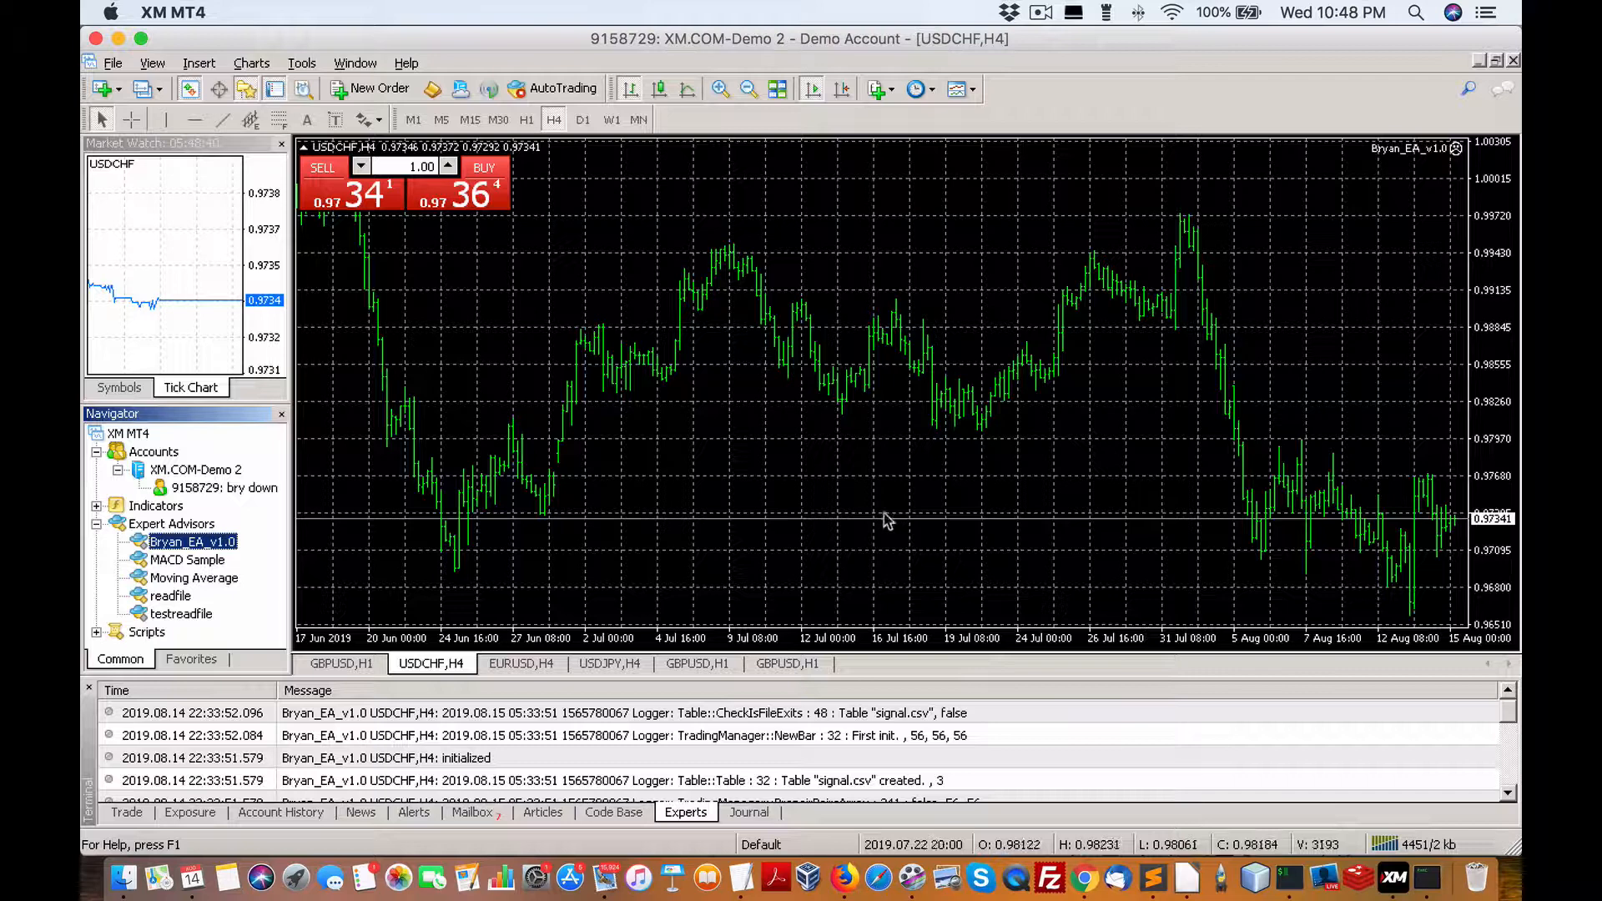
pyautogui.moveTo(940, 572)
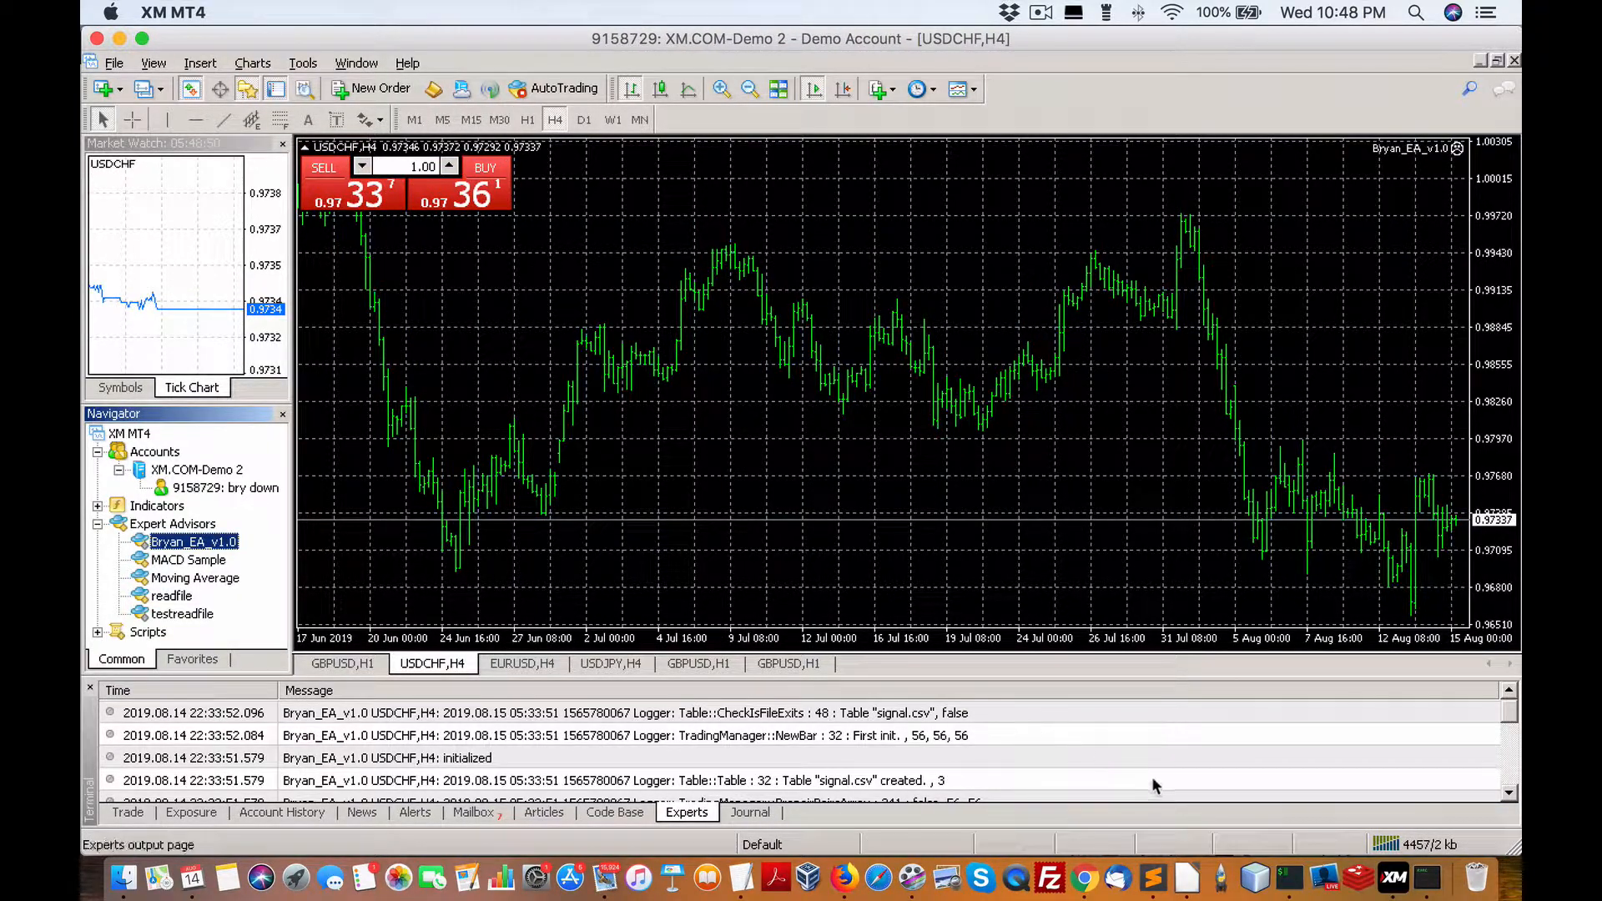
pyautogui.moveTo(1427, 876)
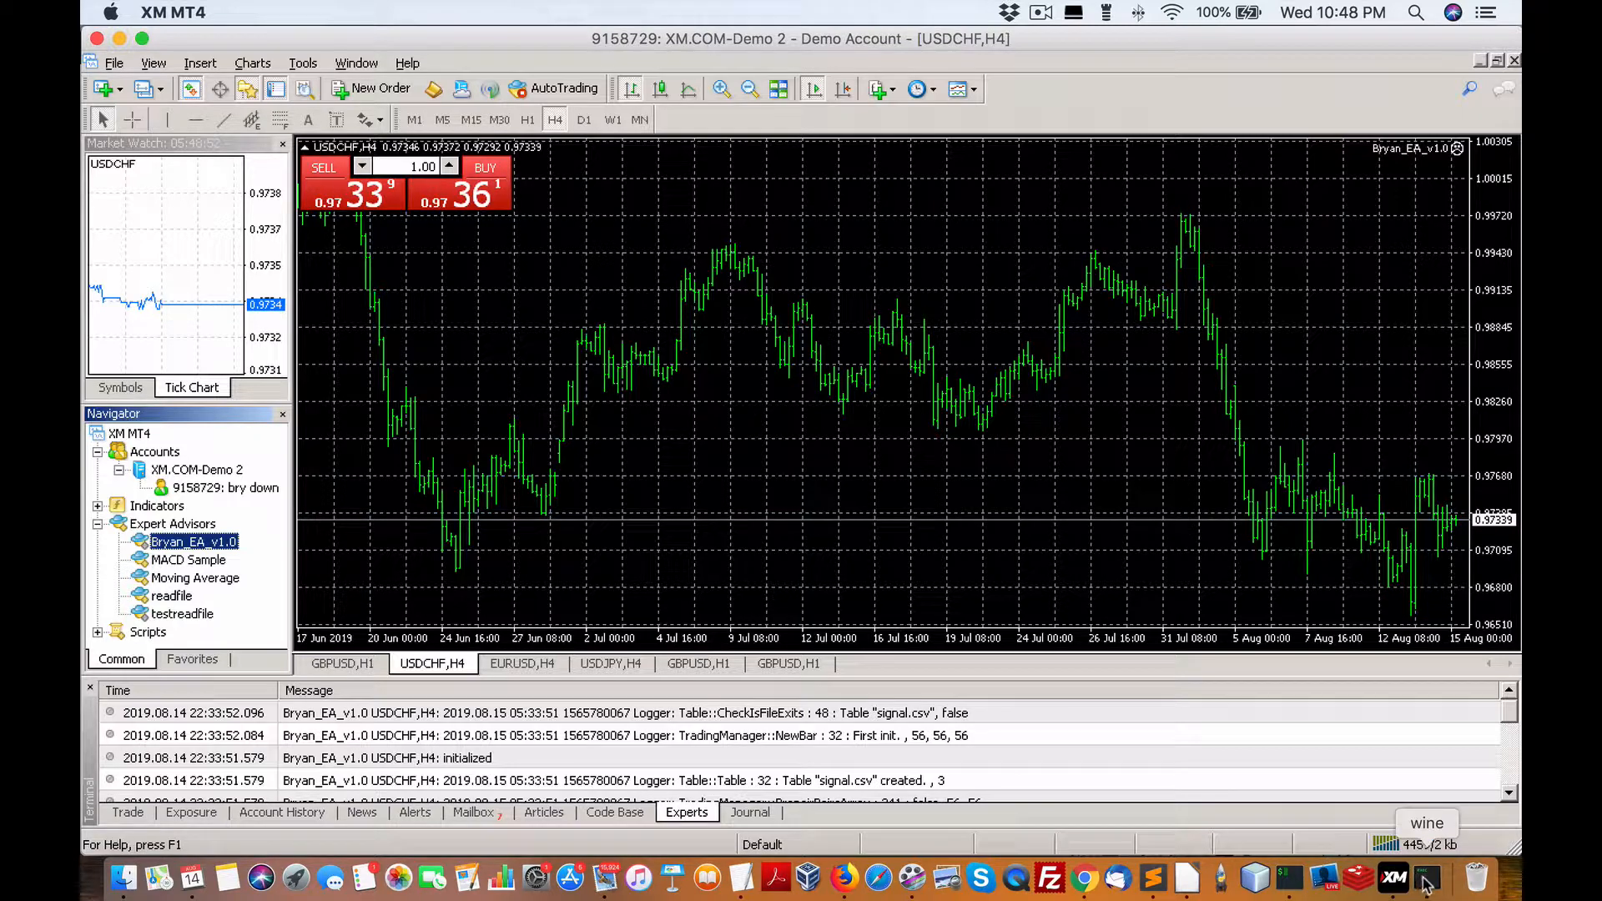
# Step: Browse from Desktop into My Documents in Wine Explorer and look through its files
pyautogui.click(1393, 876)
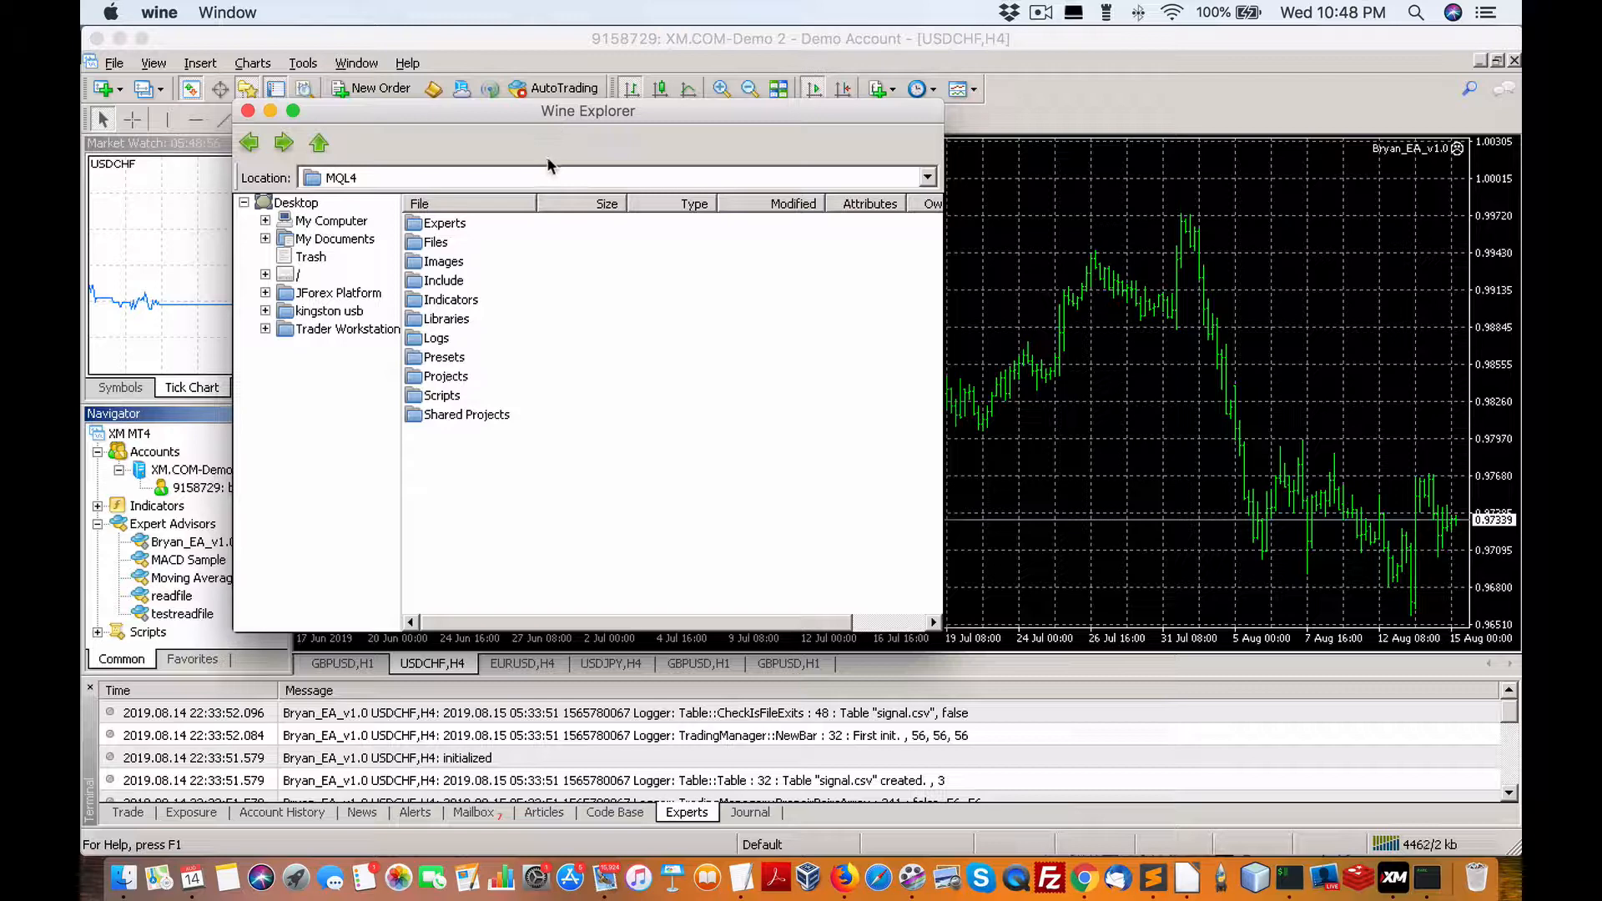
pyautogui.moveTo(497, 212)
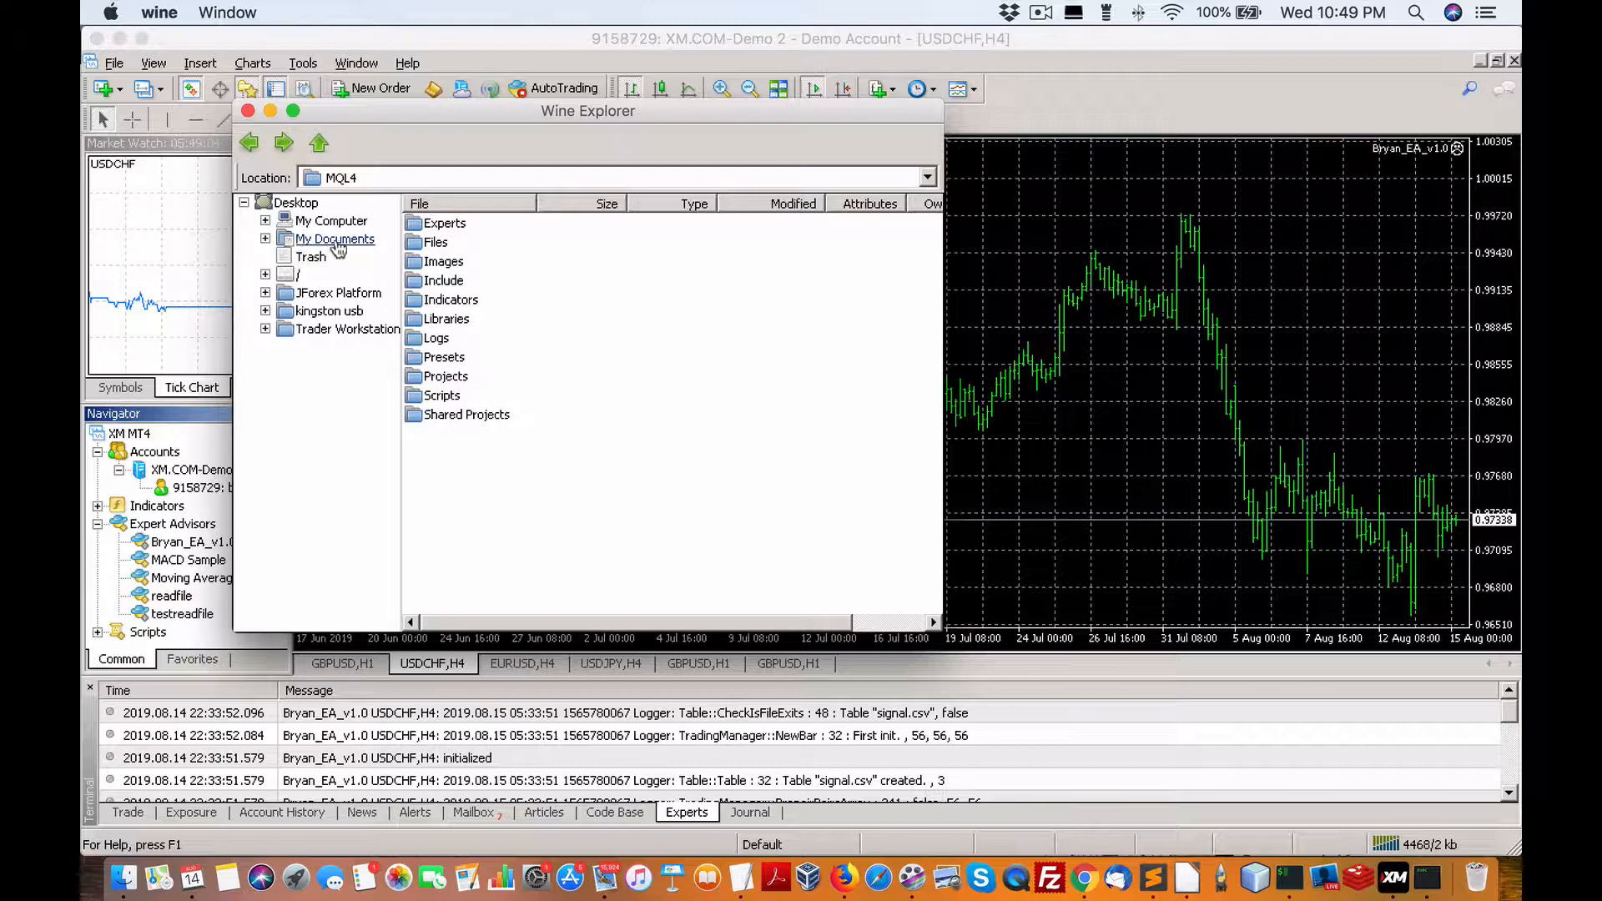
pyautogui.moveTo(266, 244)
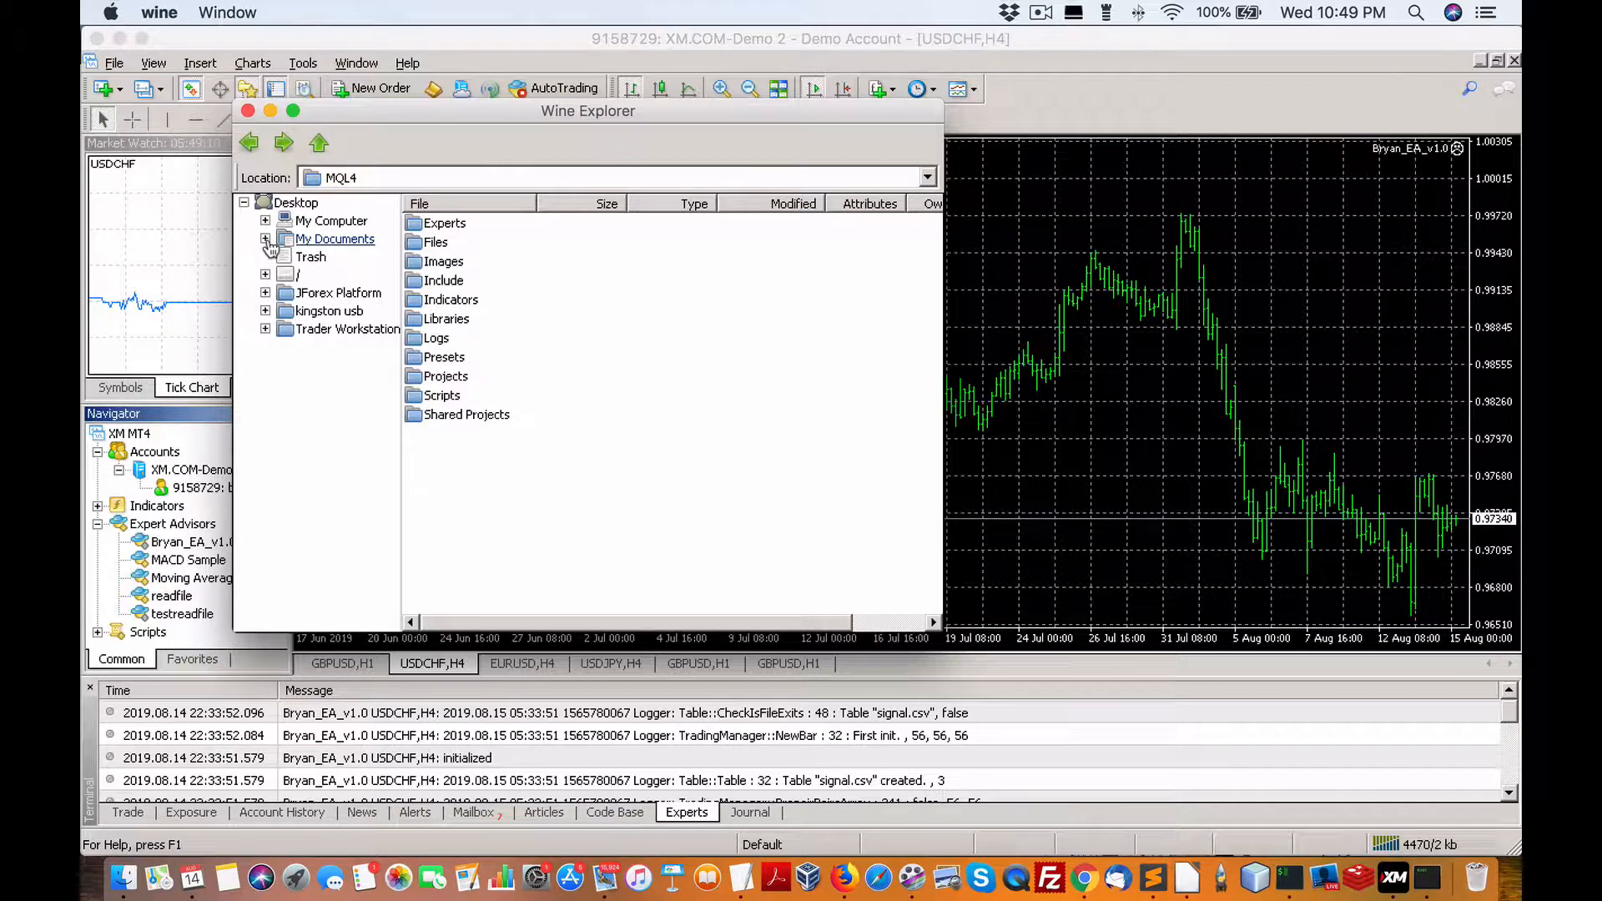
pyautogui.click(297, 201)
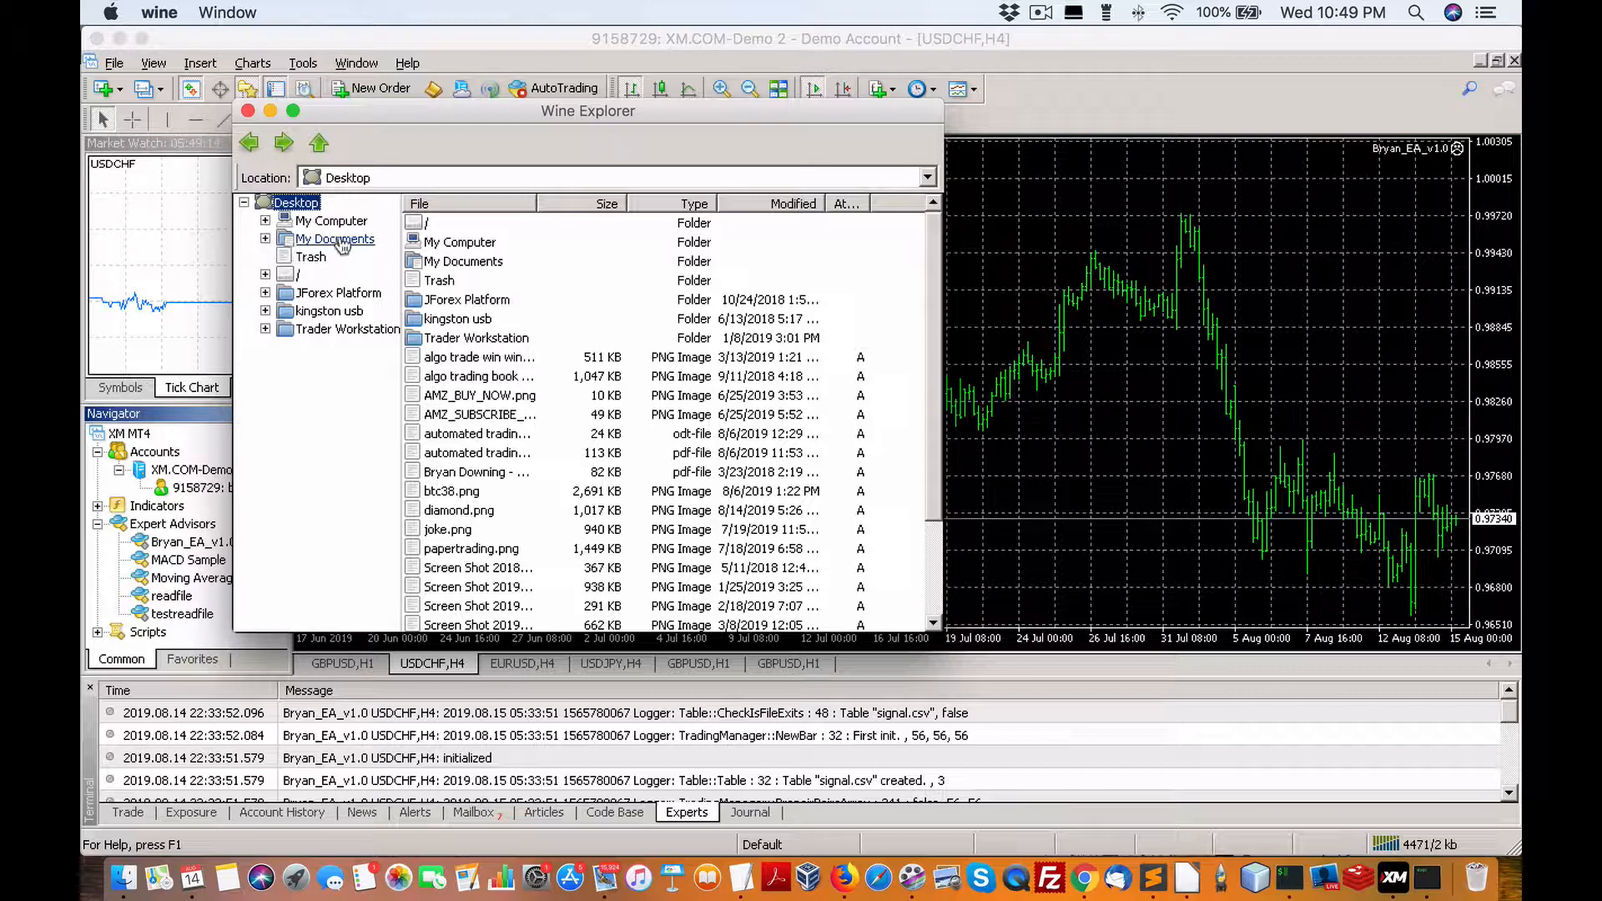
pyautogui.click(336, 238)
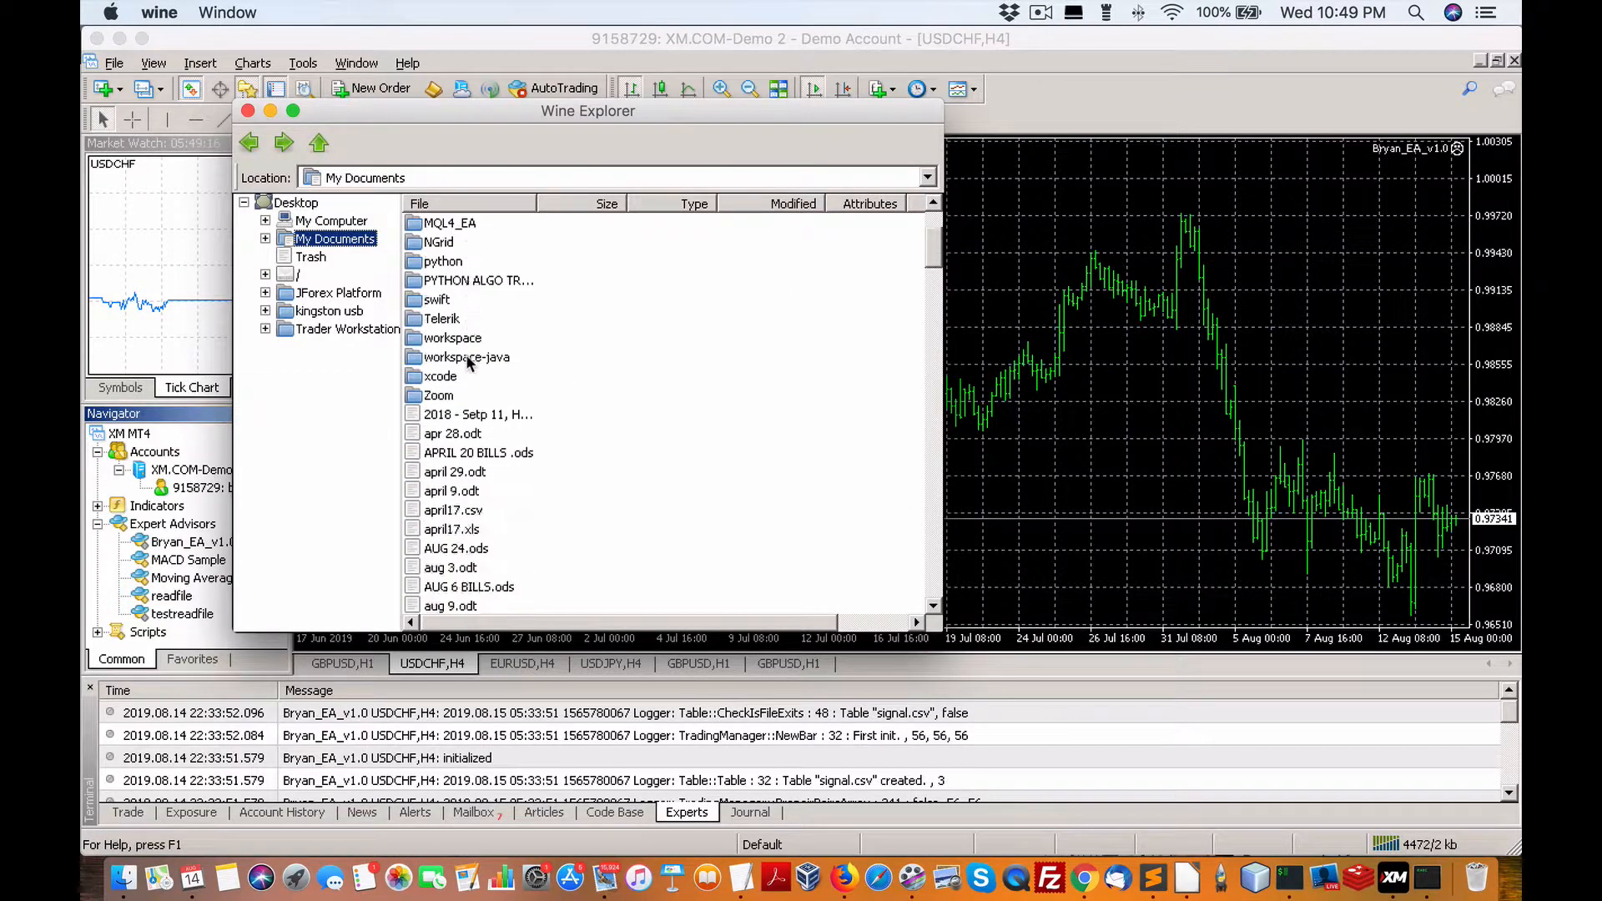
pyautogui.scroll(-3)
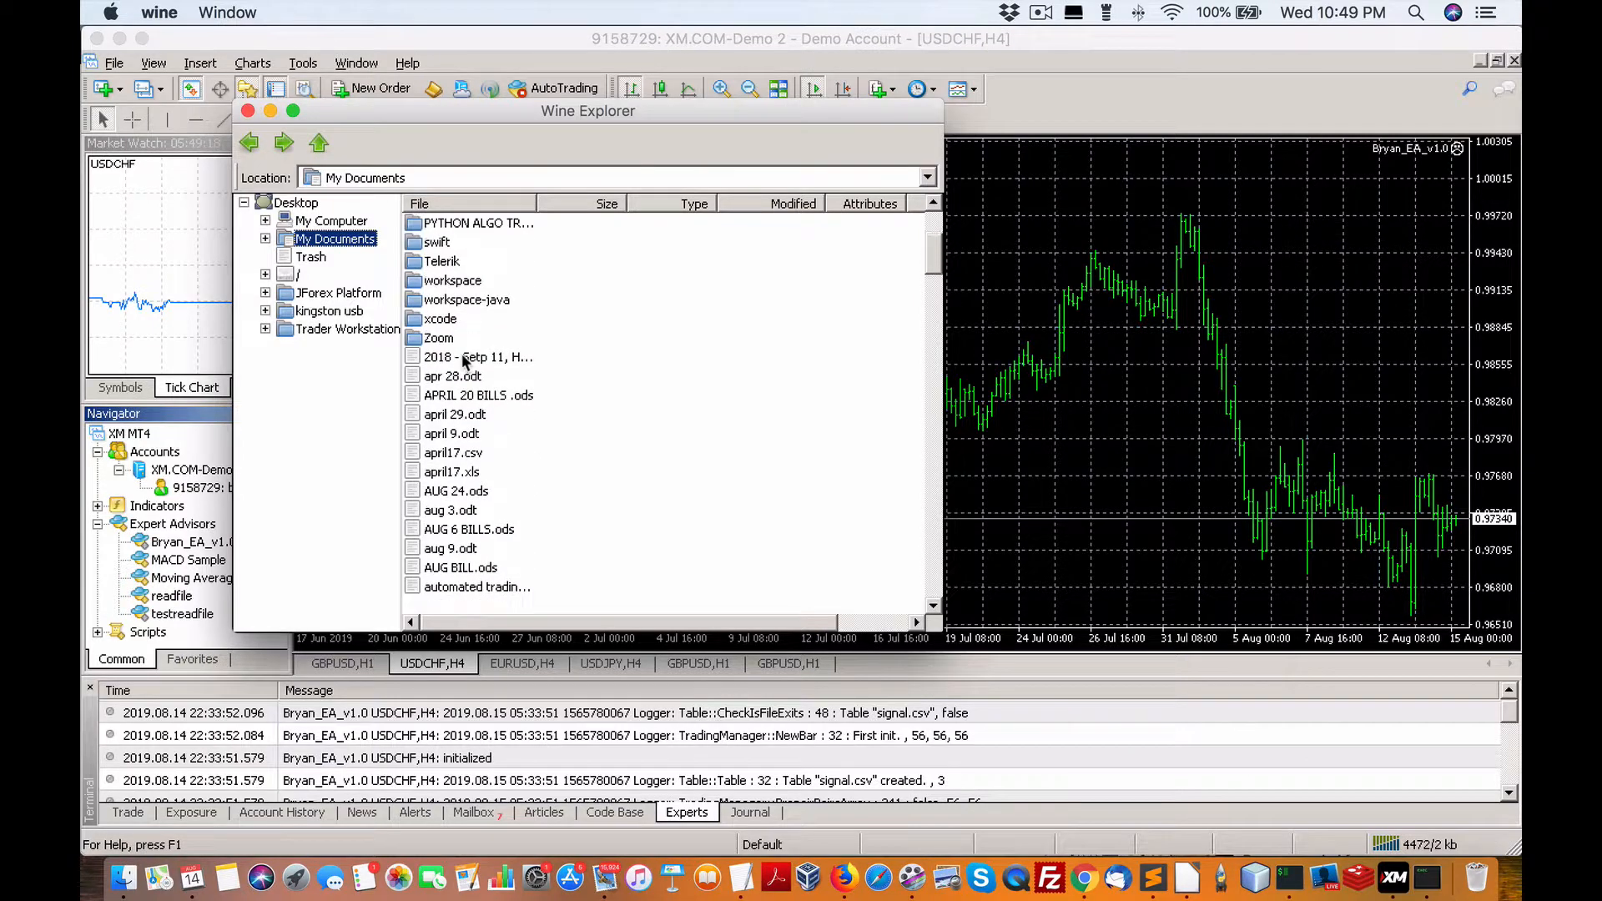
pyautogui.scroll(-3)
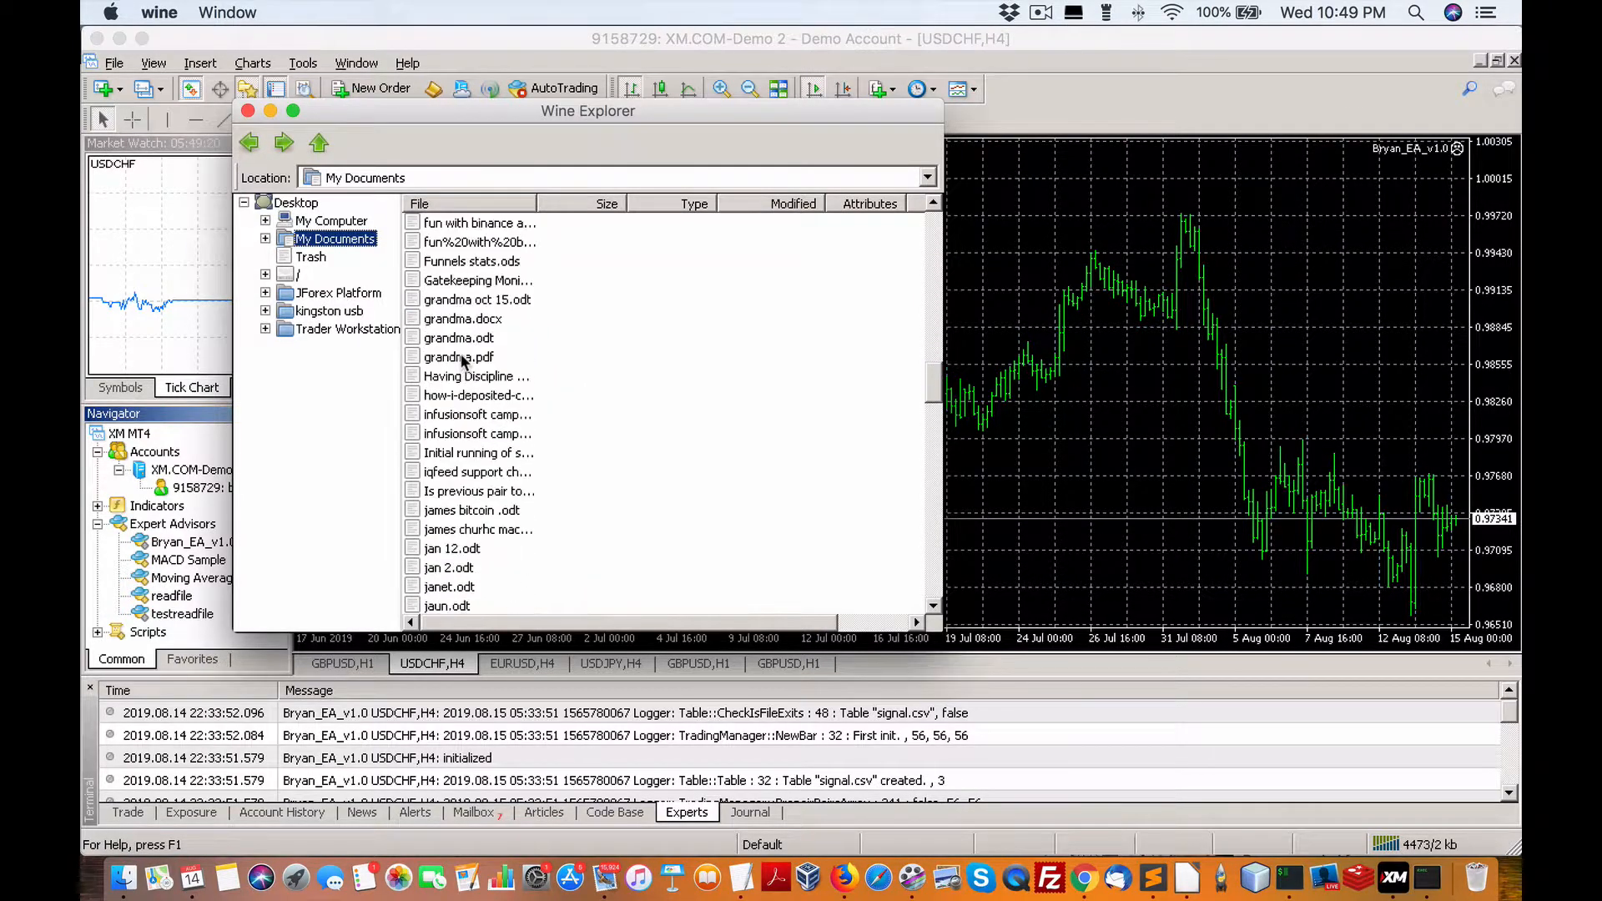
pyautogui.scroll(3)
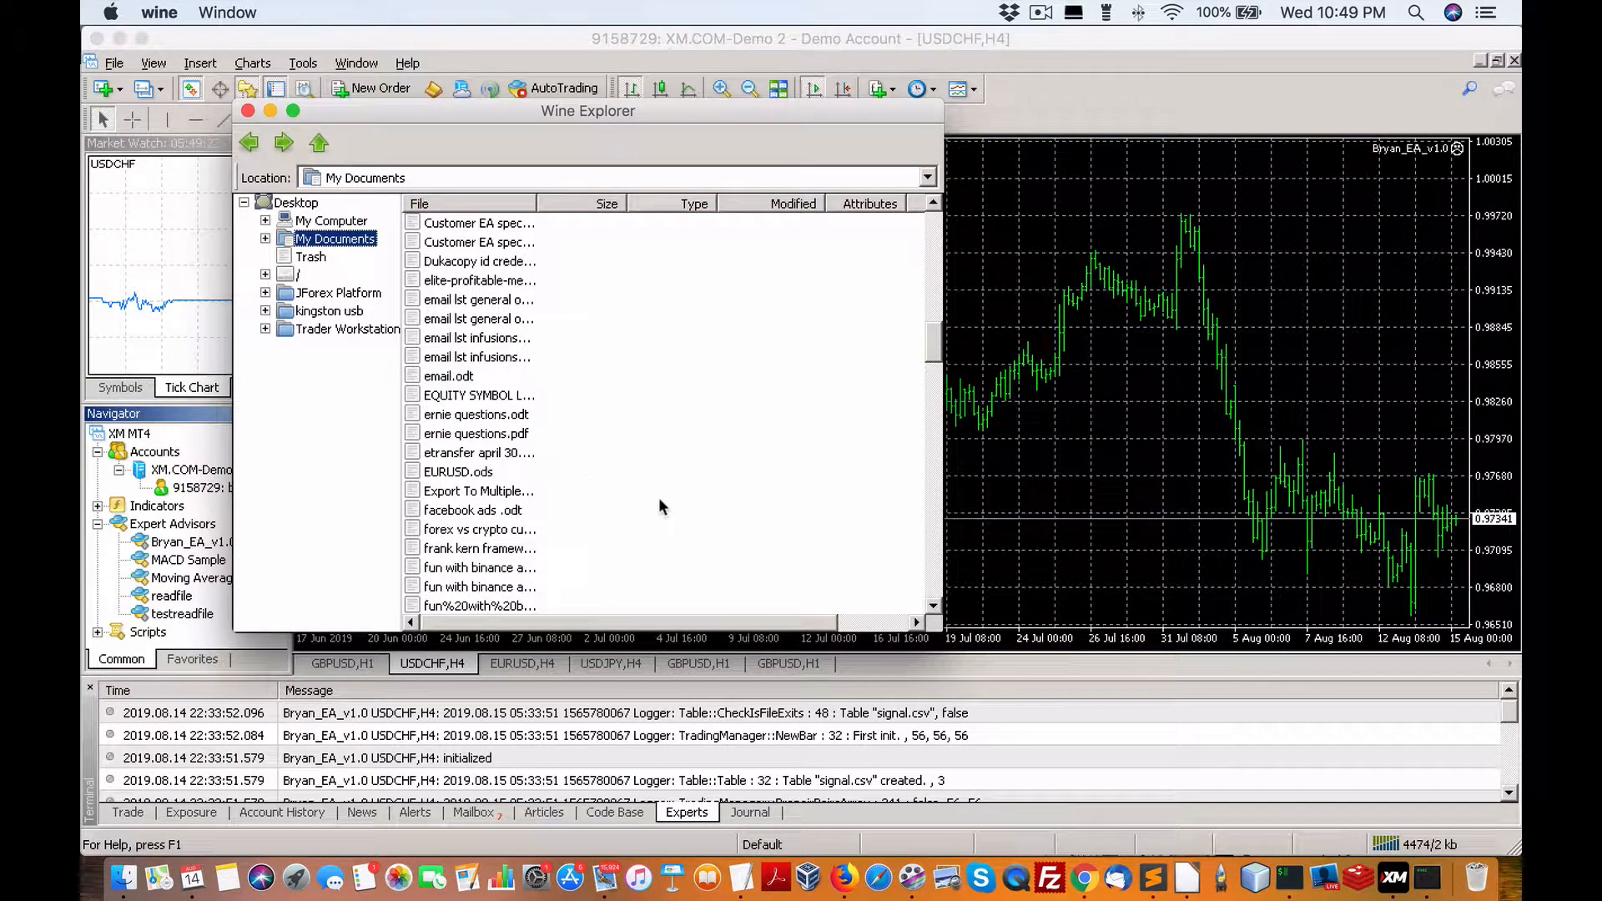
pyautogui.moveTo(1258, 876)
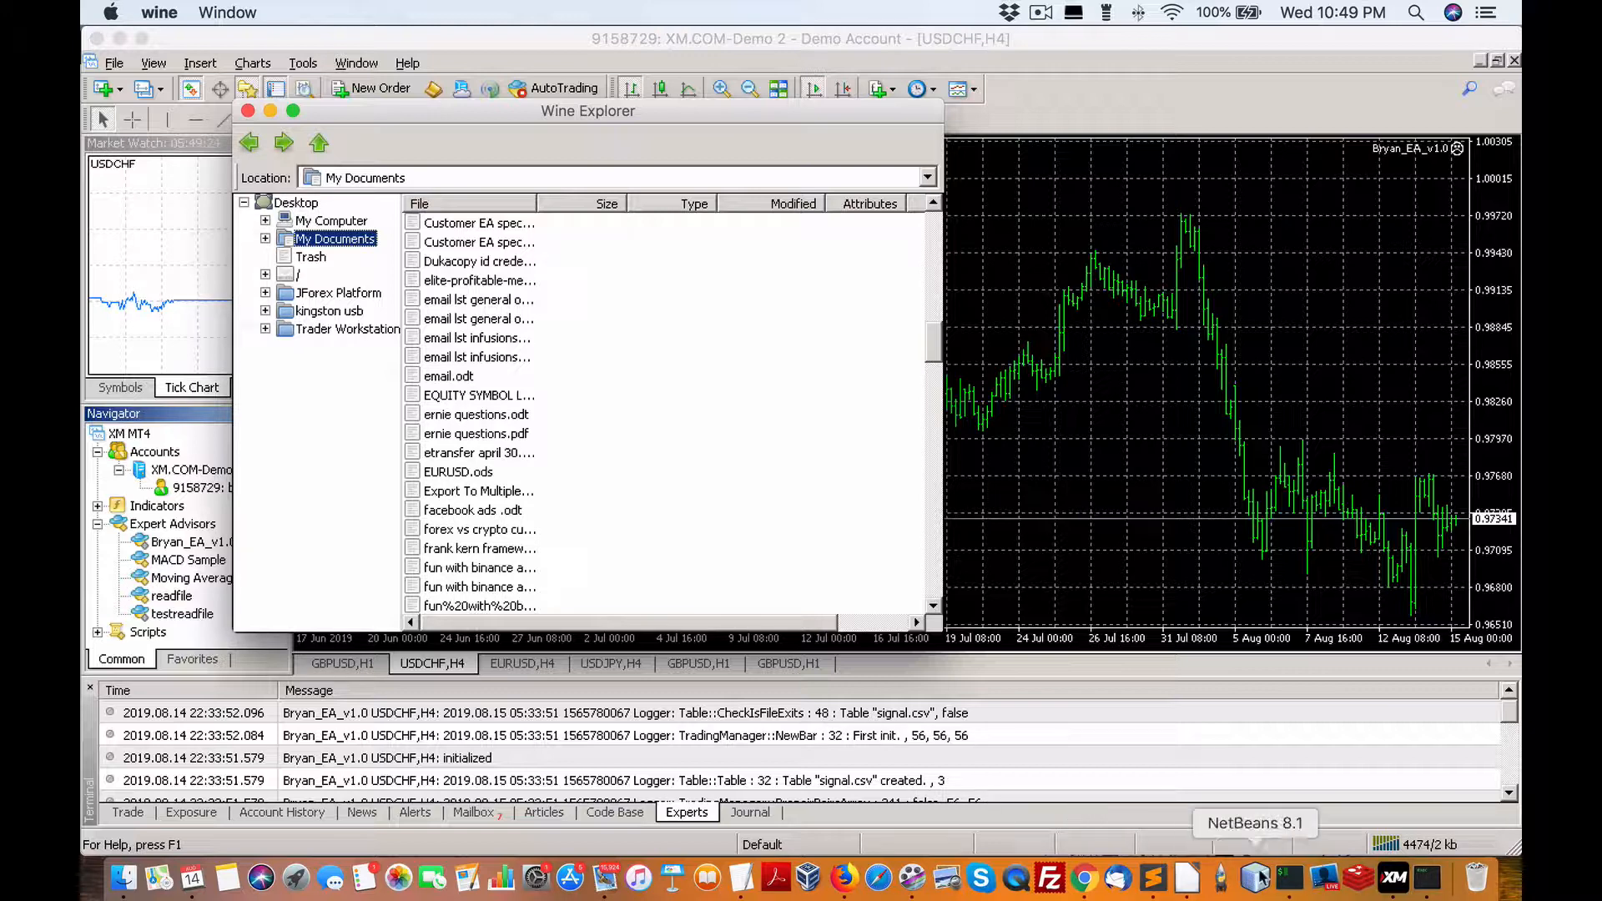
# Step: Check the terminal's current directory in iTerm2
pyautogui.click(1254, 876)
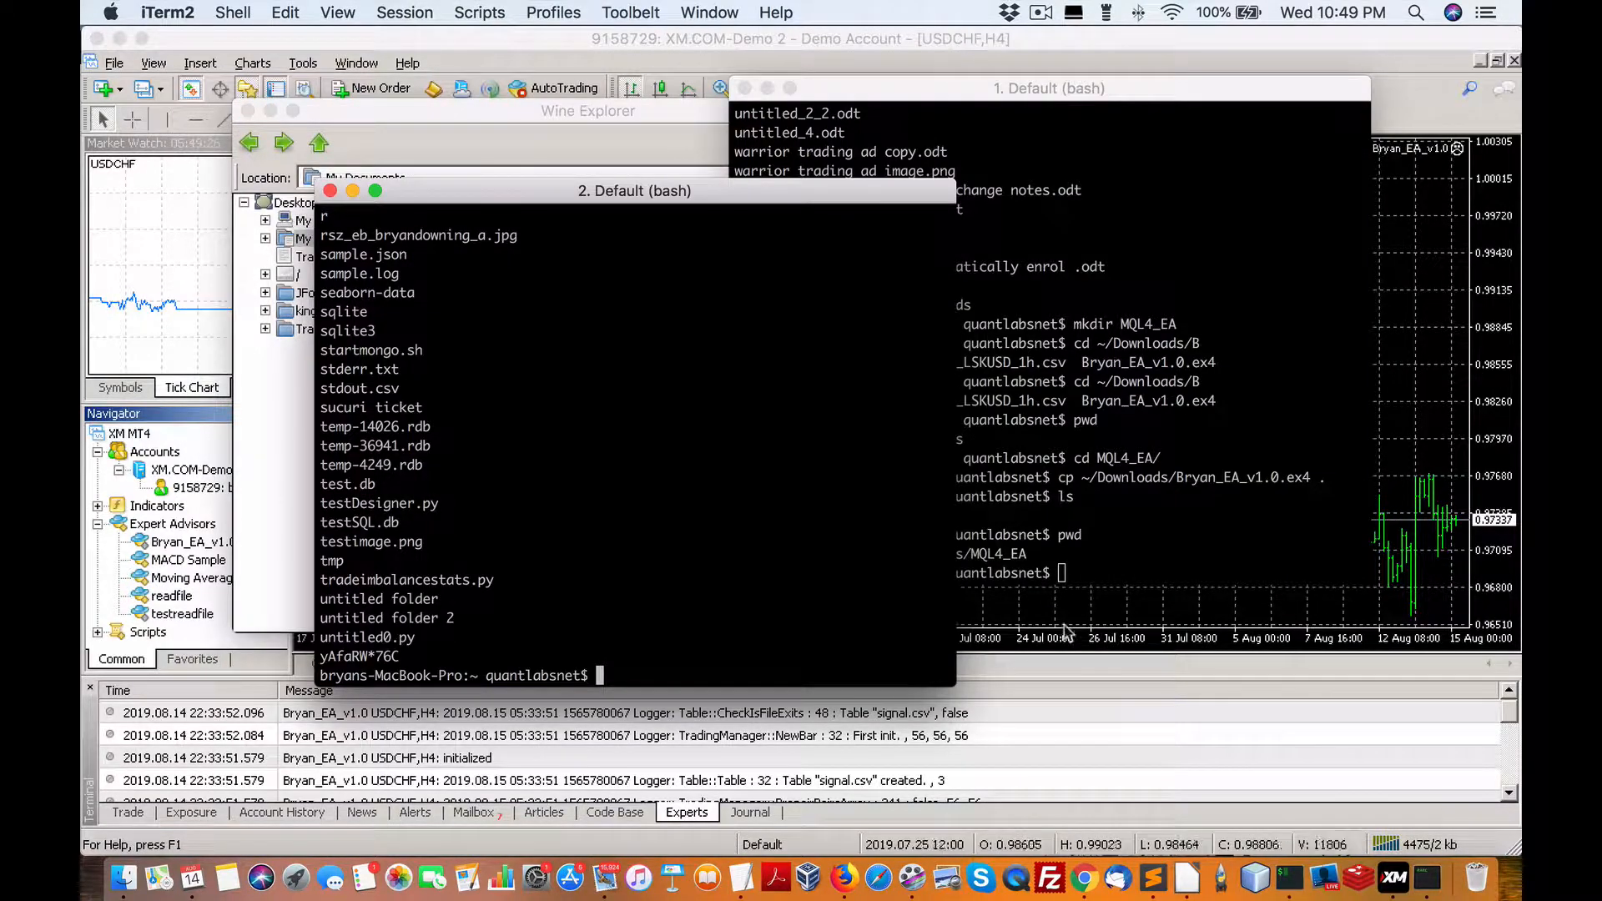
pyautogui.write('ps')
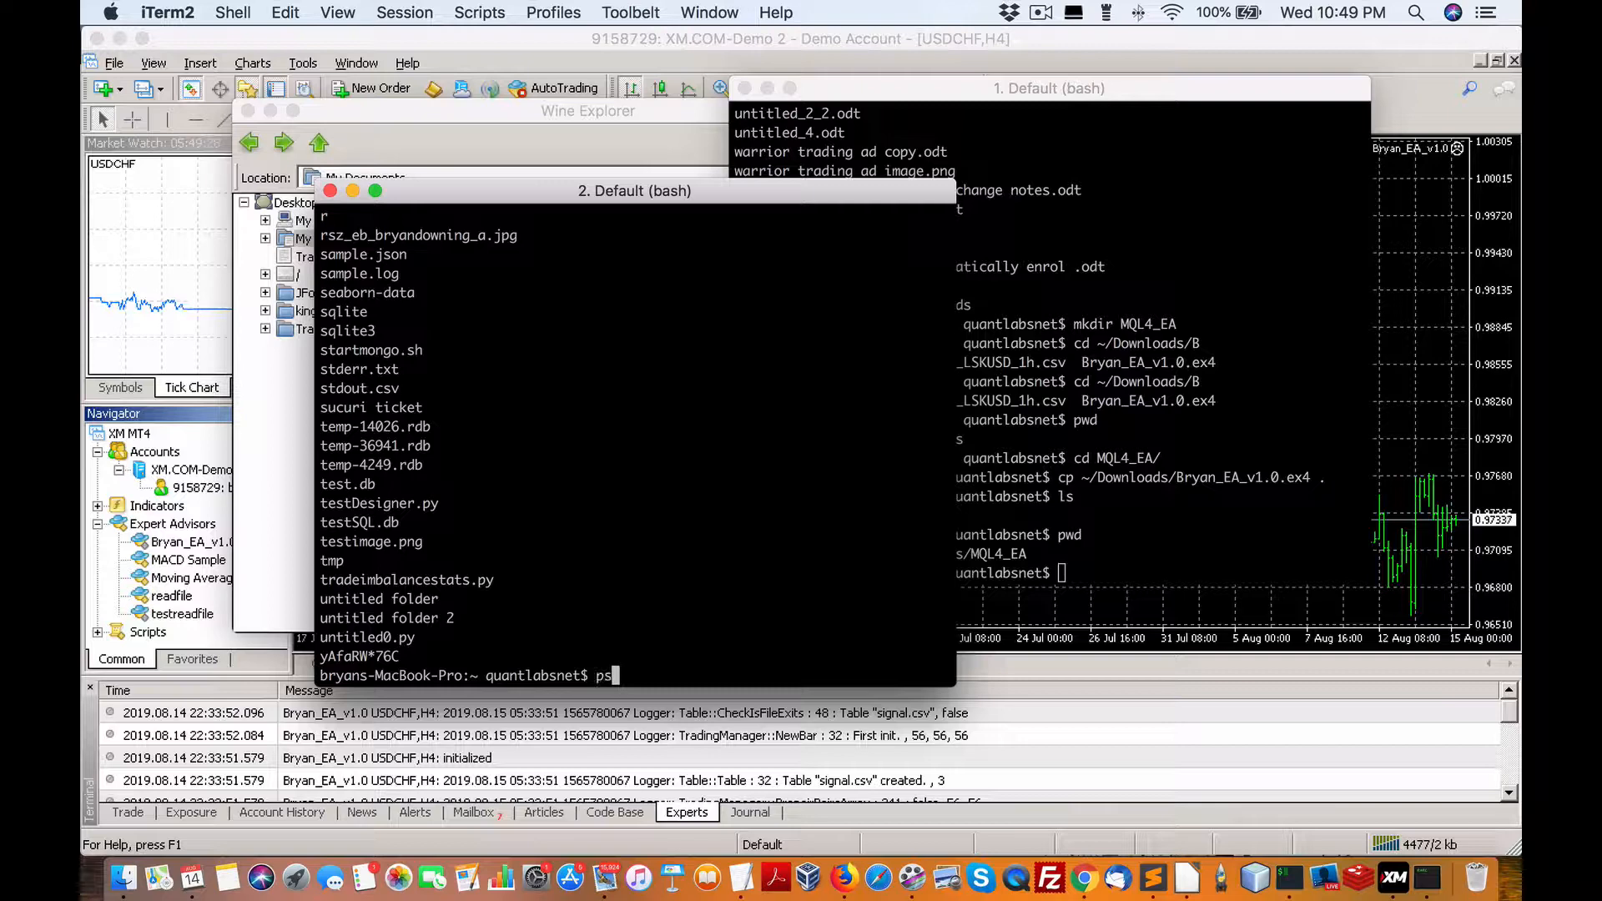
pyautogui.press('Return')
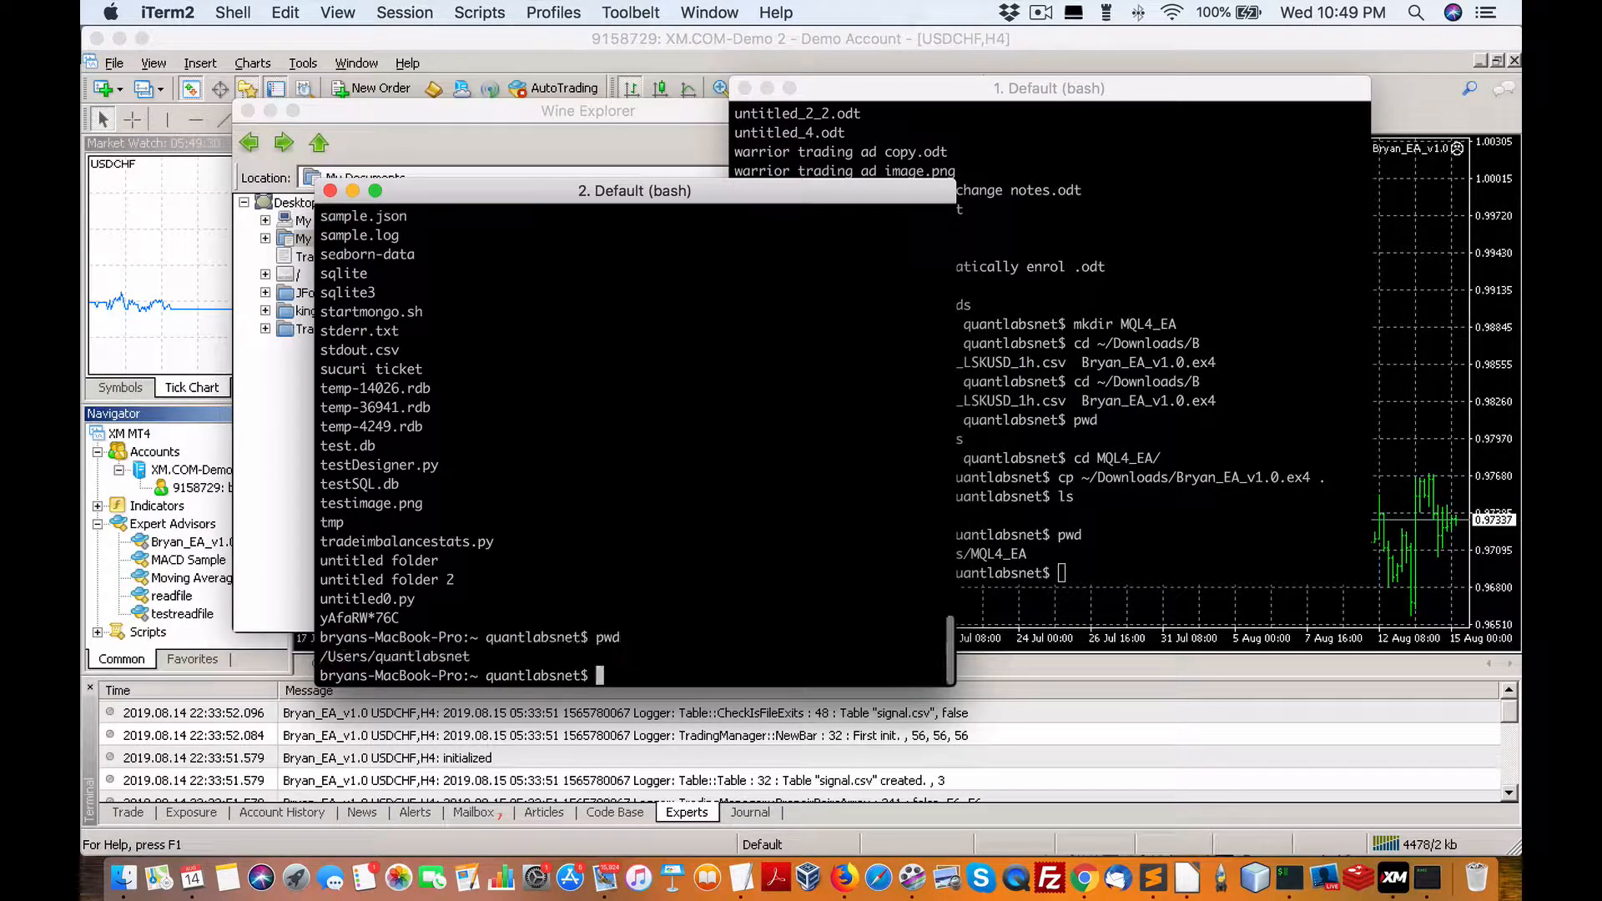
# Step: Change into the Documents/MQL4_EA folder and list its Bryan_EA_v1.0.ex4 file
pyautogui.write('cd')
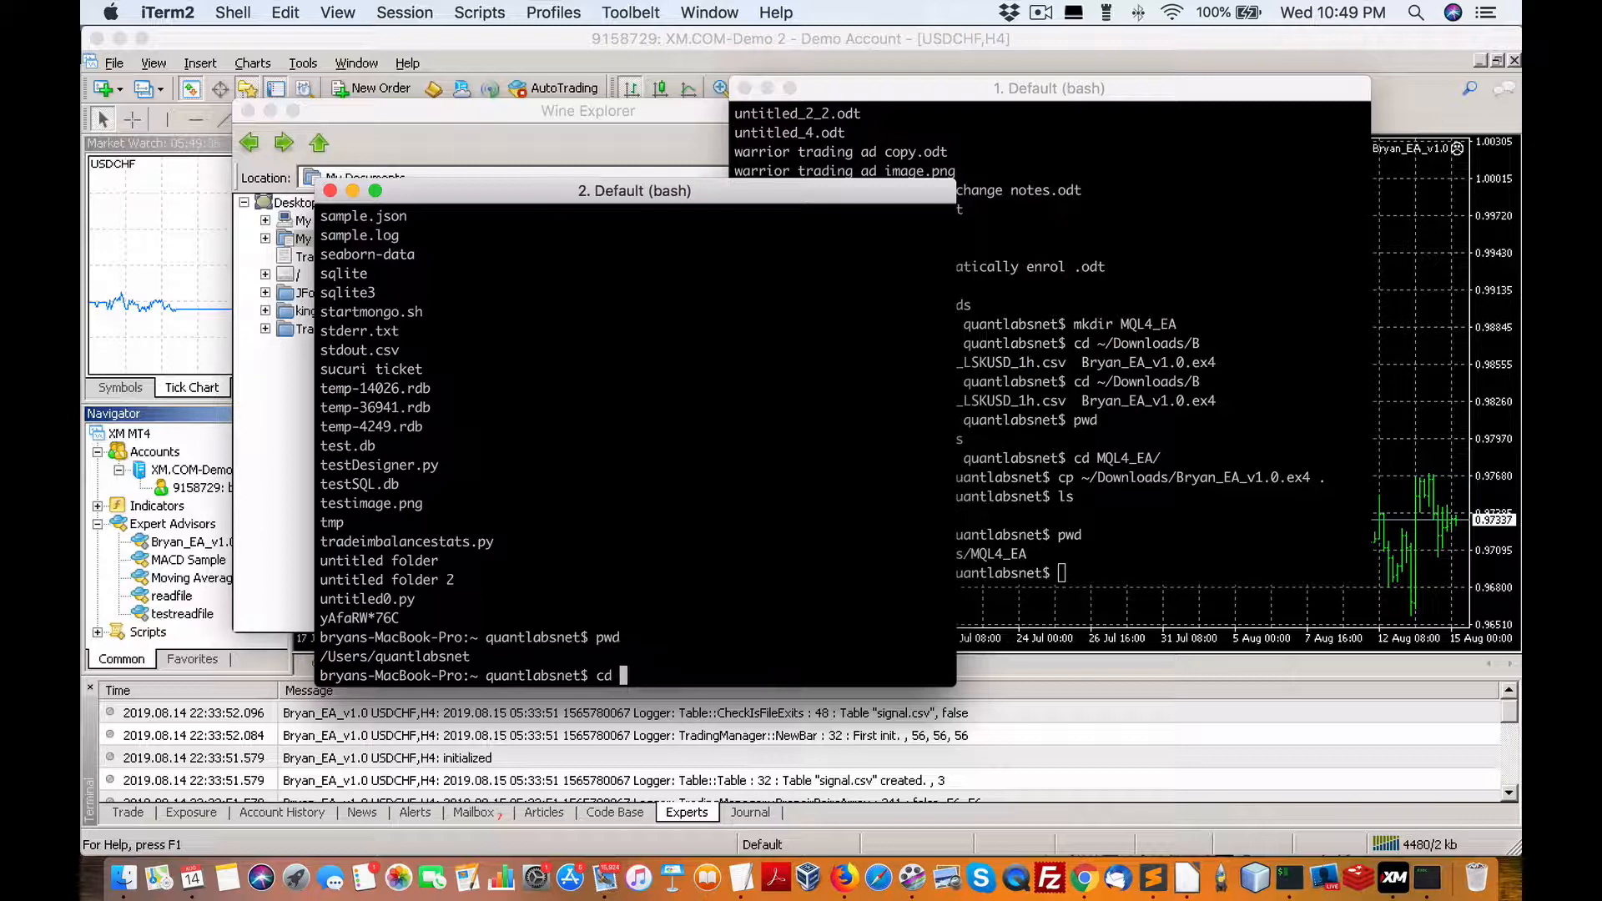
pyautogui.write('DOCS/')
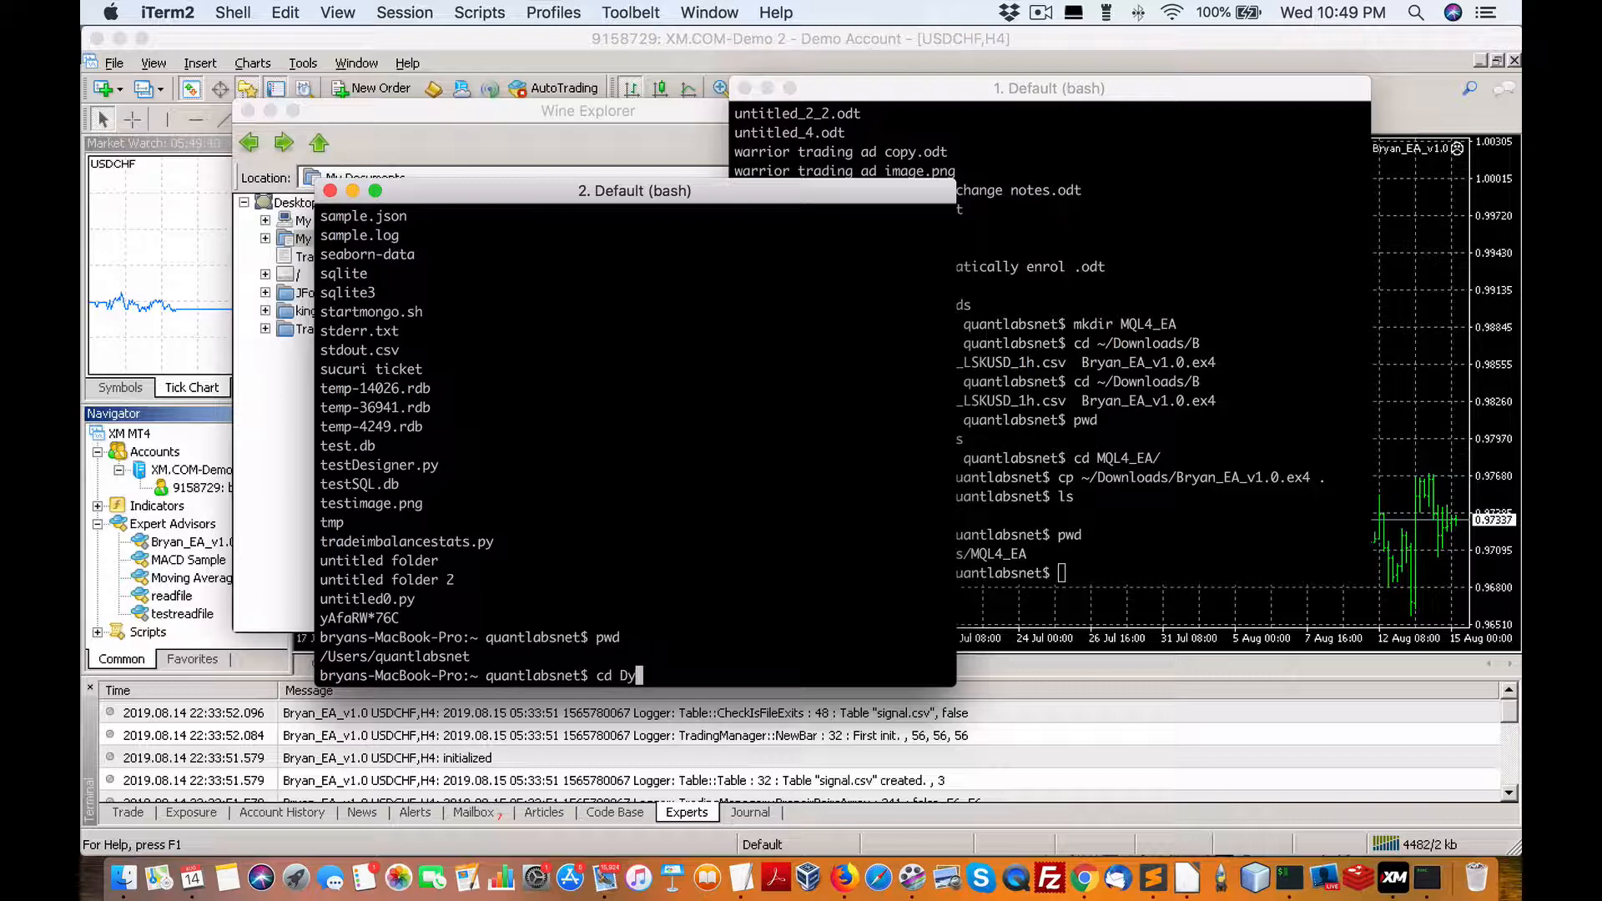
pyautogui.write('Documents/')
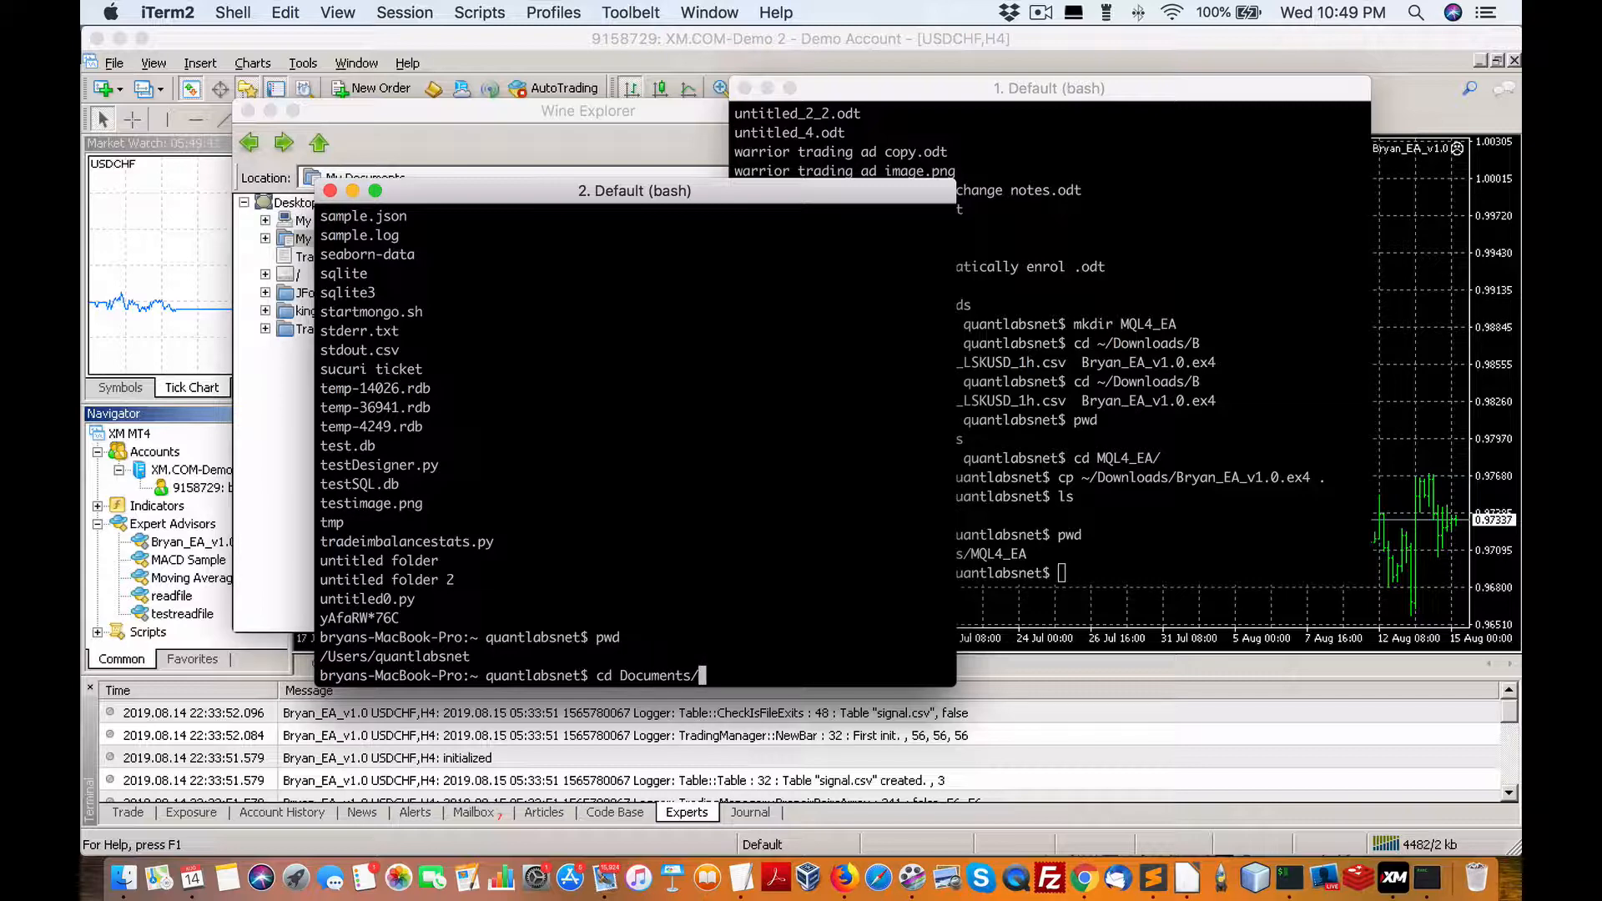
pyautogui.write('MT')
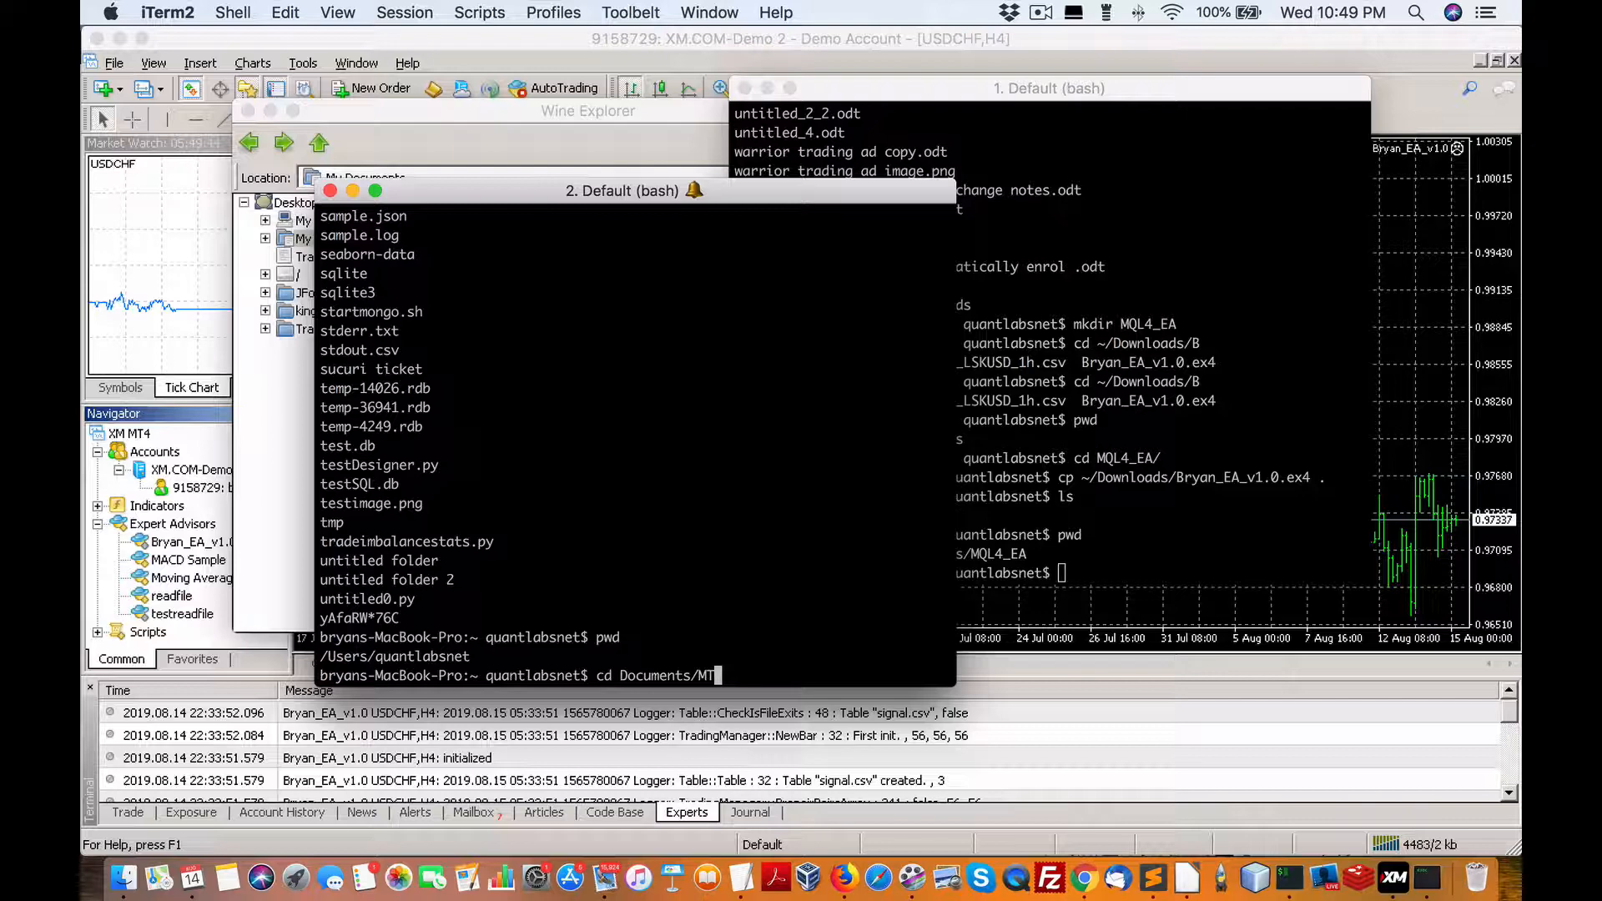
pyautogui.write('QL4_EA')
pyautogui.press('Return')
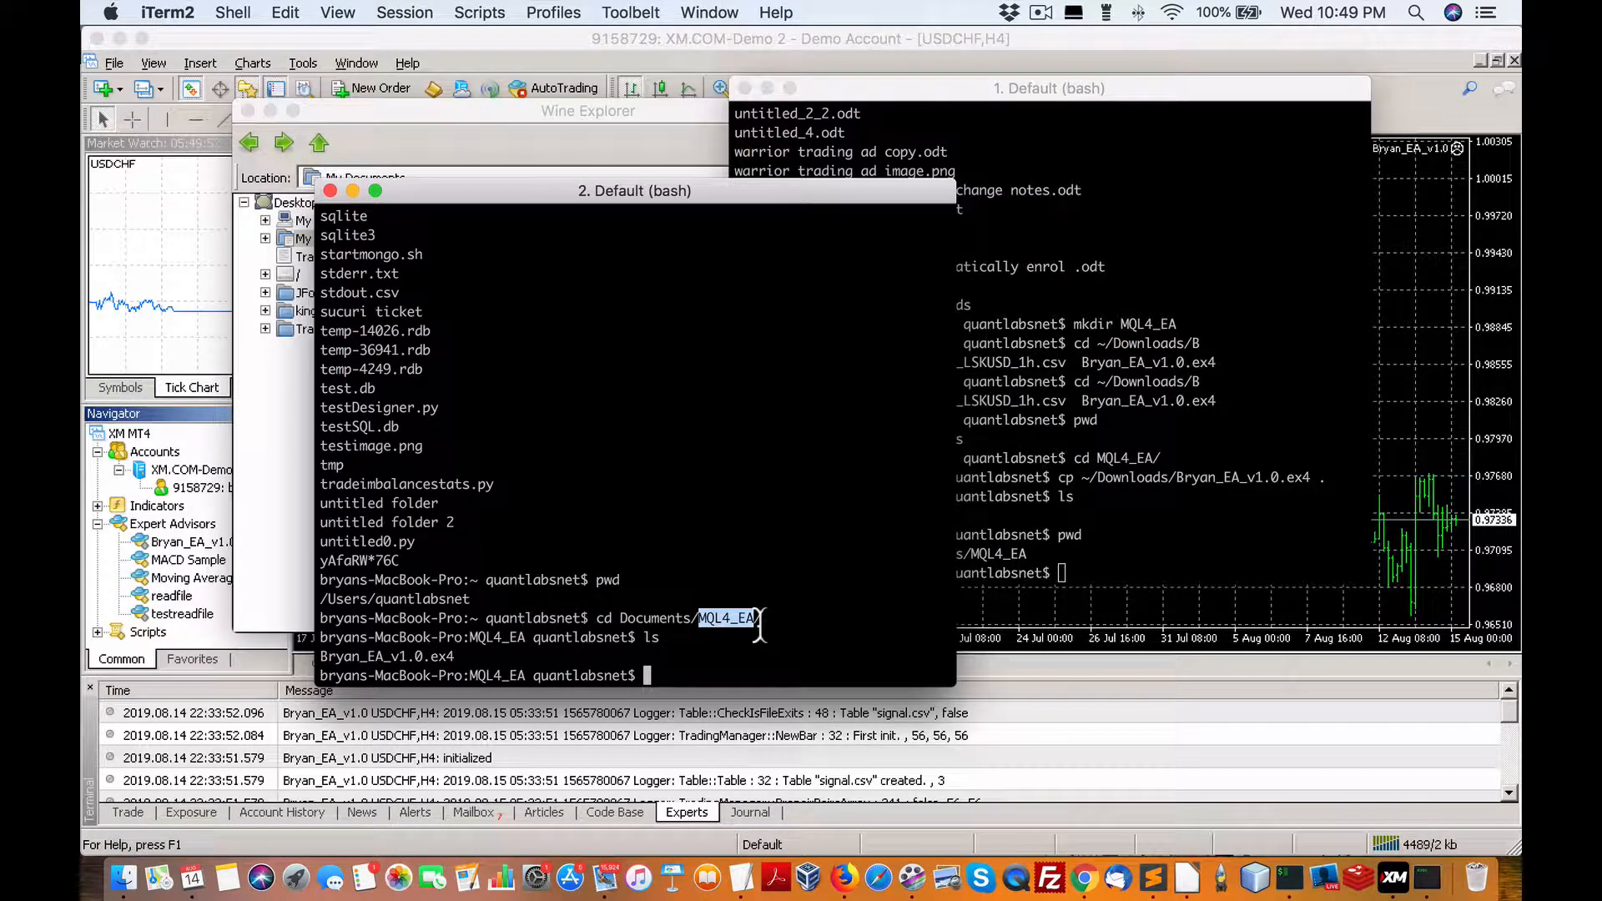
pyautogui.moveTo(999, 748)
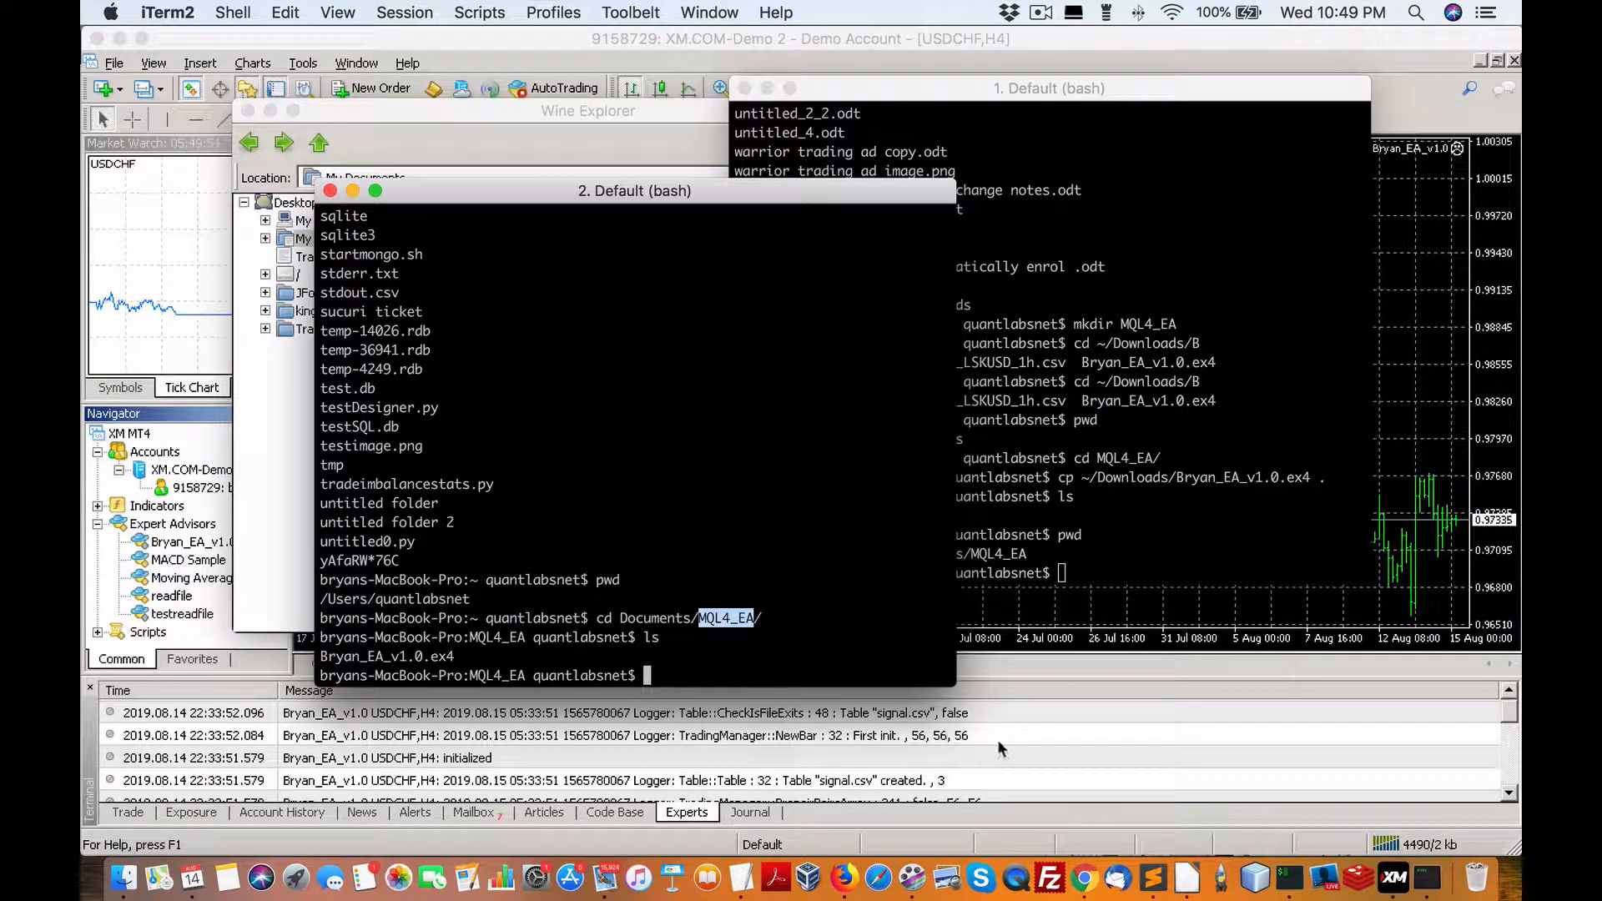
pyautogui.moveTo(682, 688)
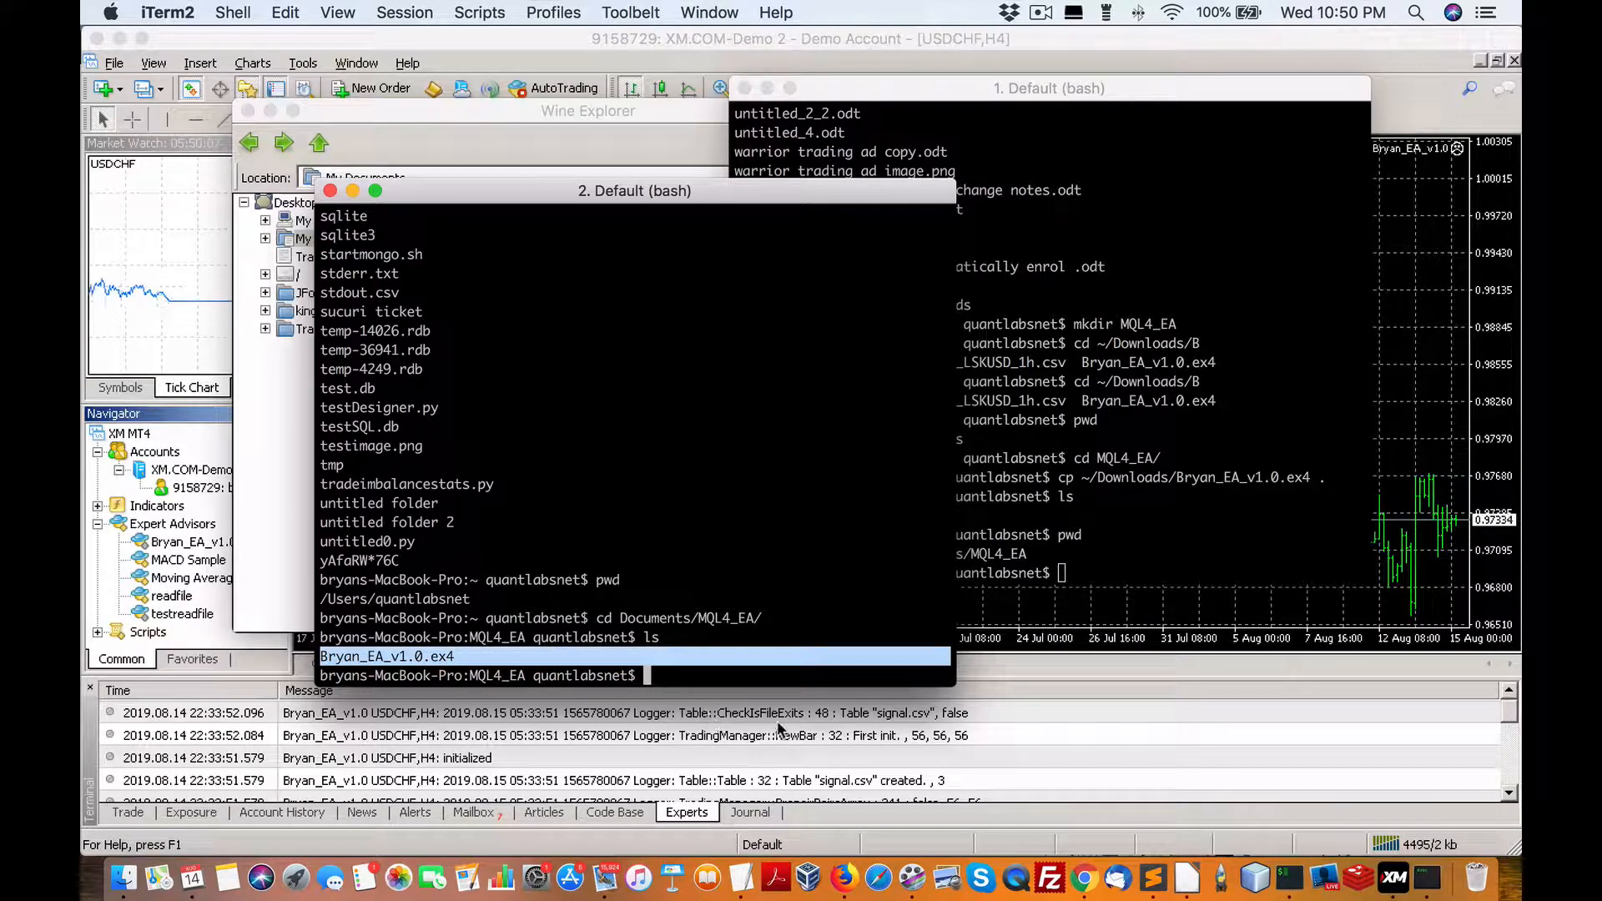
pyautogui.moveTo(1358, 876)
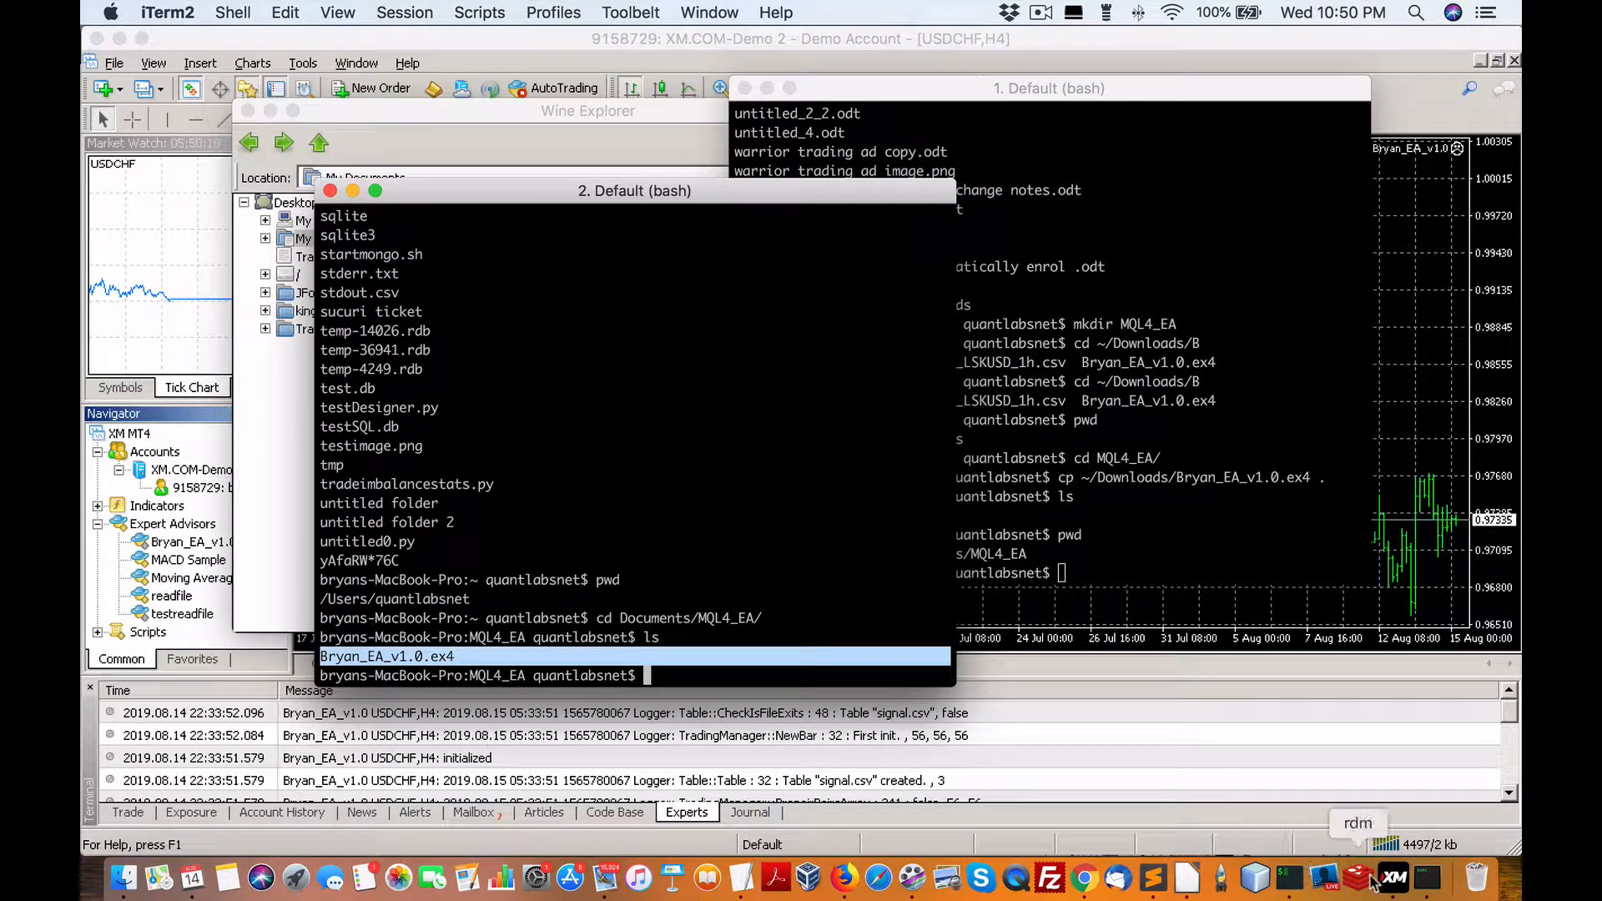
pyautogui.moveTo(1391, 876)
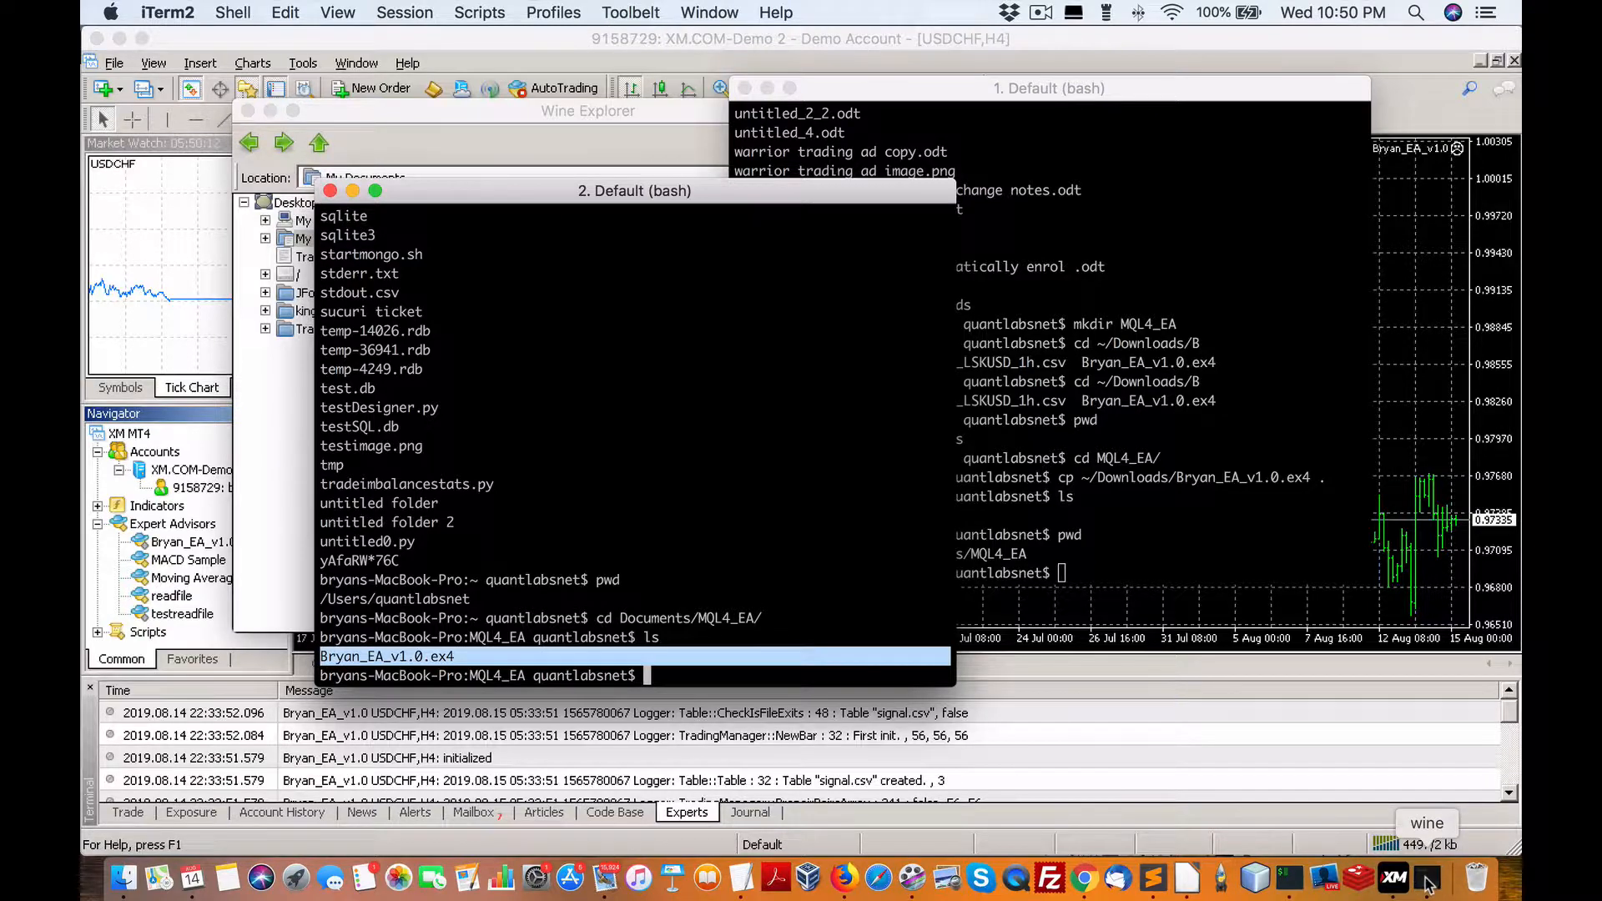
# Step: Enter the MQL4_EA folder in Wine Explorer and copy Bryan_EA_v1.0.ex4
pyautogui.click(587, 110)
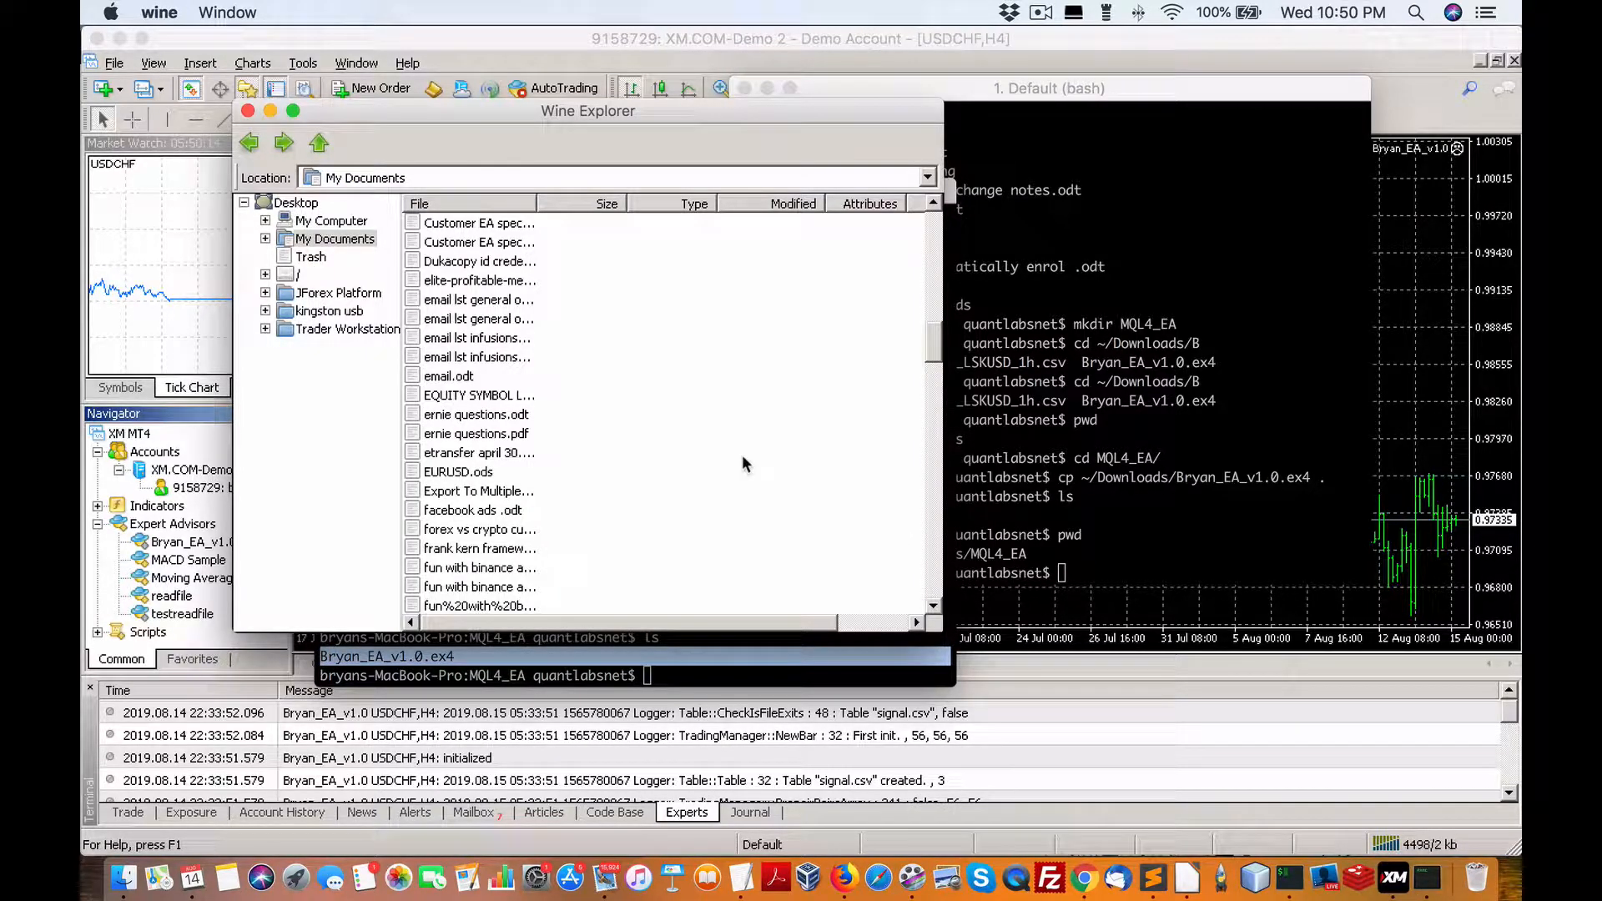
pyautogui.moveTo(519, 299)
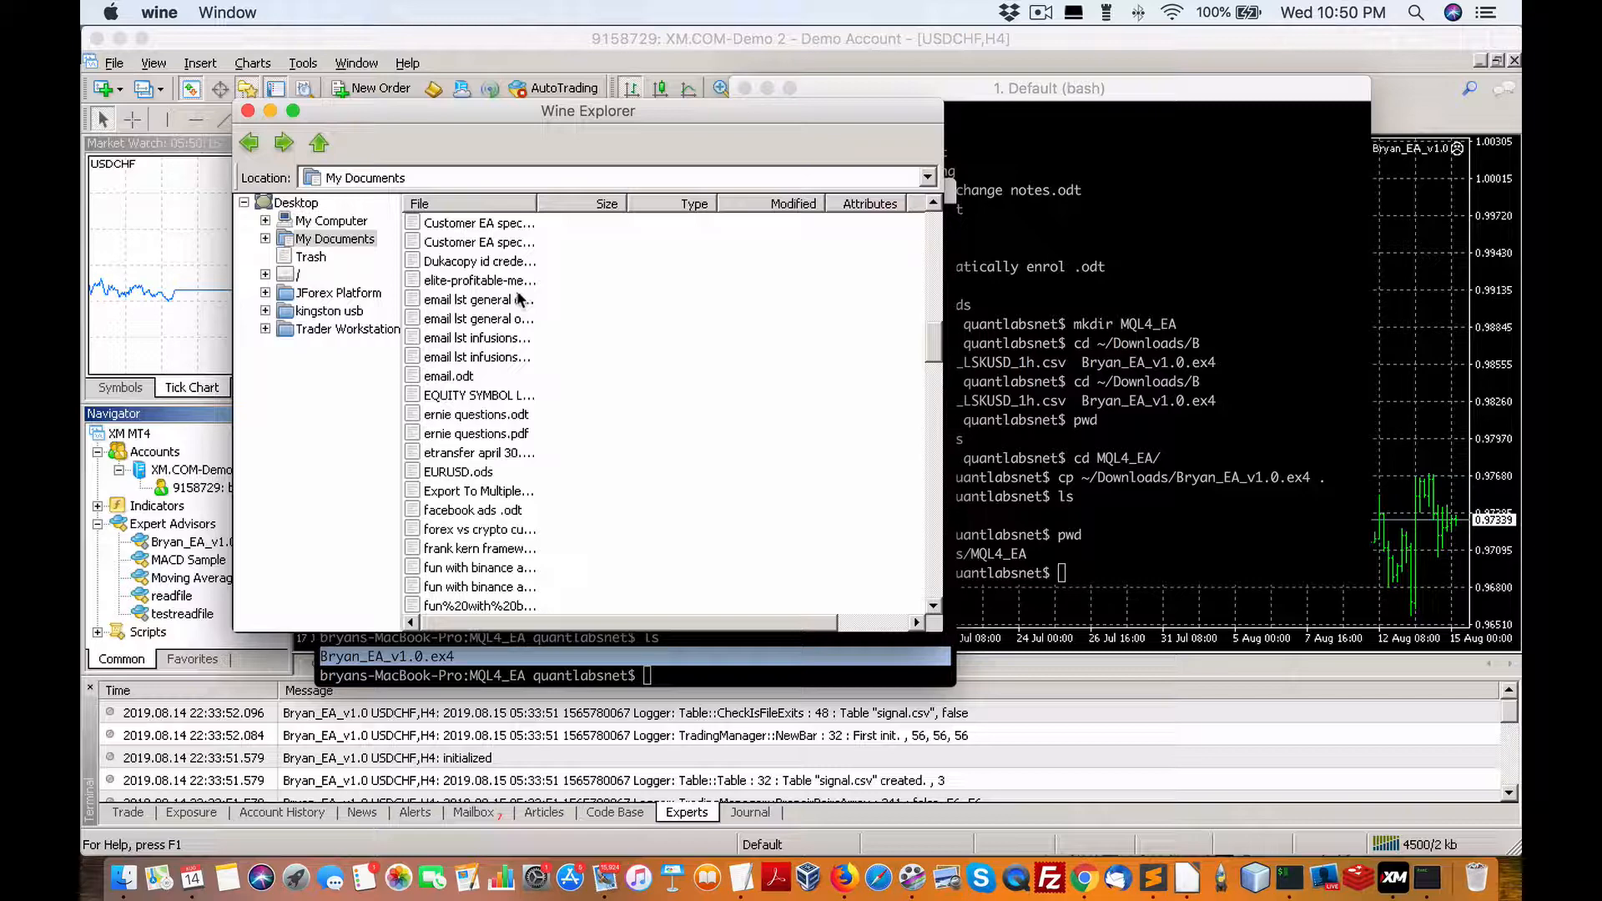
pyautogui.scroll(-3)
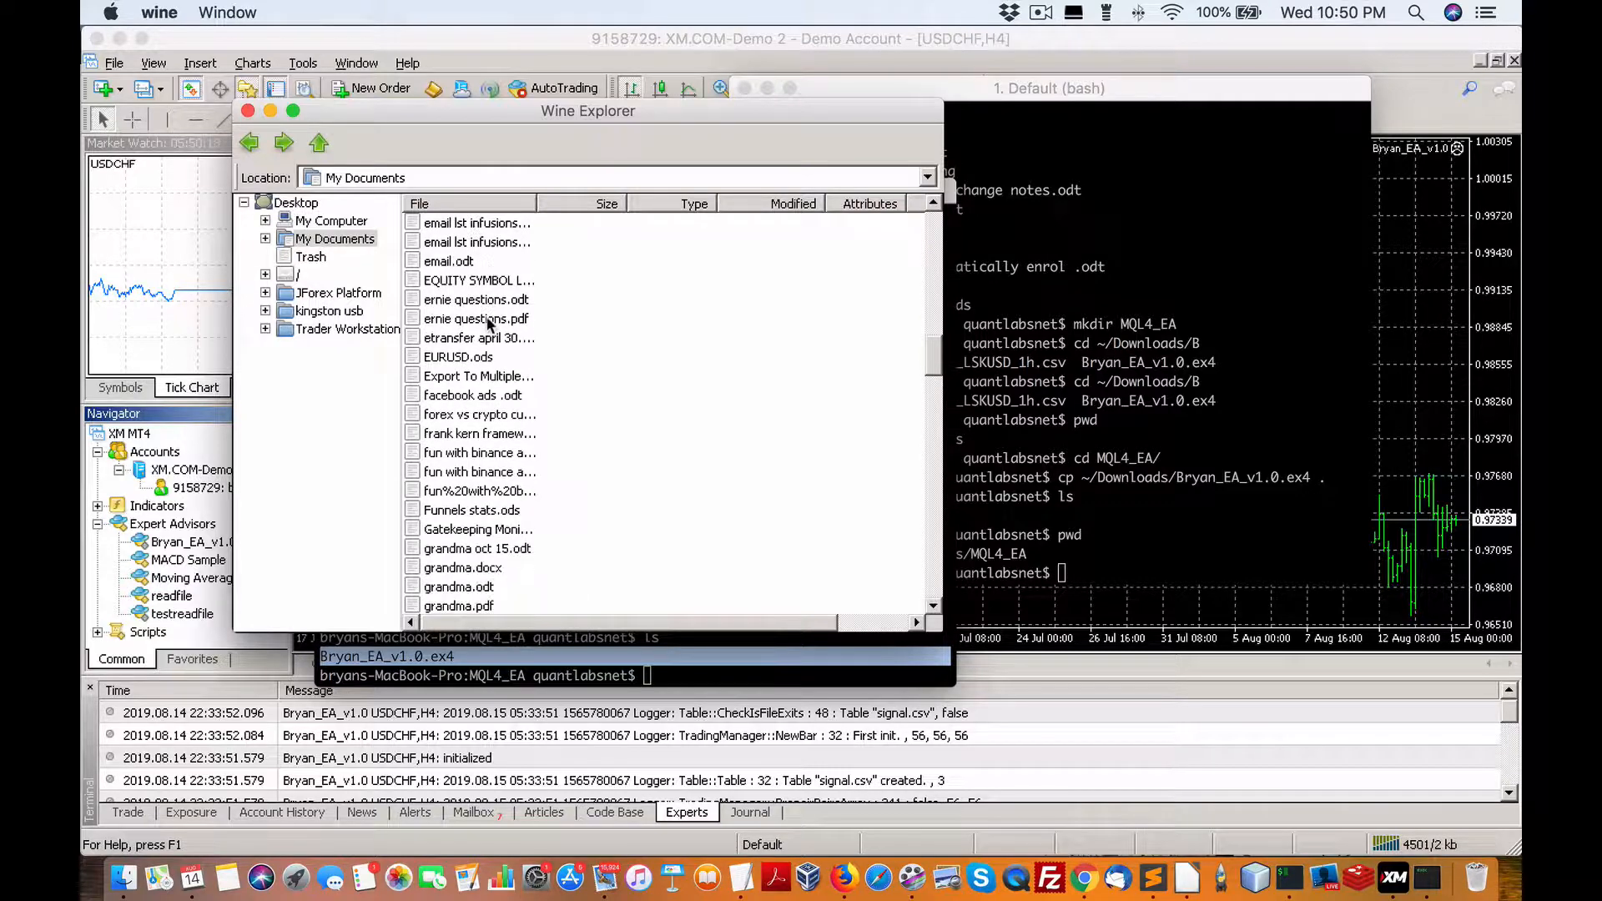
pyautogui.scroll(3)
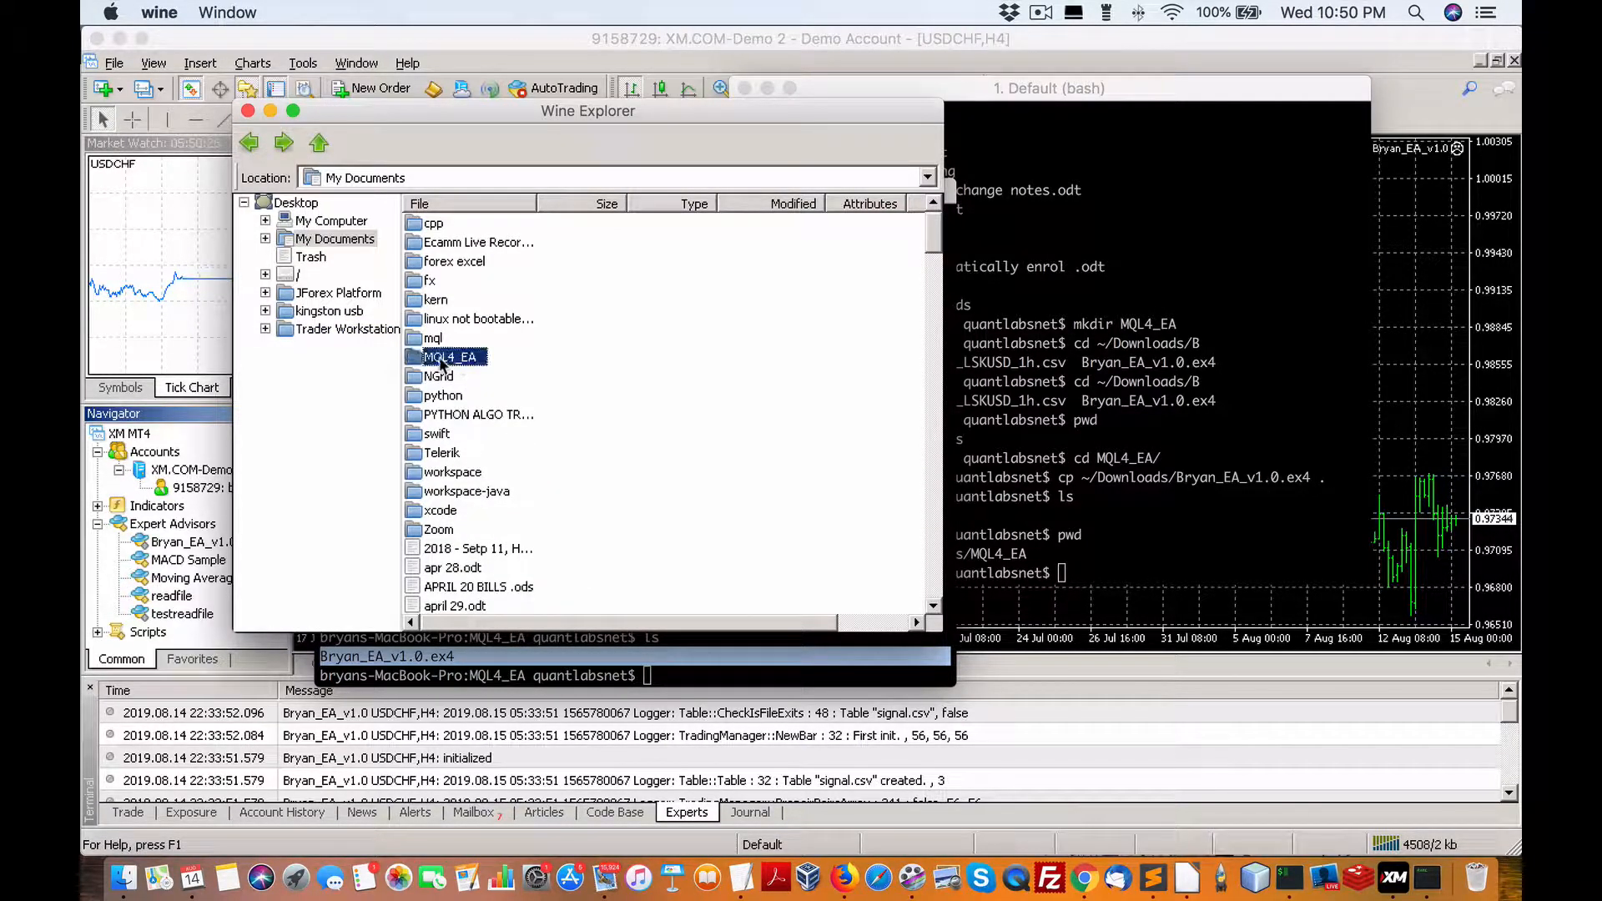
pyautogui.doubleClick(451, 357)
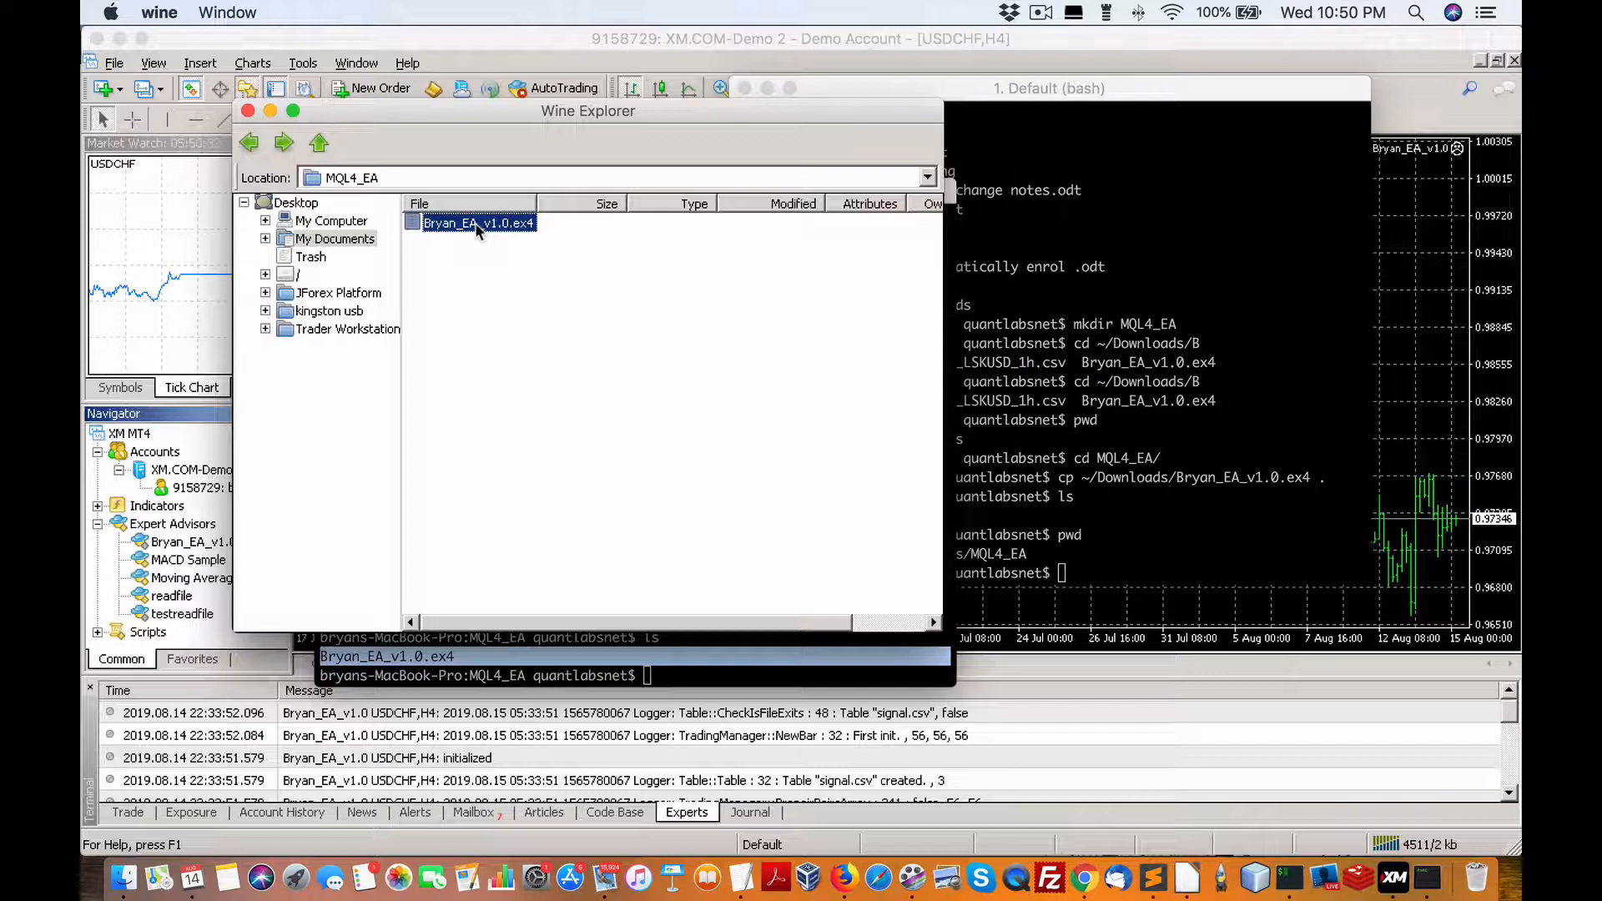
pyautogui.rightClick(476, 222)
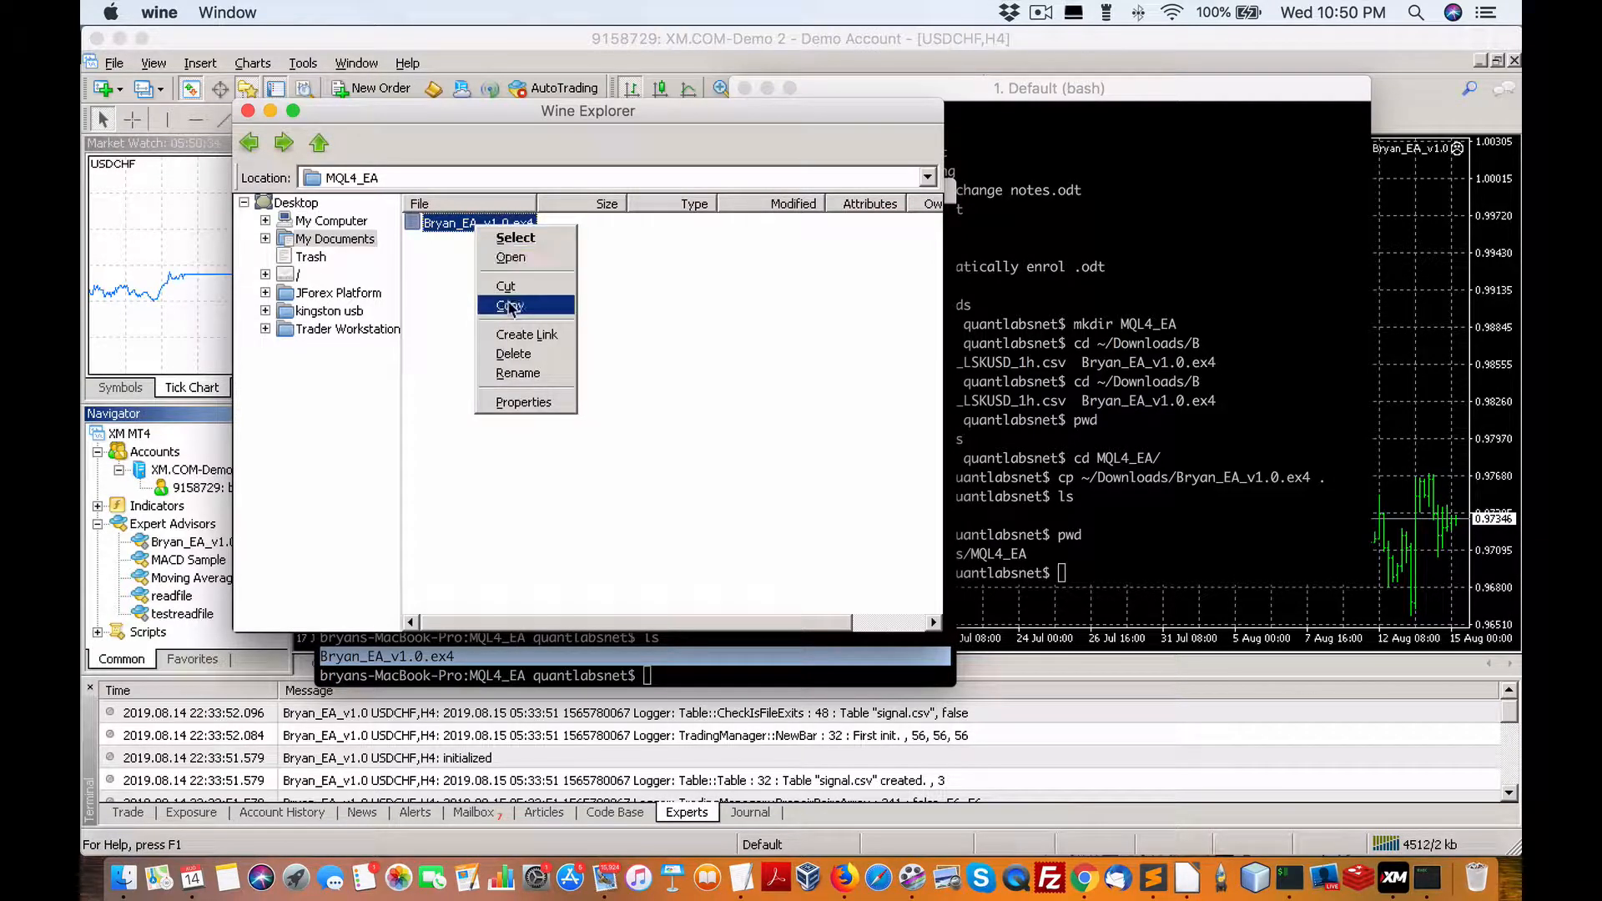
pyautogui.moveTo(526, 334)
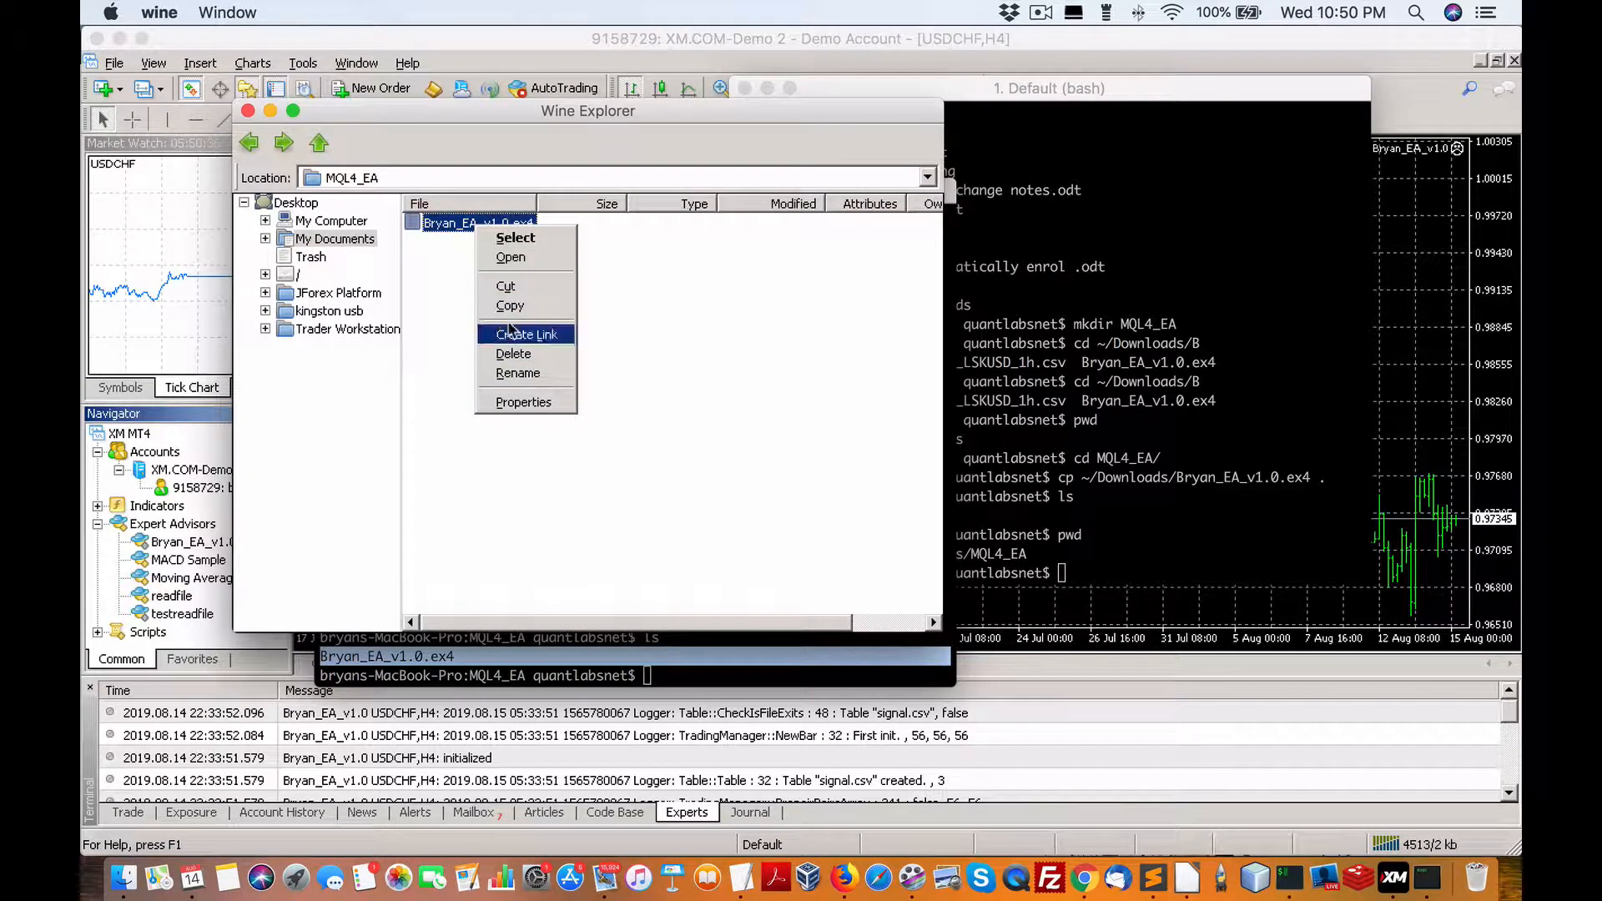
pyautogui.click(474, 304)
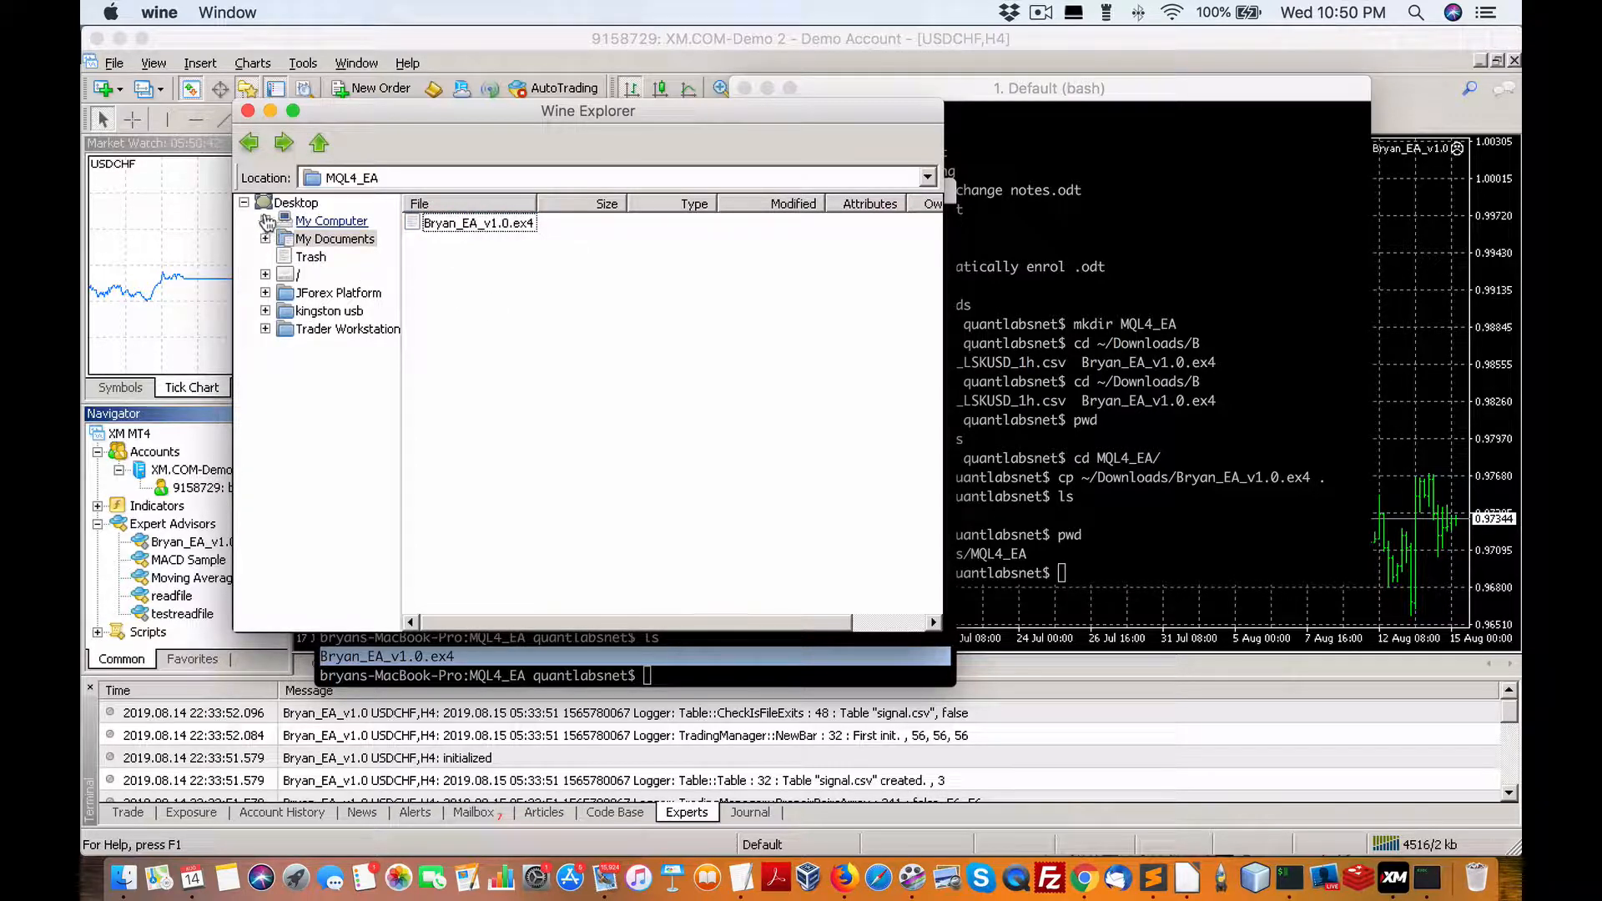
# Step: Navigate C:, Program Files, XM MT4 to the MQL4 Experts folder ready to paste the file
pyautogui.click(295, 202)
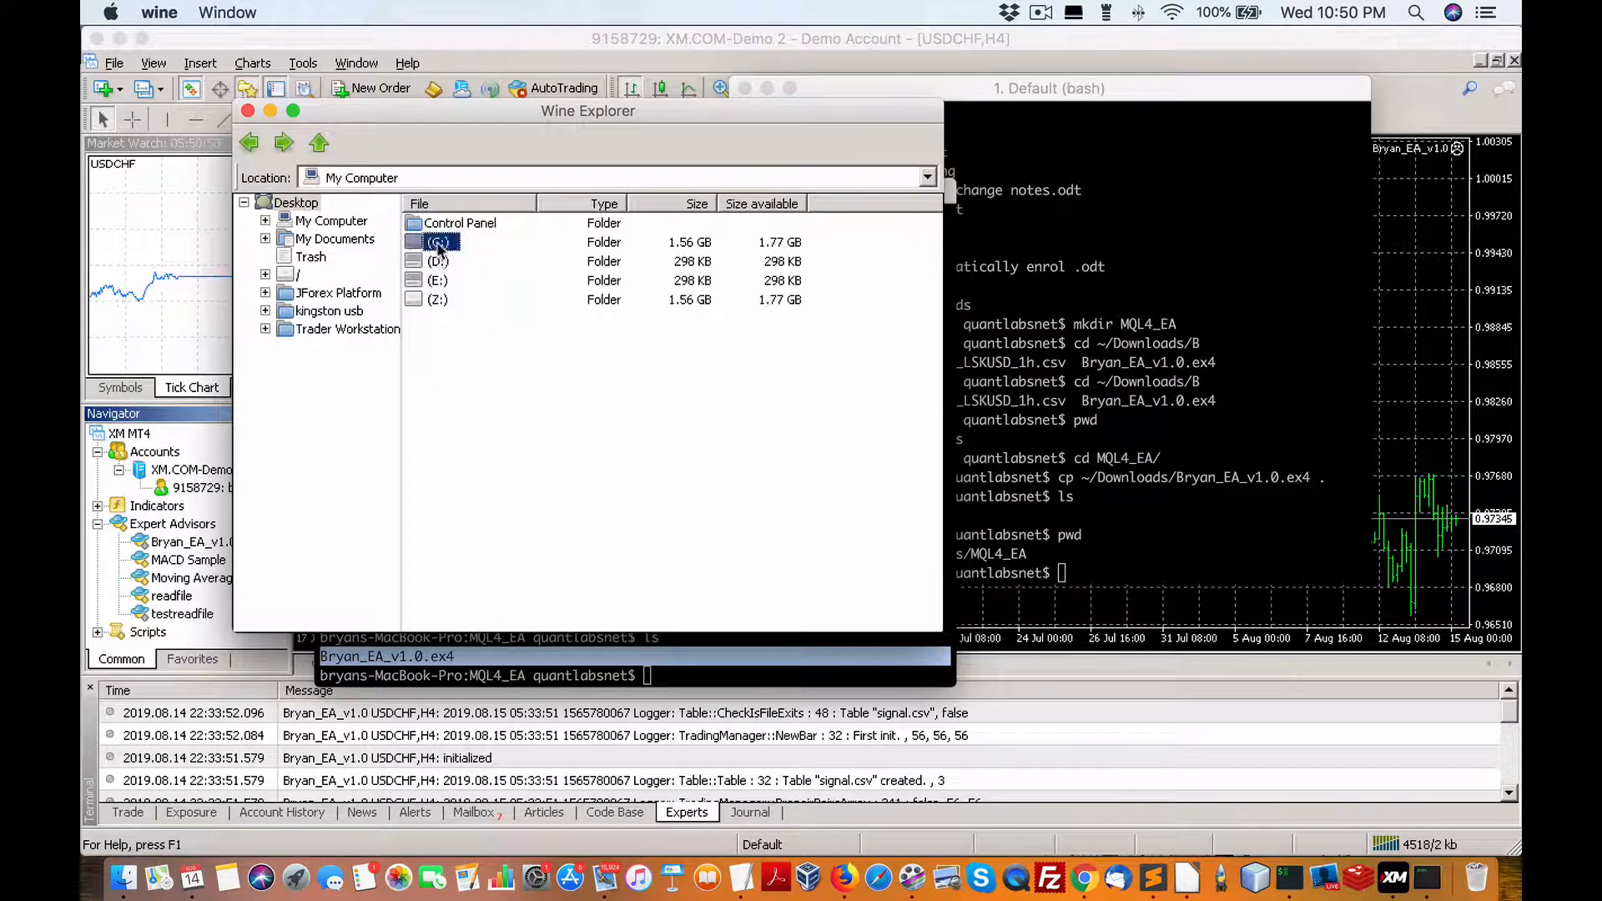
pyautogui.doubleClick(438, 242)
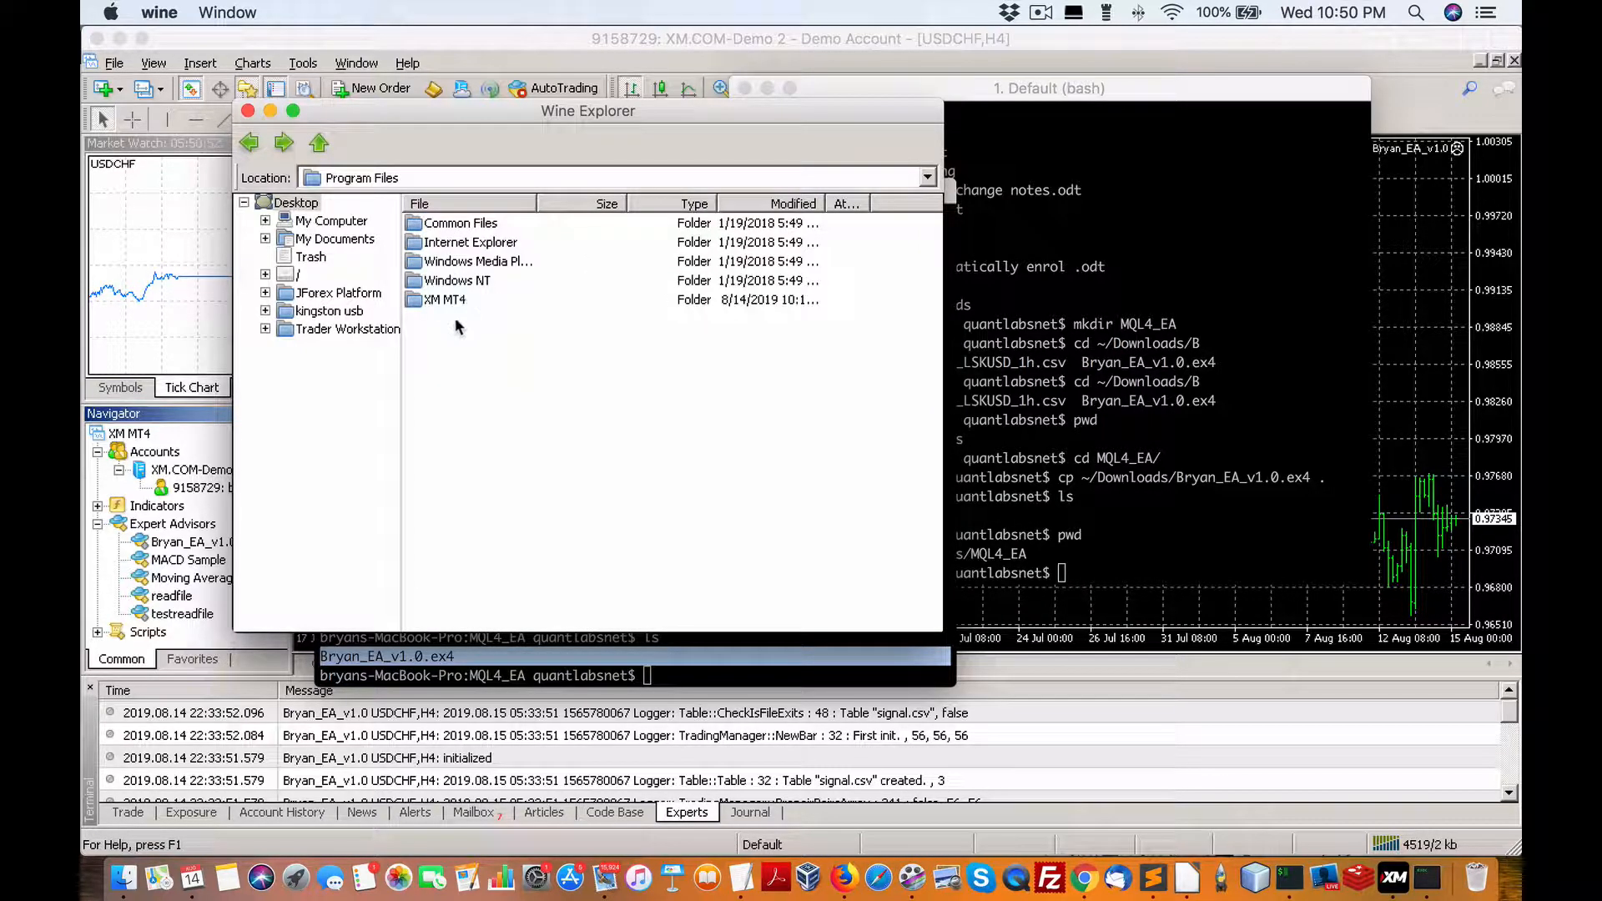
pyautogui.moveTo(447, 316)
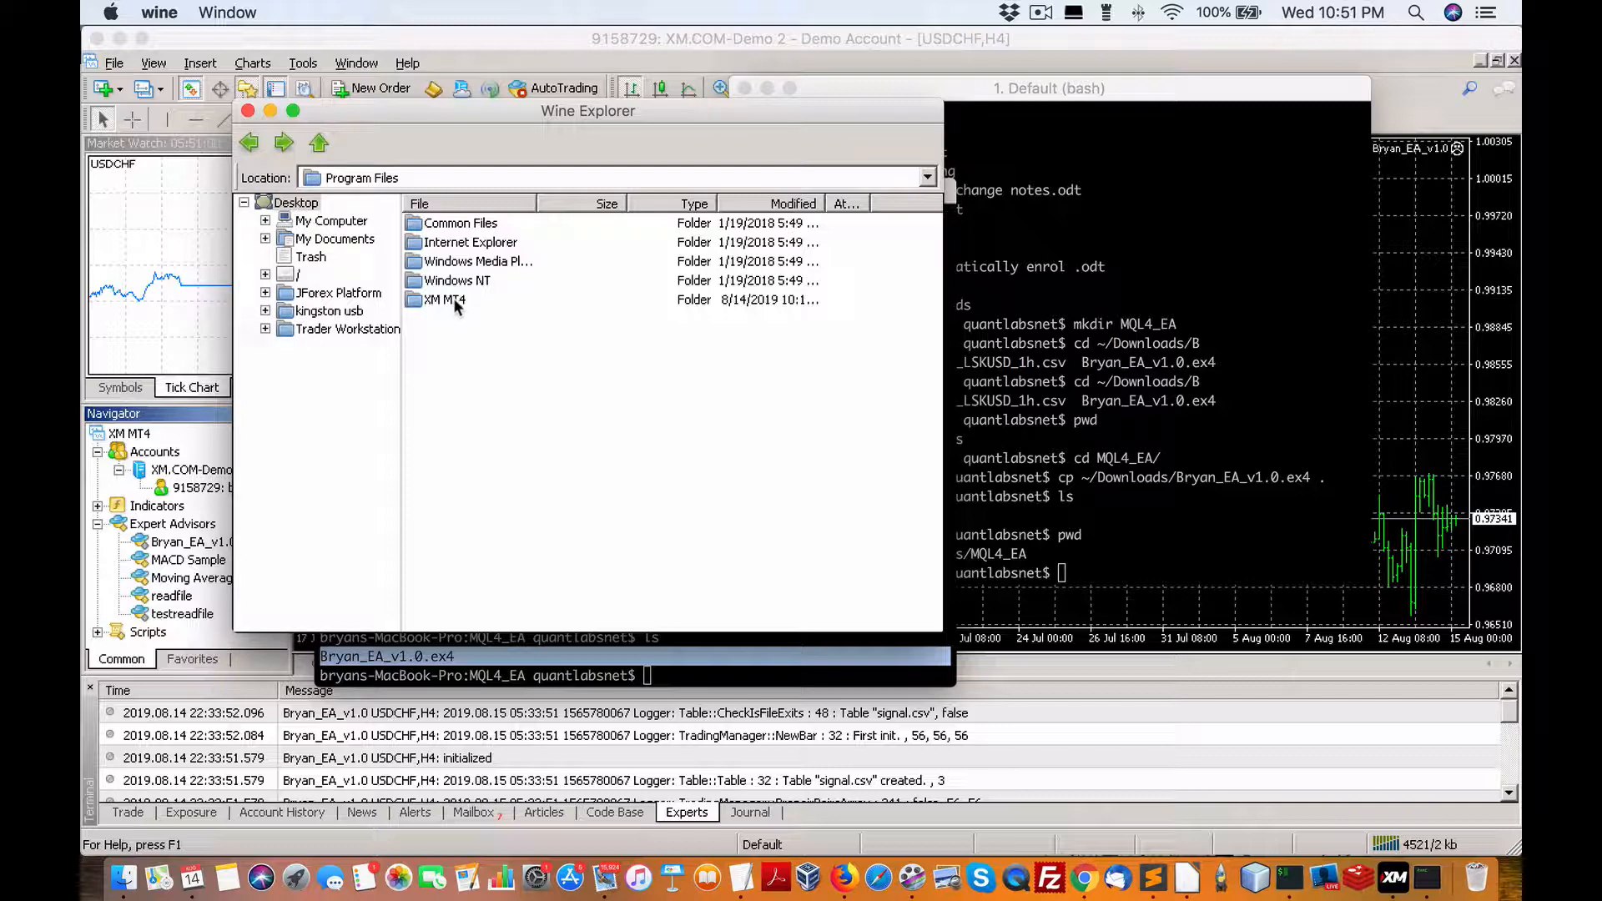
pyautogui.doubleClick(444, 299)
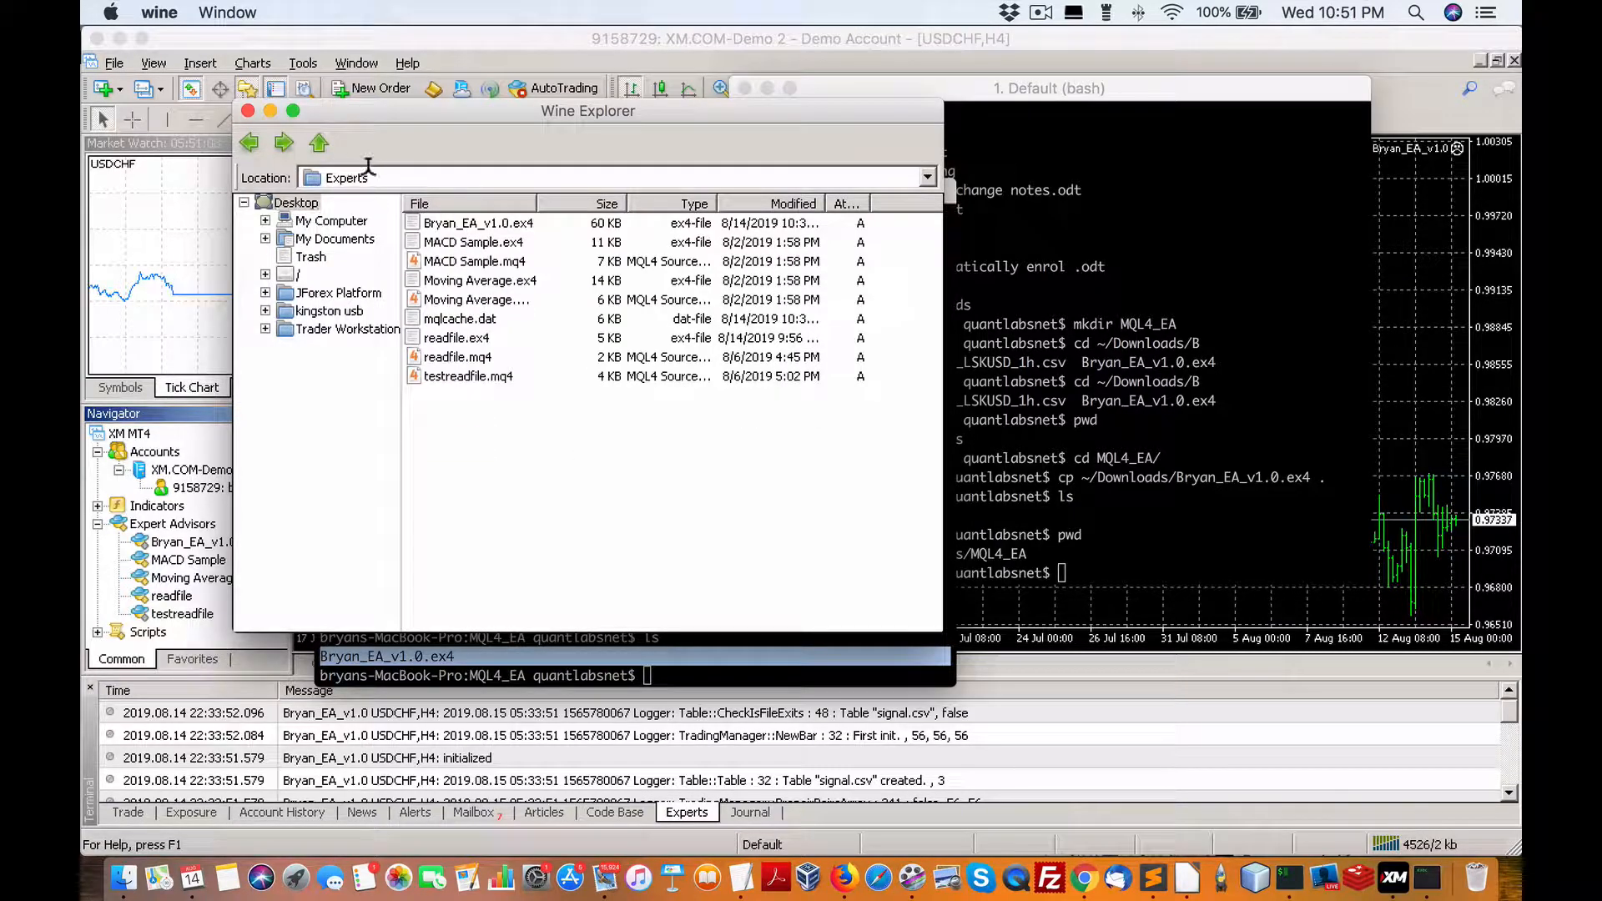
pyautogui.rightClick(482, 414)
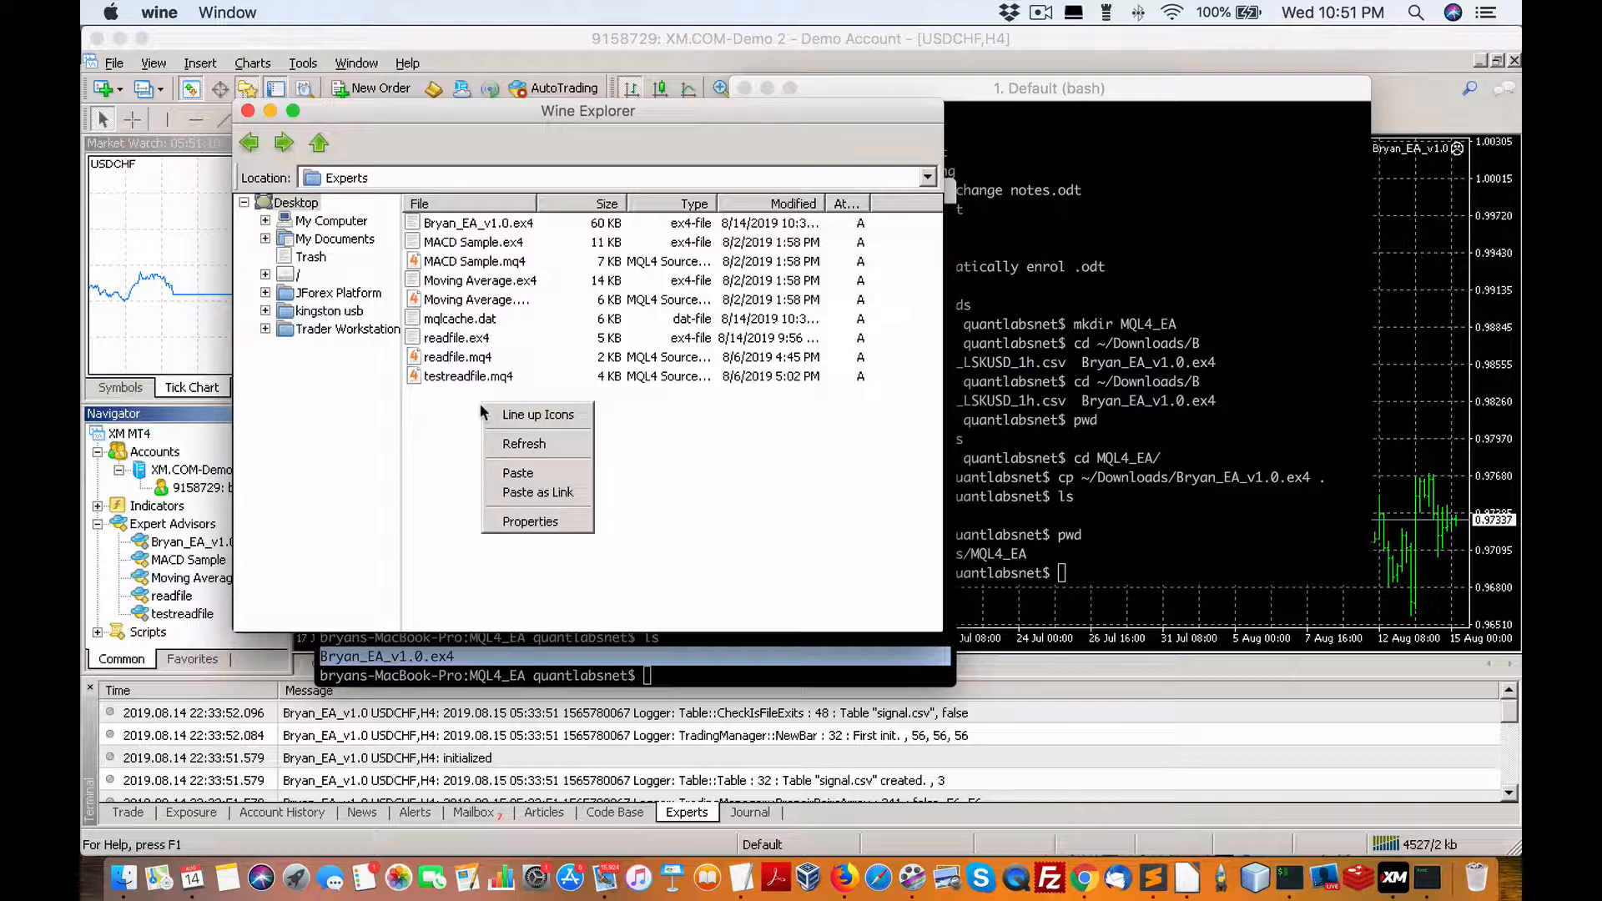
pyautogui.moveTo(517, 472)
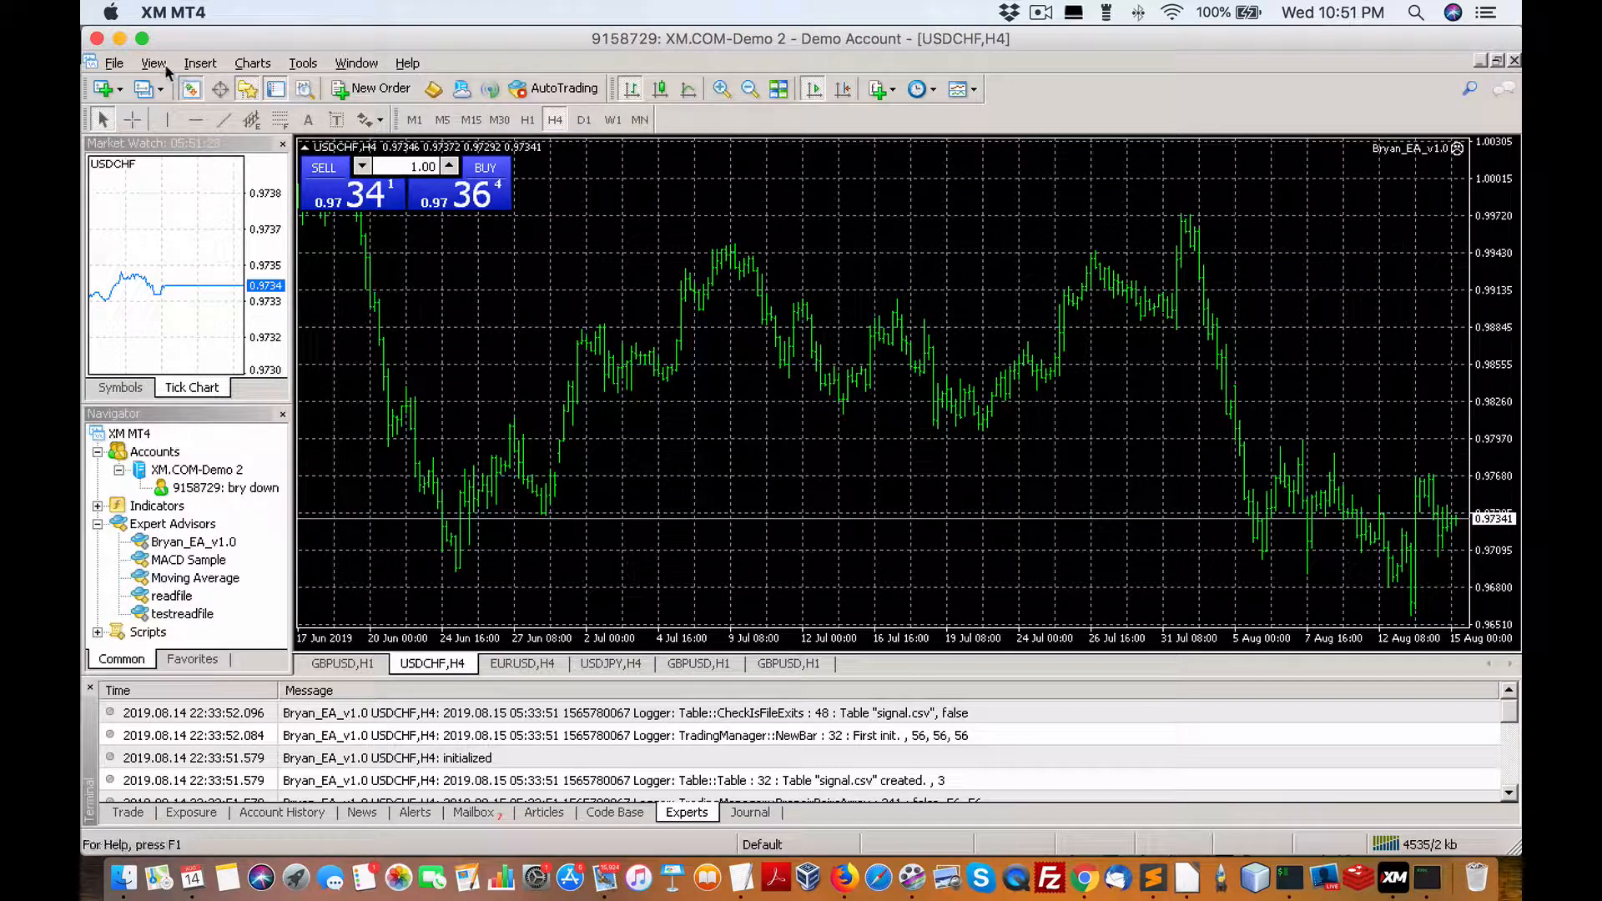
pyautogui.click(154, 62)
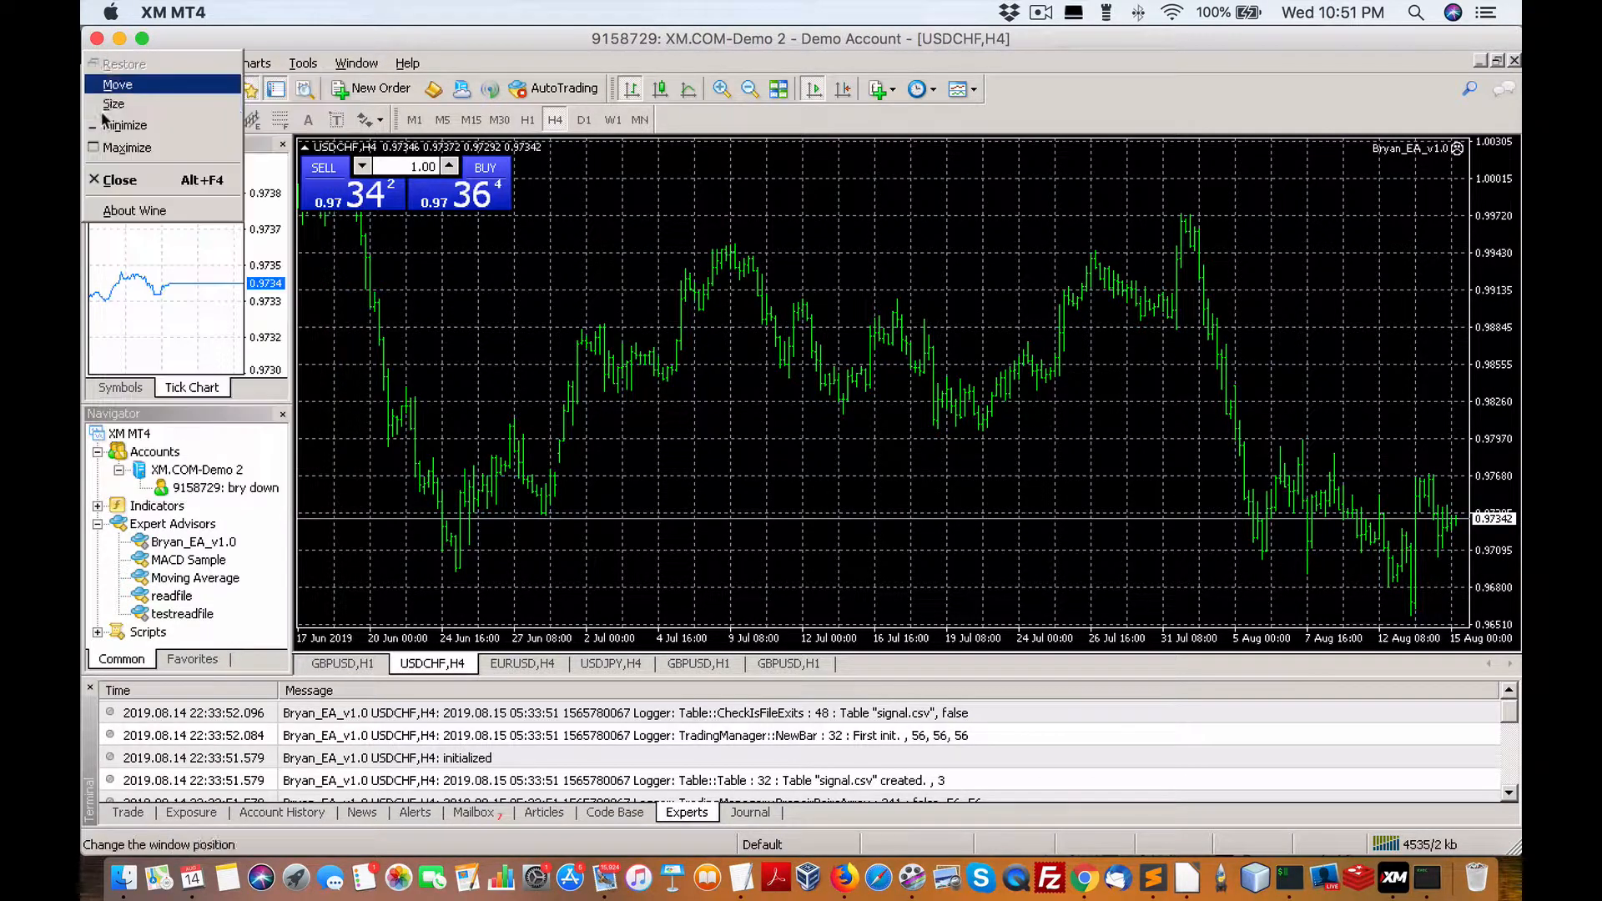
pyautogui.moveTo(122, 64)
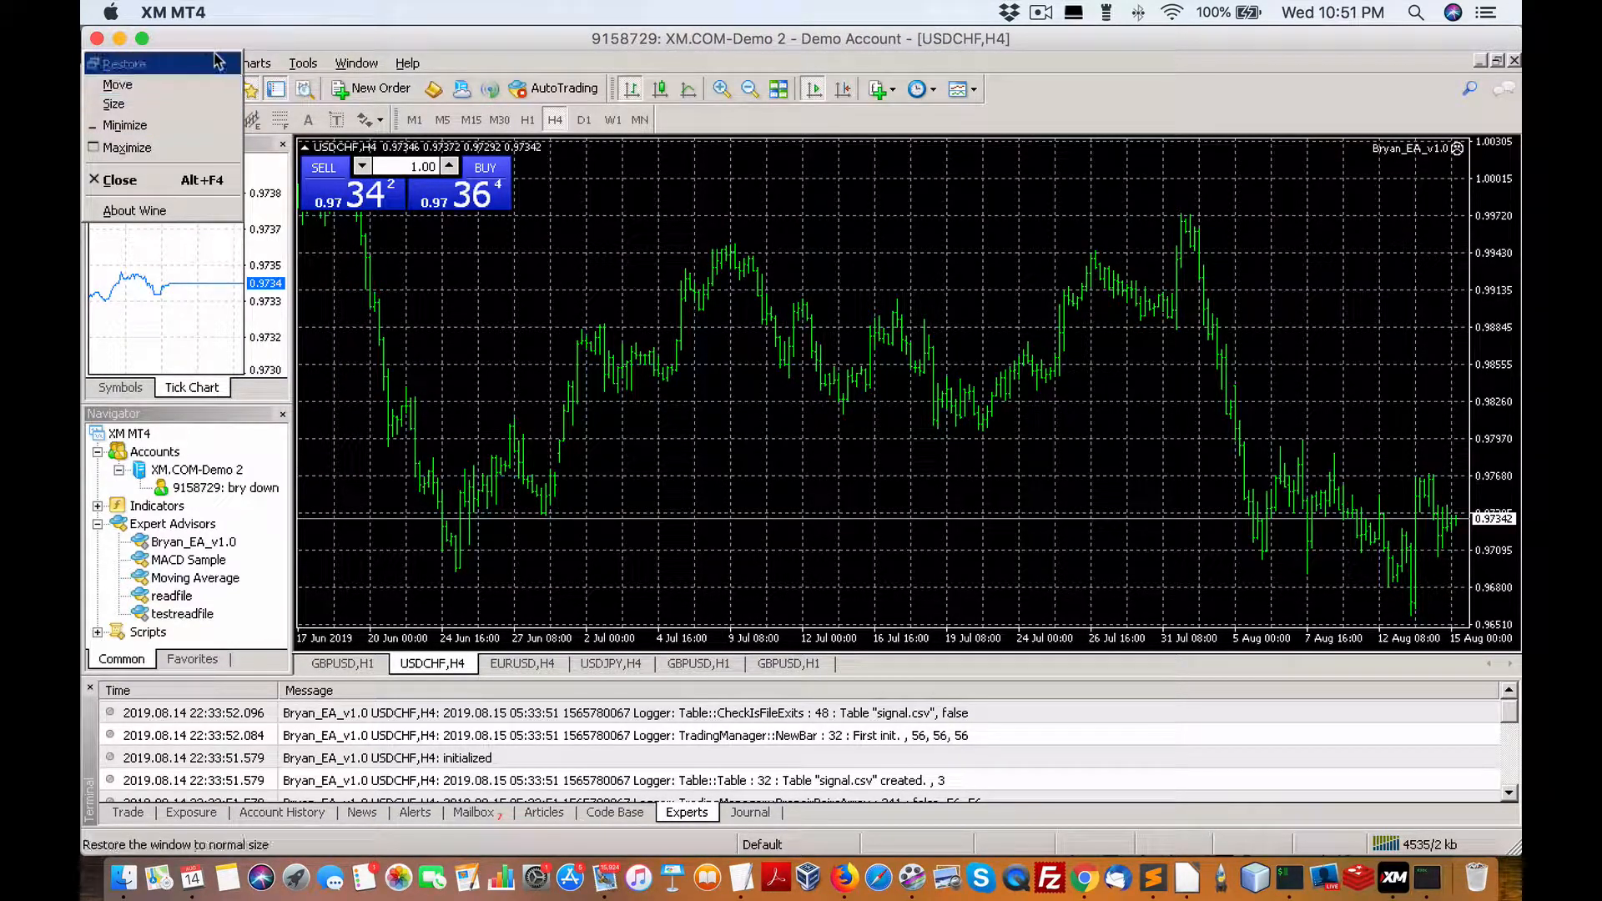
pyautogui.click(199, 61)
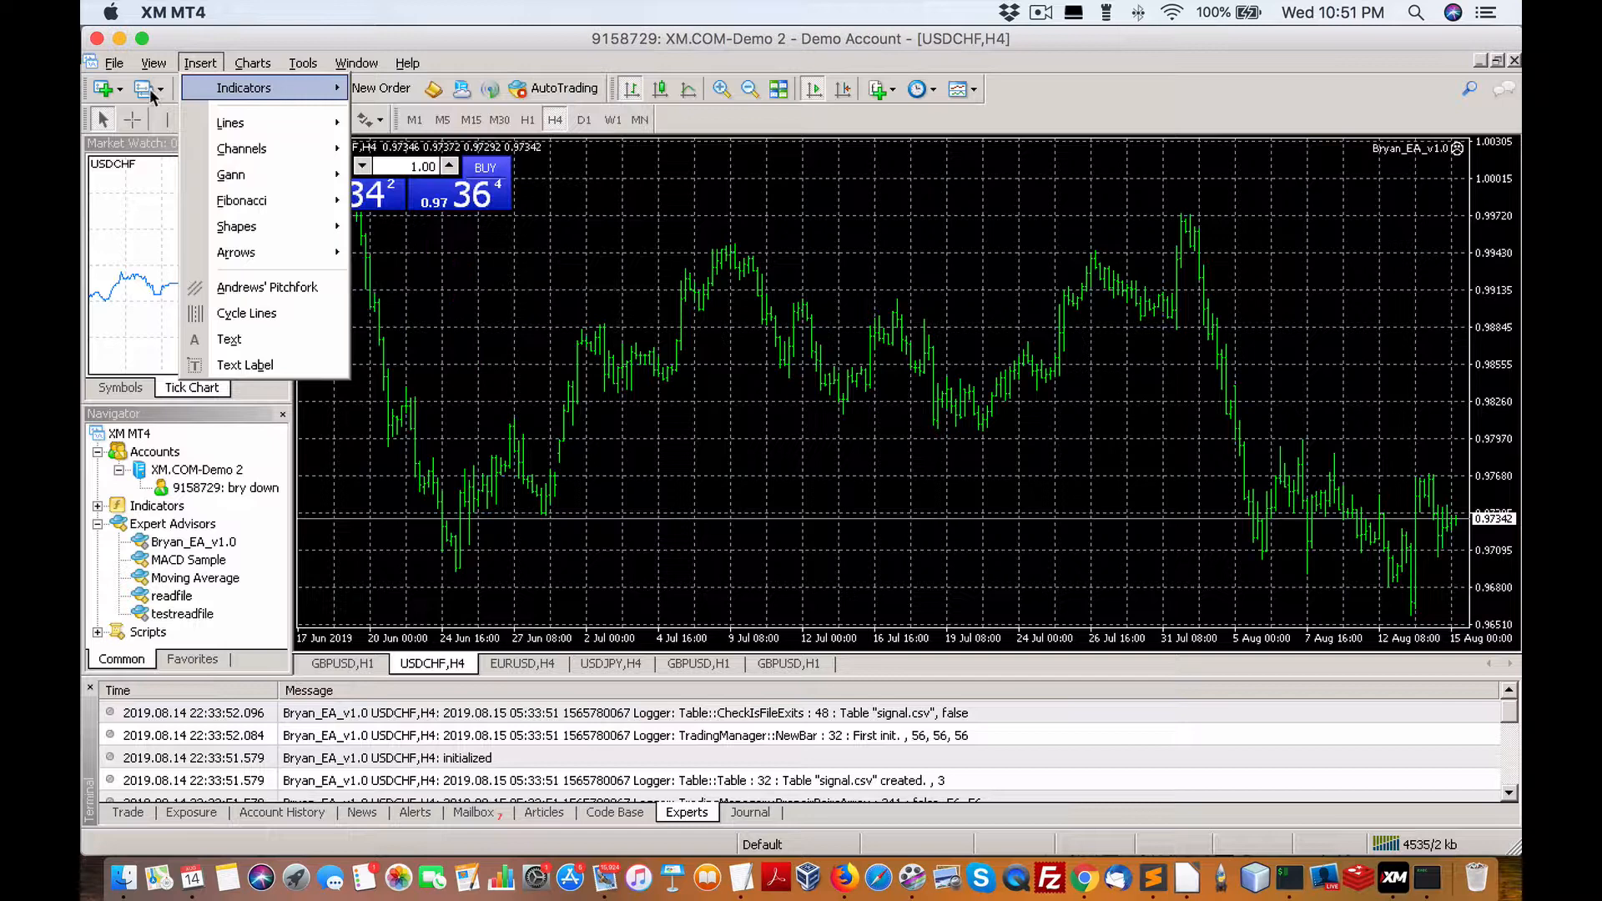
pyautogui.click(152, 62)
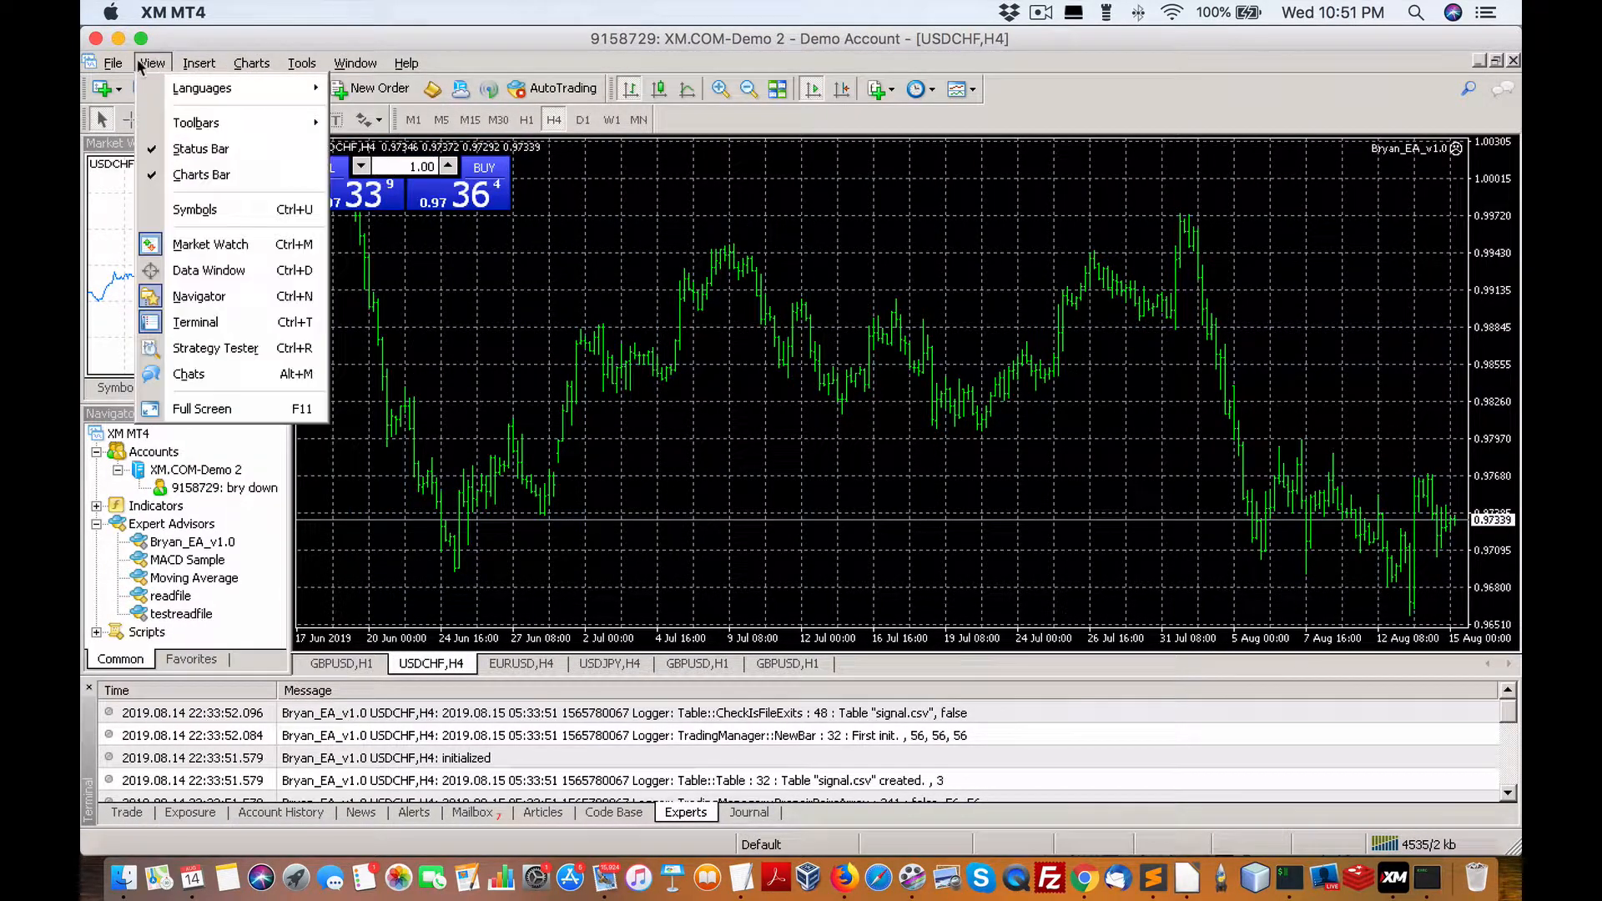
pyautogui.click(111, 62)
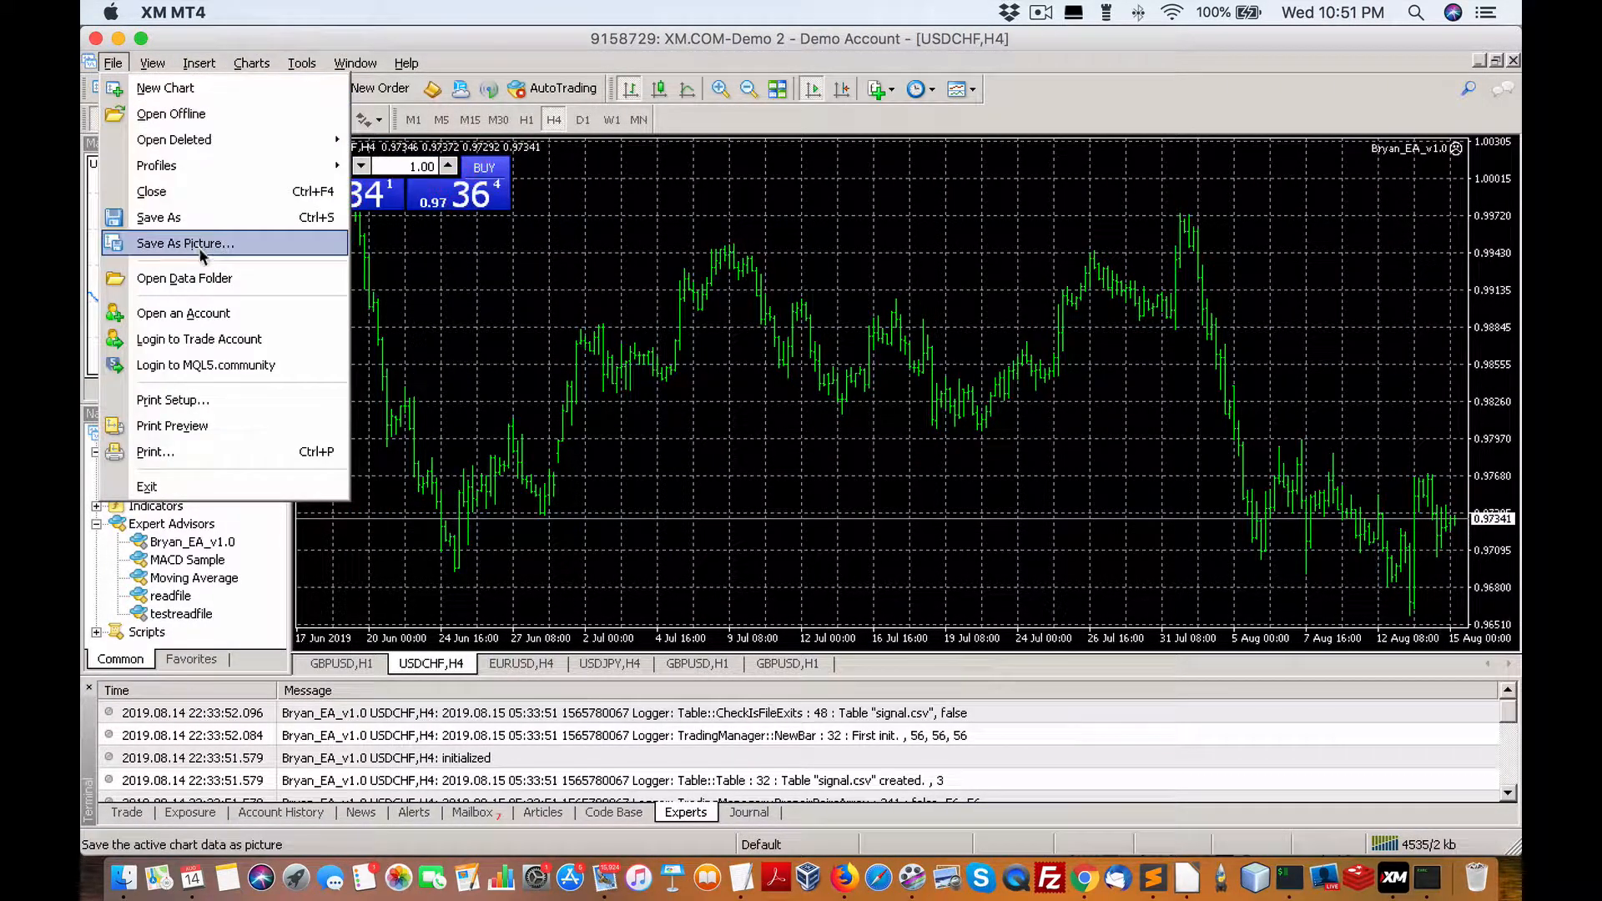
pyautogui.click(185, 279)
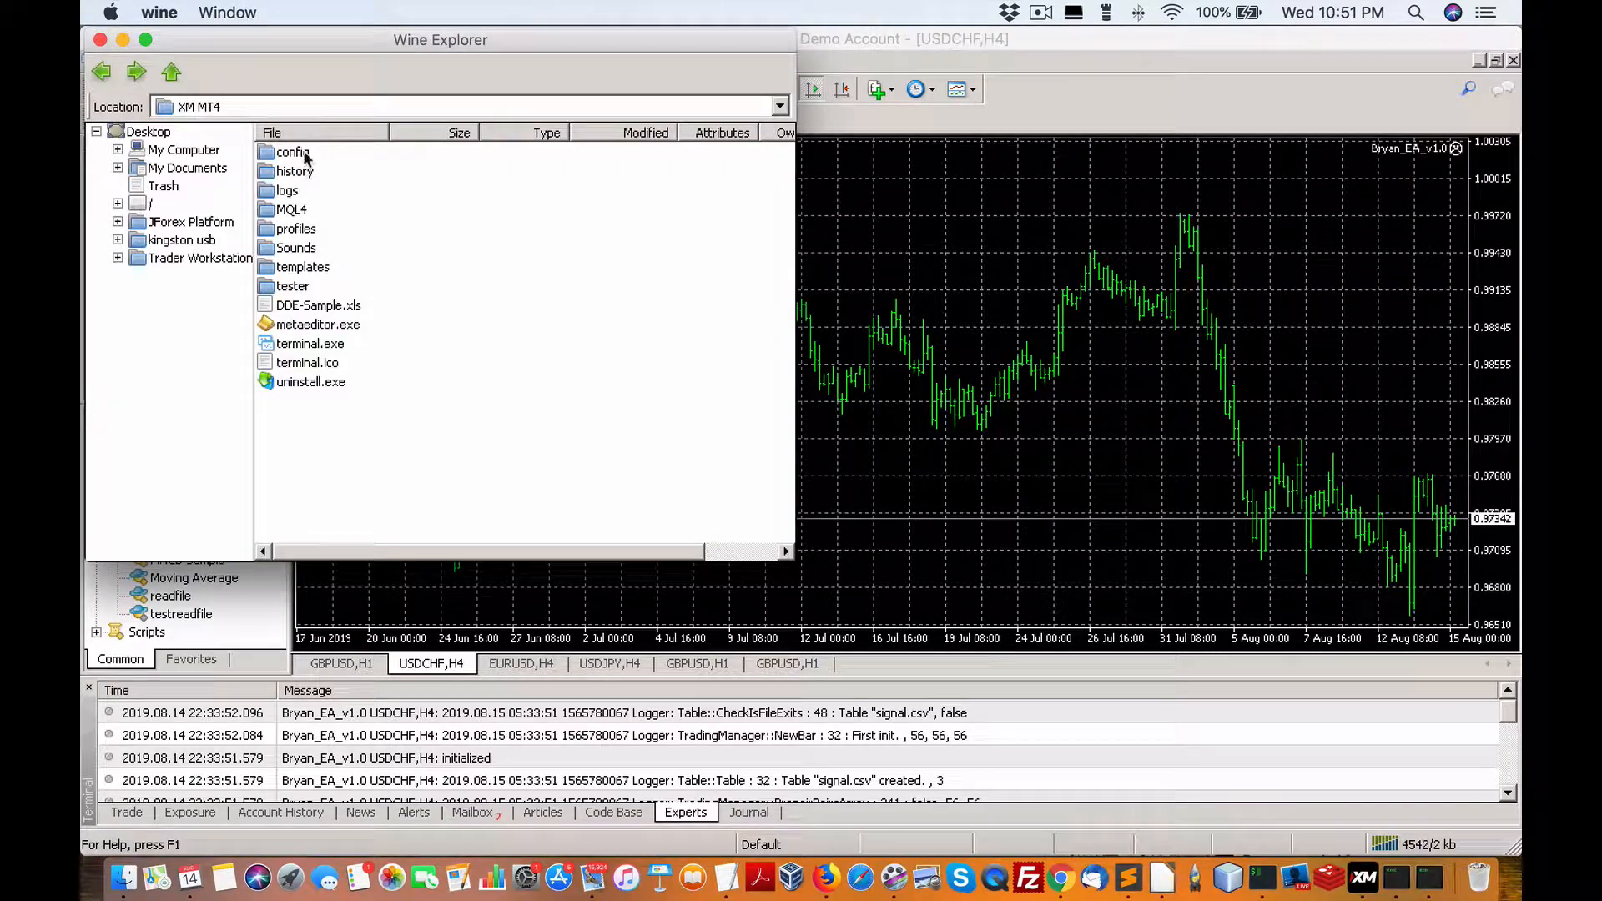
pyautogui.moveTo(441, 40); pyautogui.dragTo(522, 85)
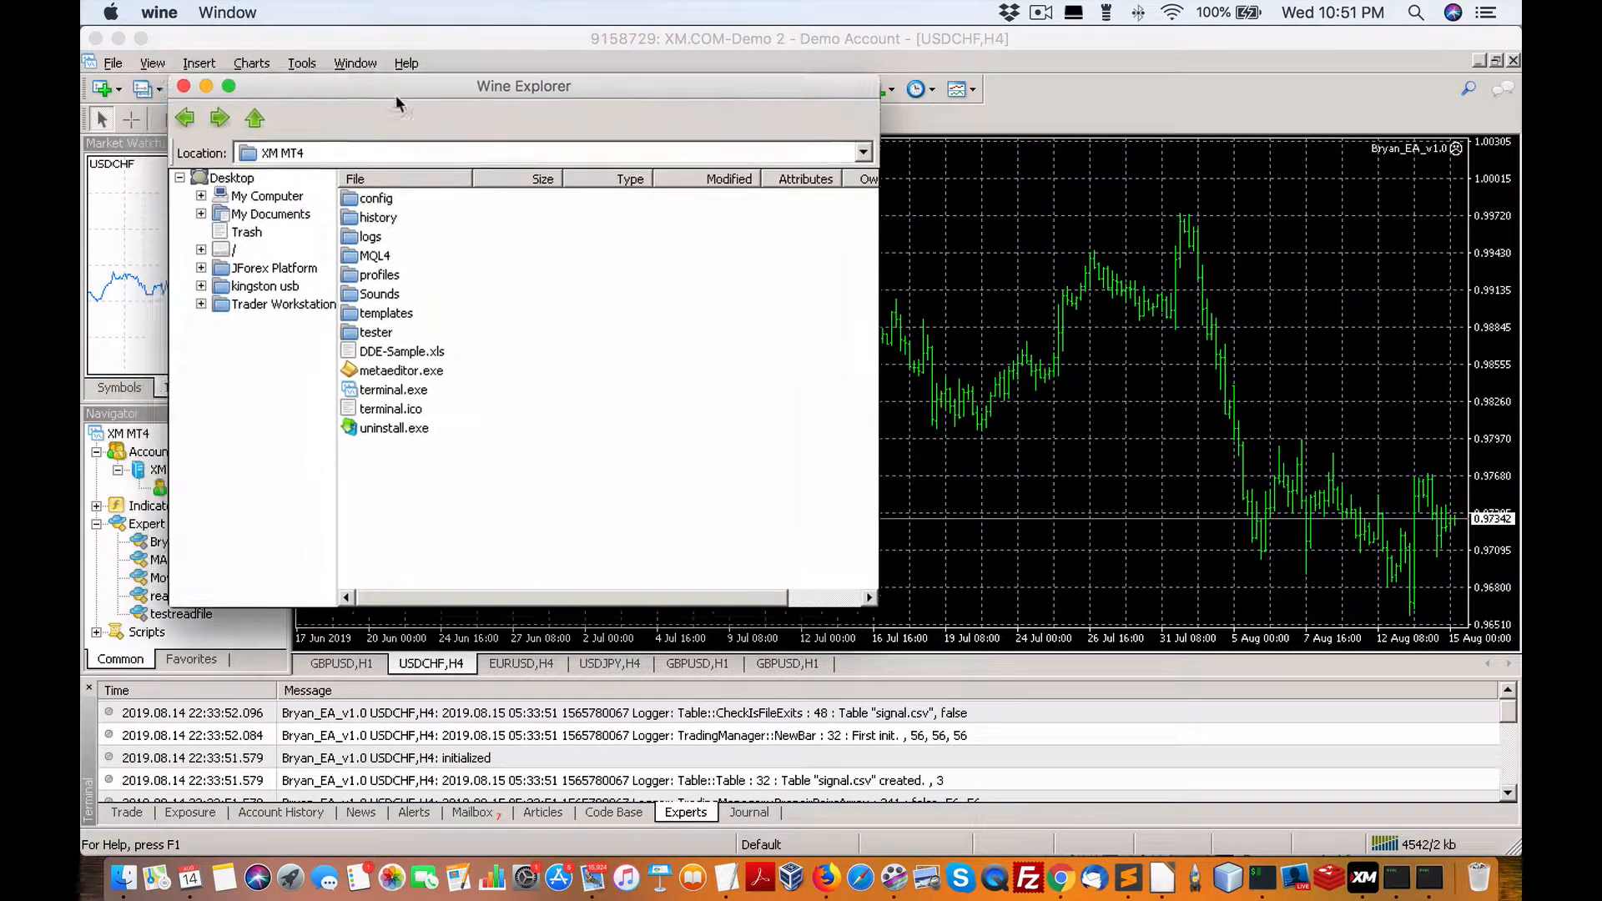
pyautogui.doubleClick(374, 255)
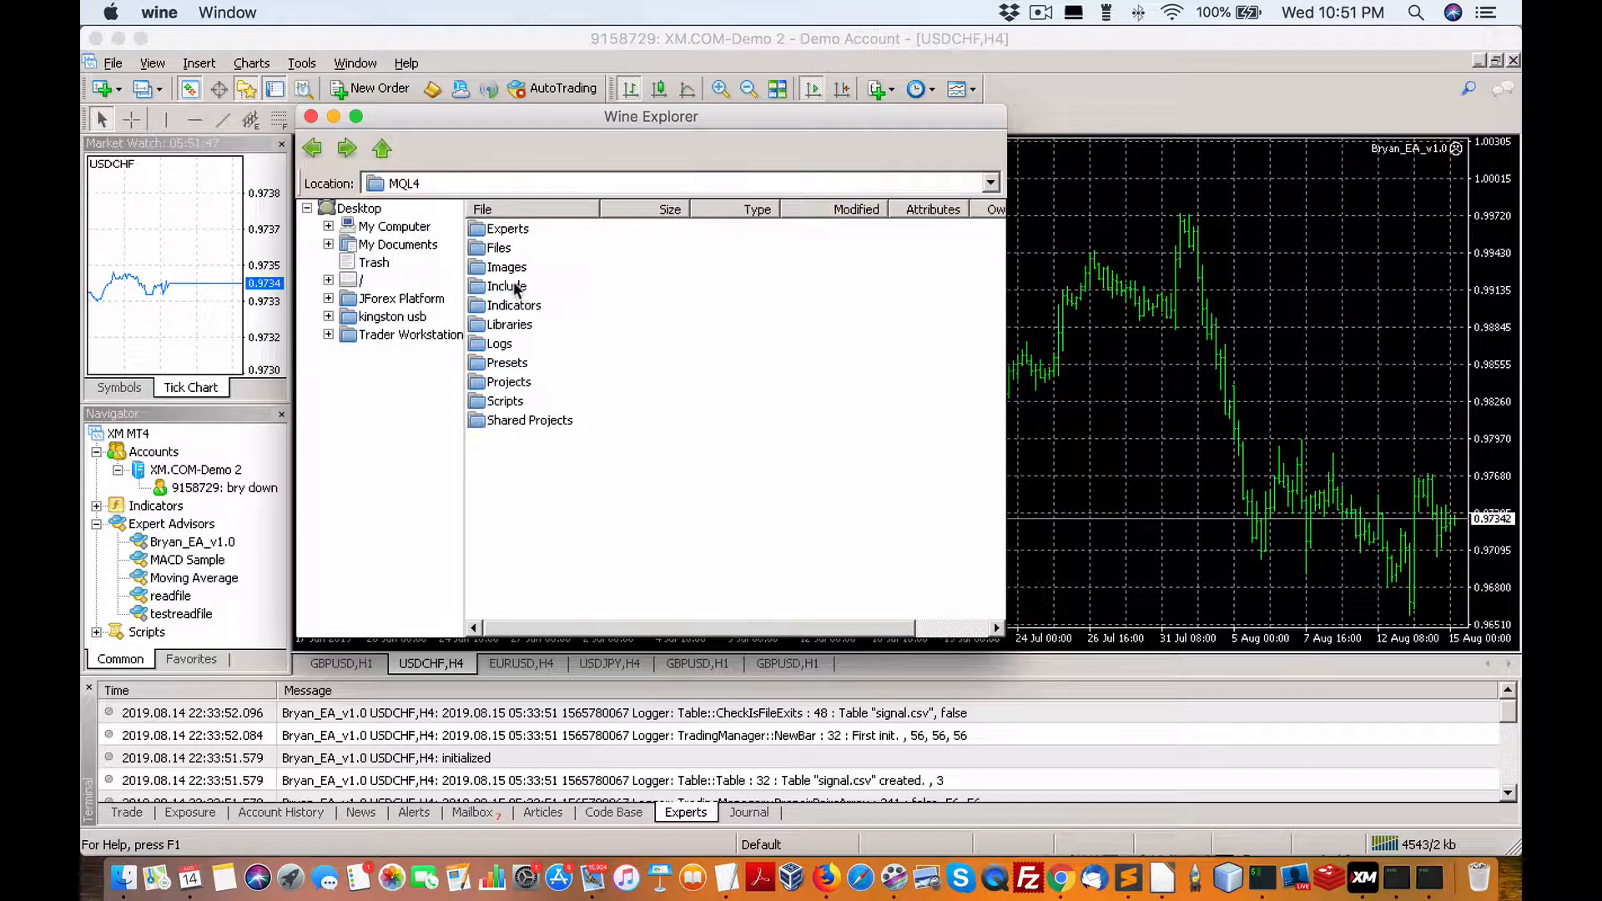
pyautogui.doubleClick(508, 228)
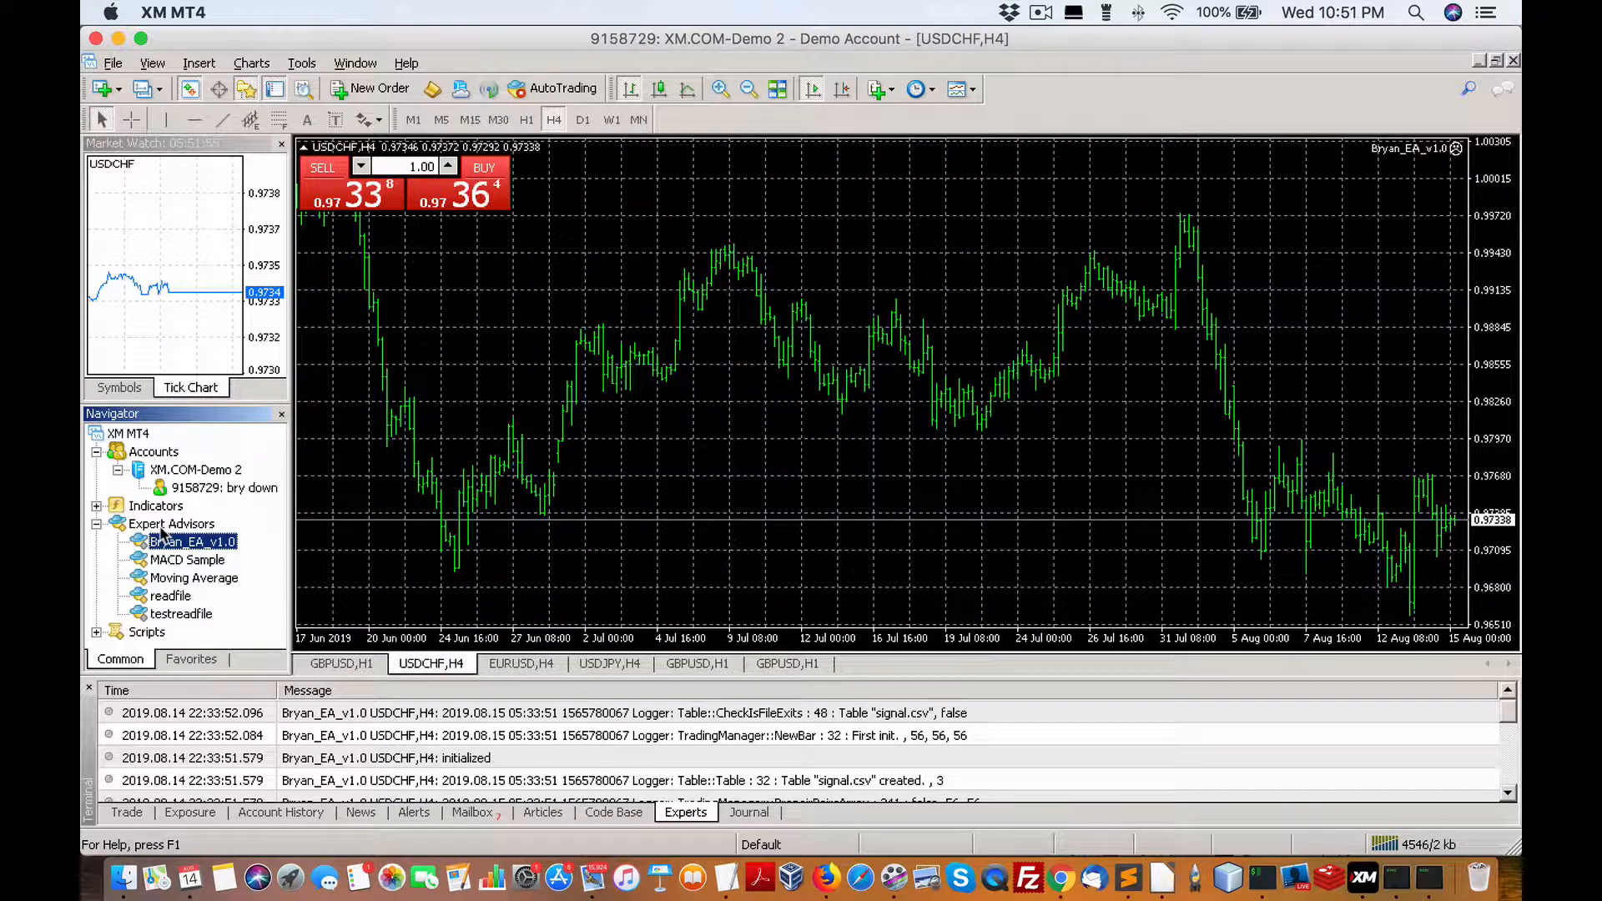
# Step: Attach Bryan_EA_v1.0 from the Navigator to the USDCHF H4 chart, replacing the running expert
pyautogui.rightClick(170, 522)
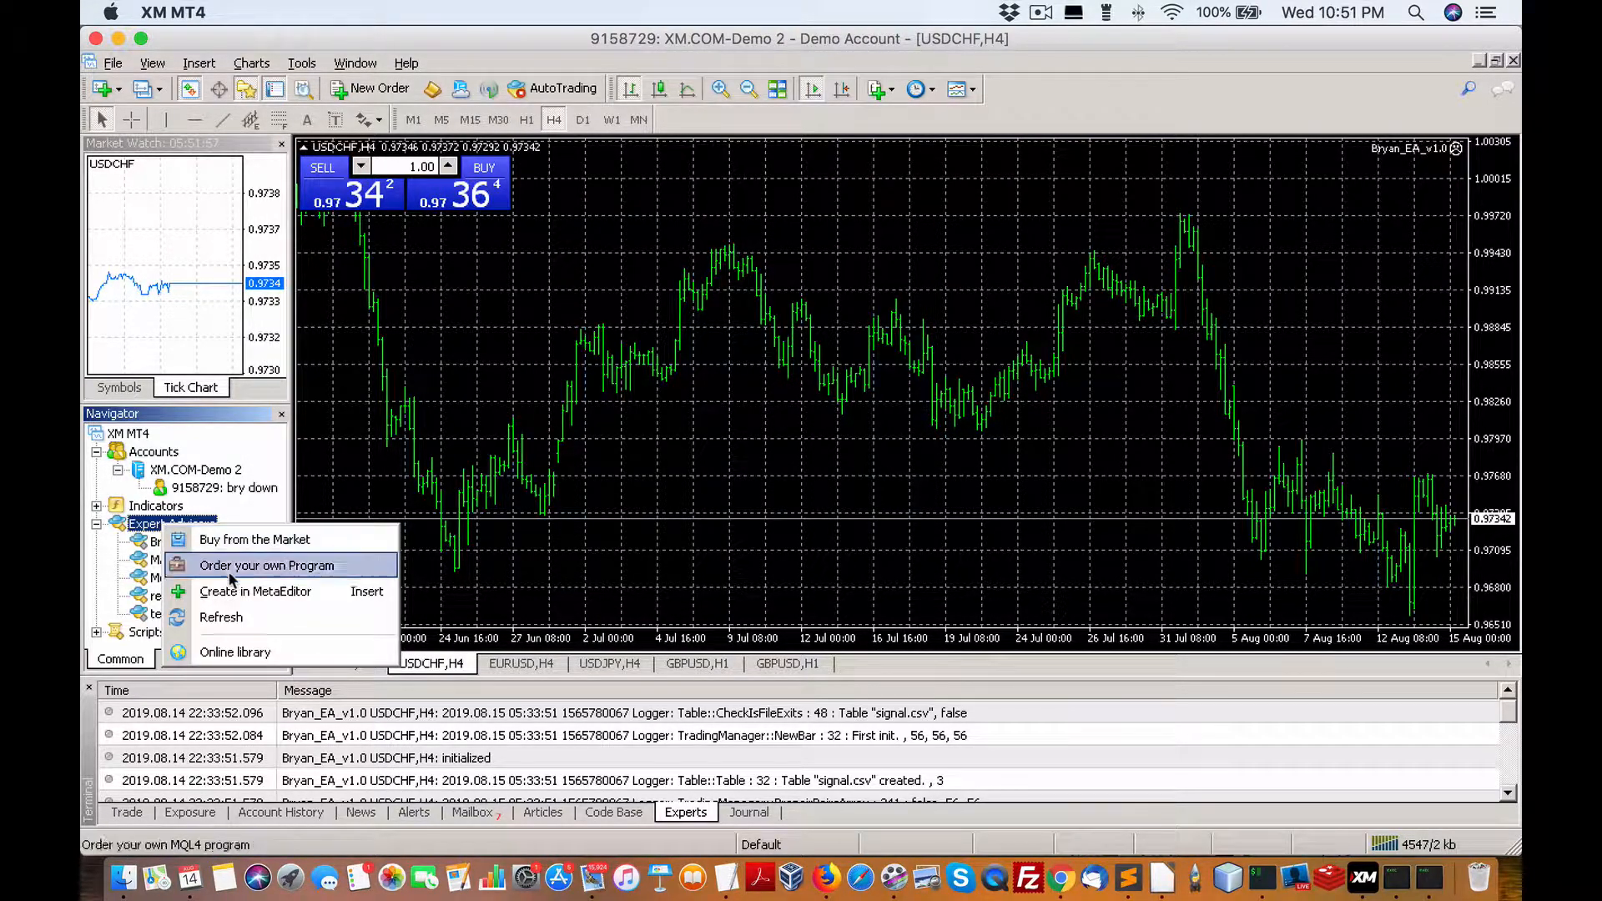
pyautogui.moveTo(254, 539)
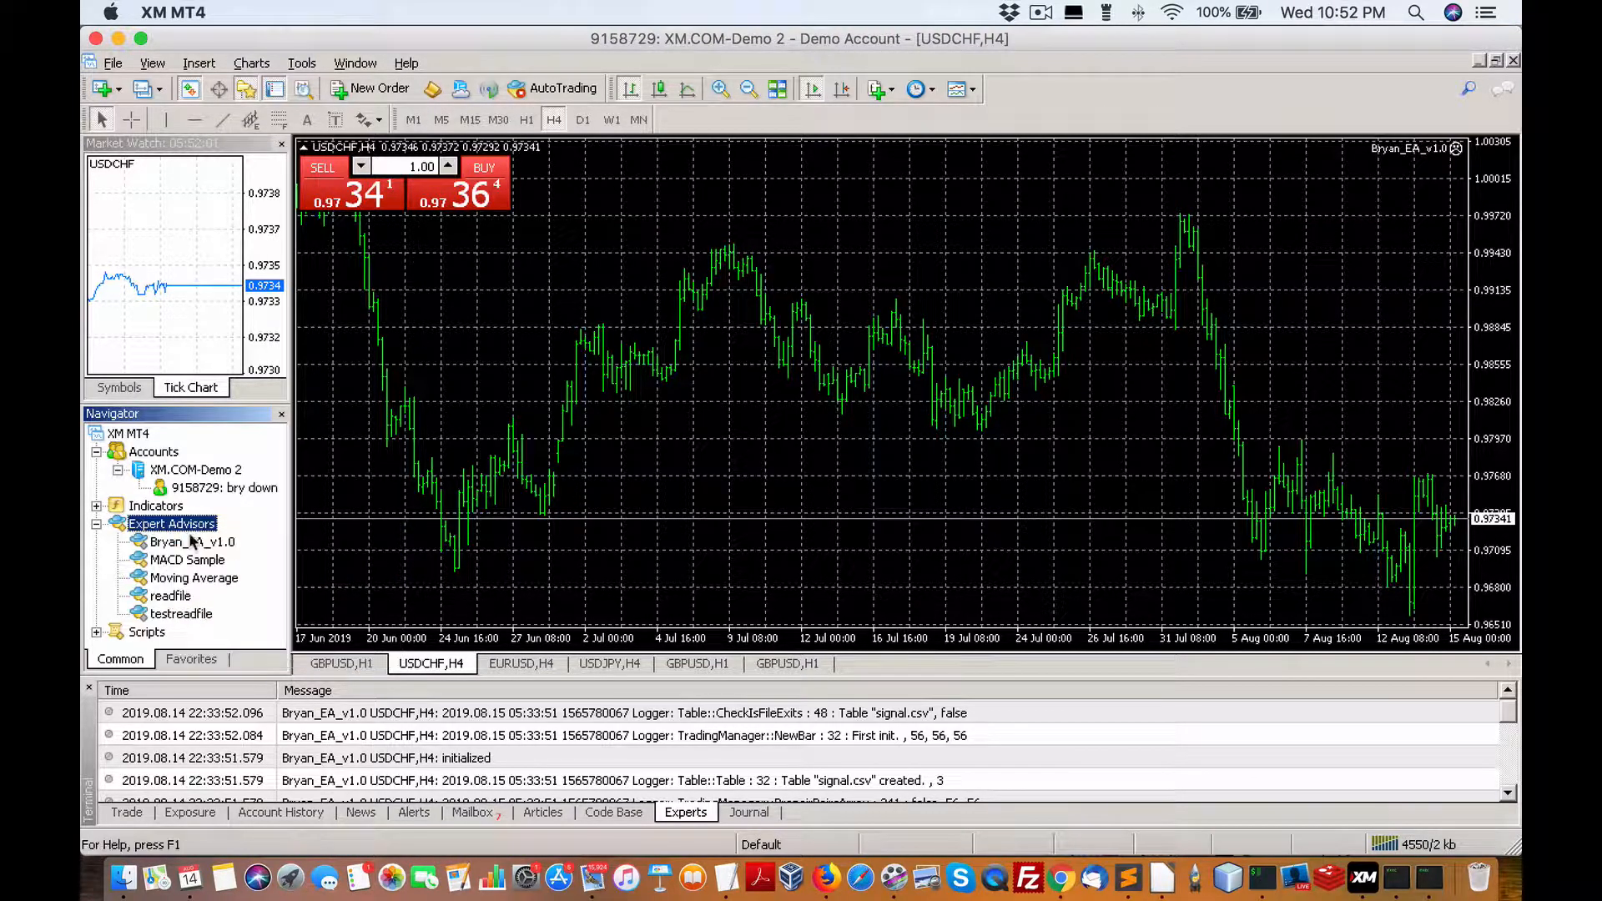
pyautogui.click(192, 541)
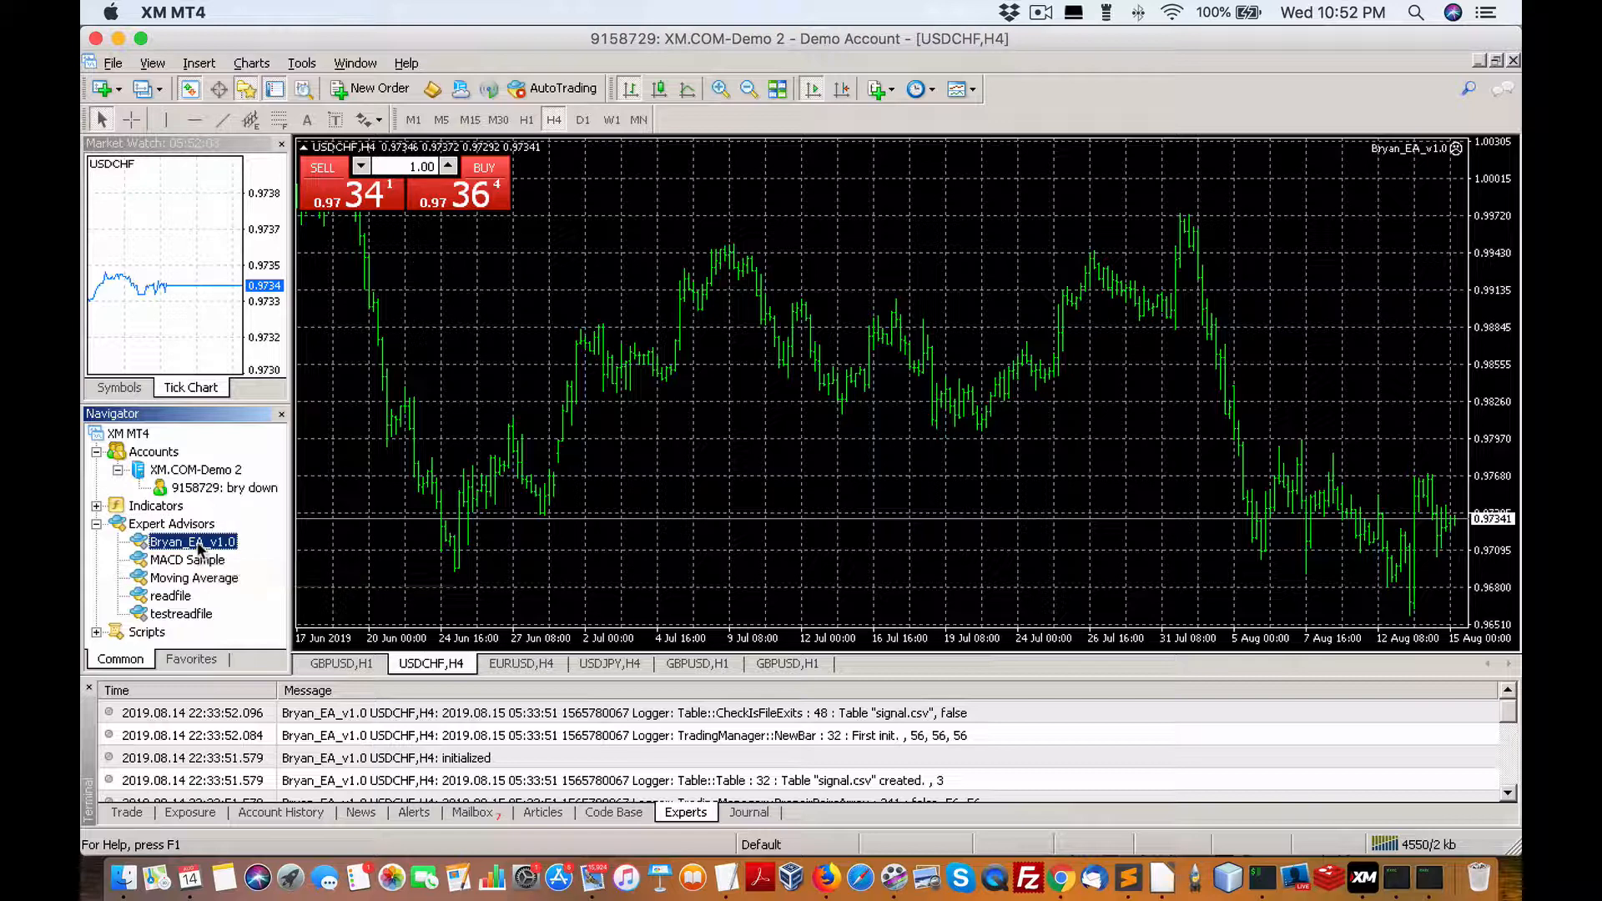
pyautogui.doubleClick(192, 540)
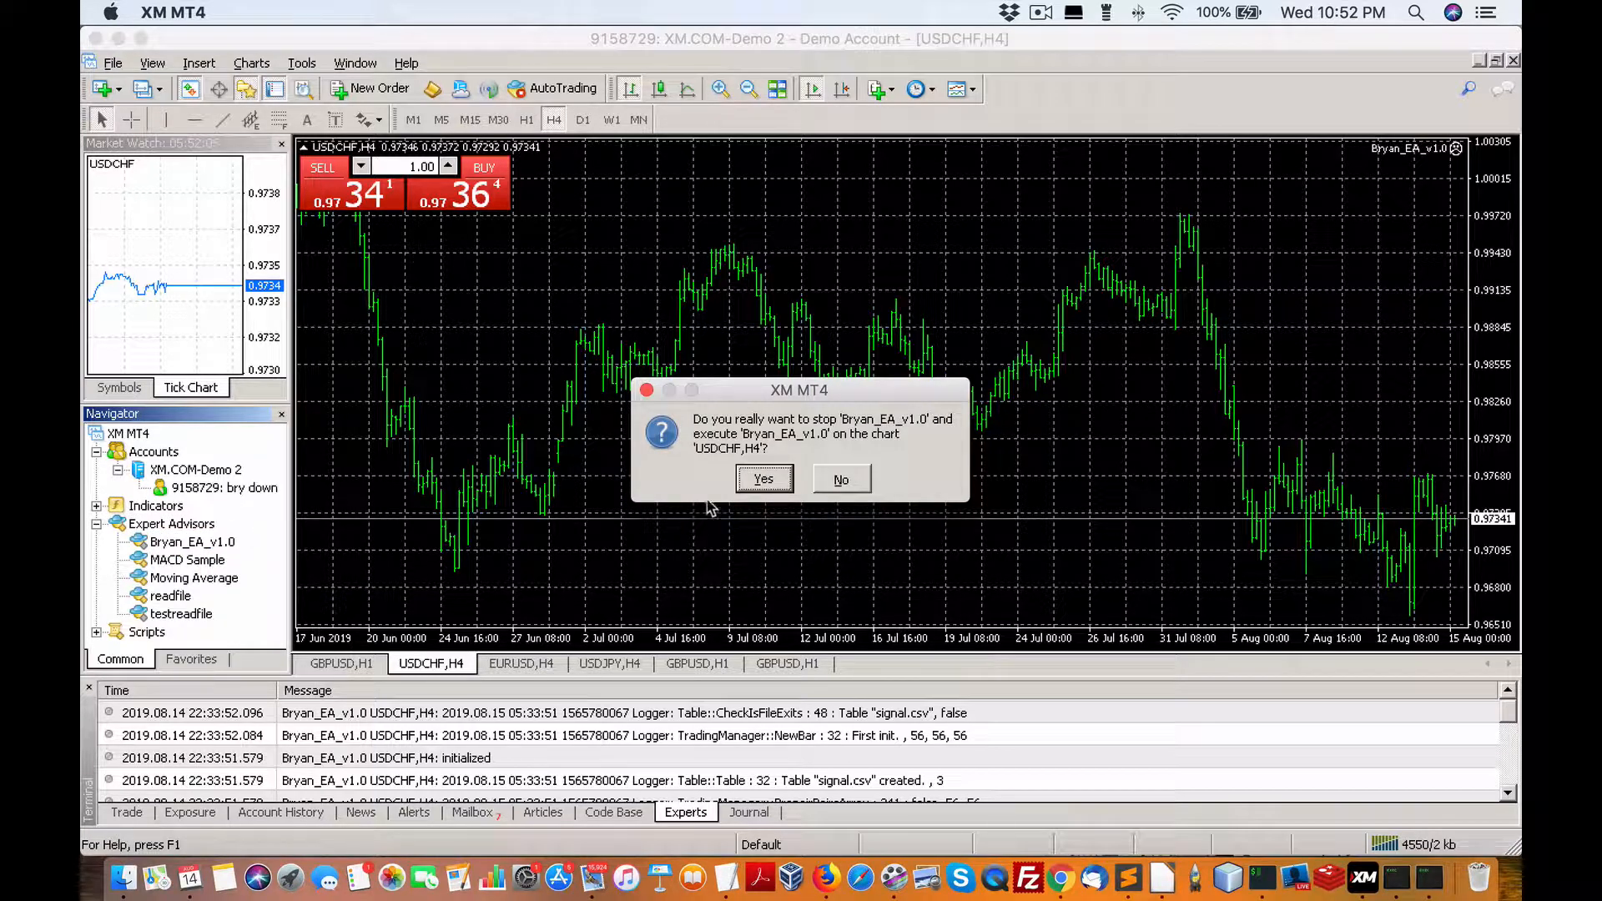
pyautogui.click(763, 479)
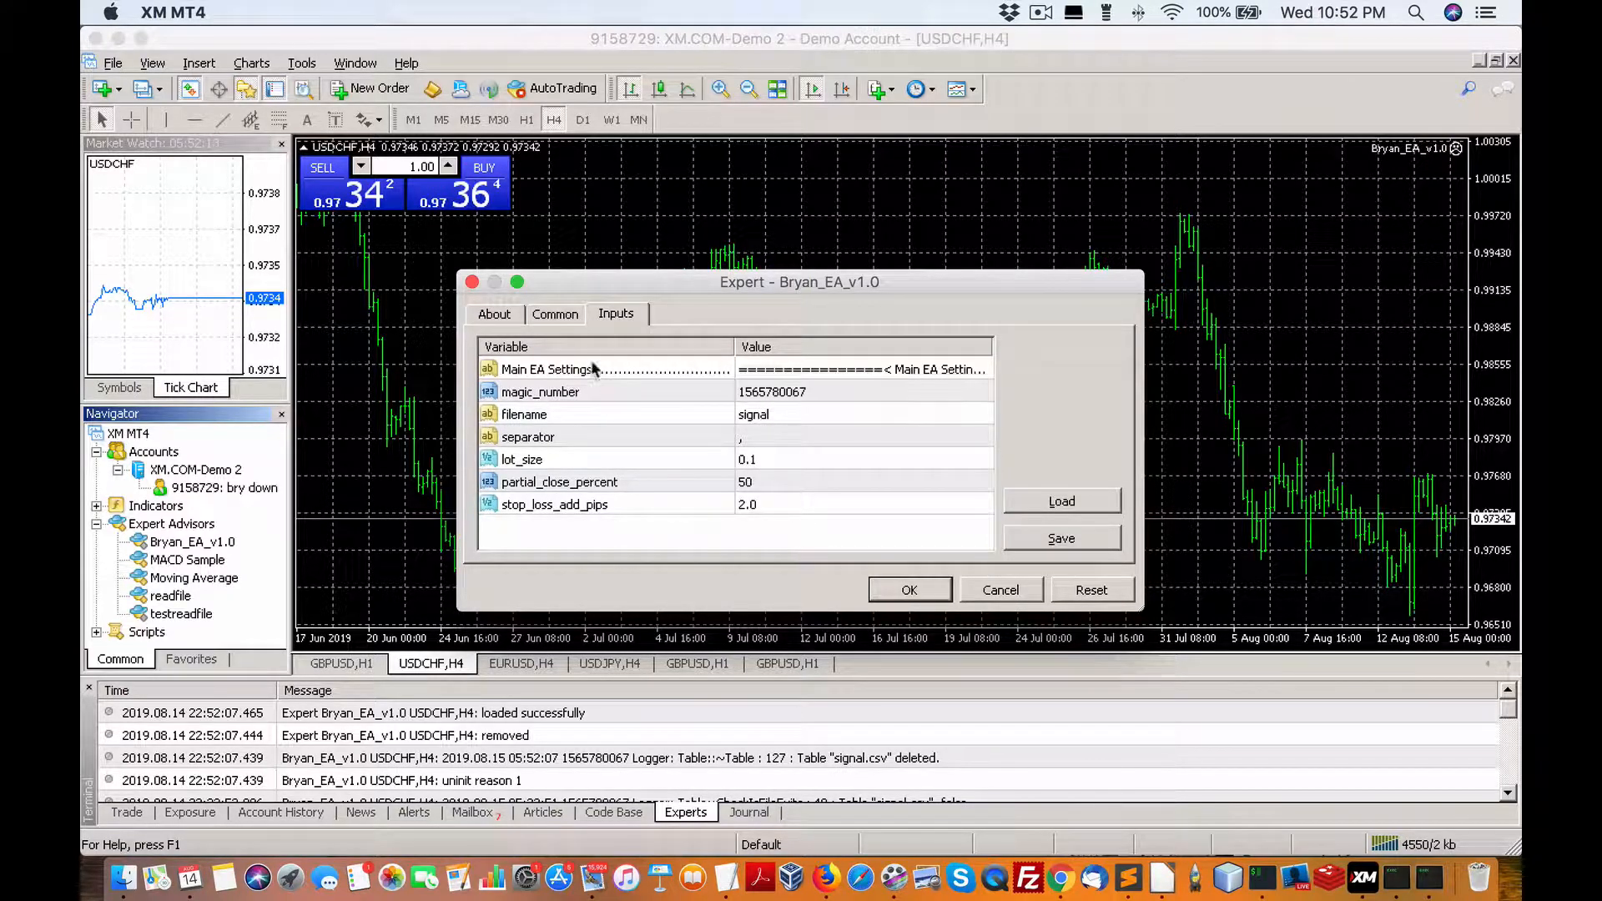
# Step: Review the Common and Inputs settings and accept them so Bryan_EA_v1.0 starts
pyautogui.click(554, 314)
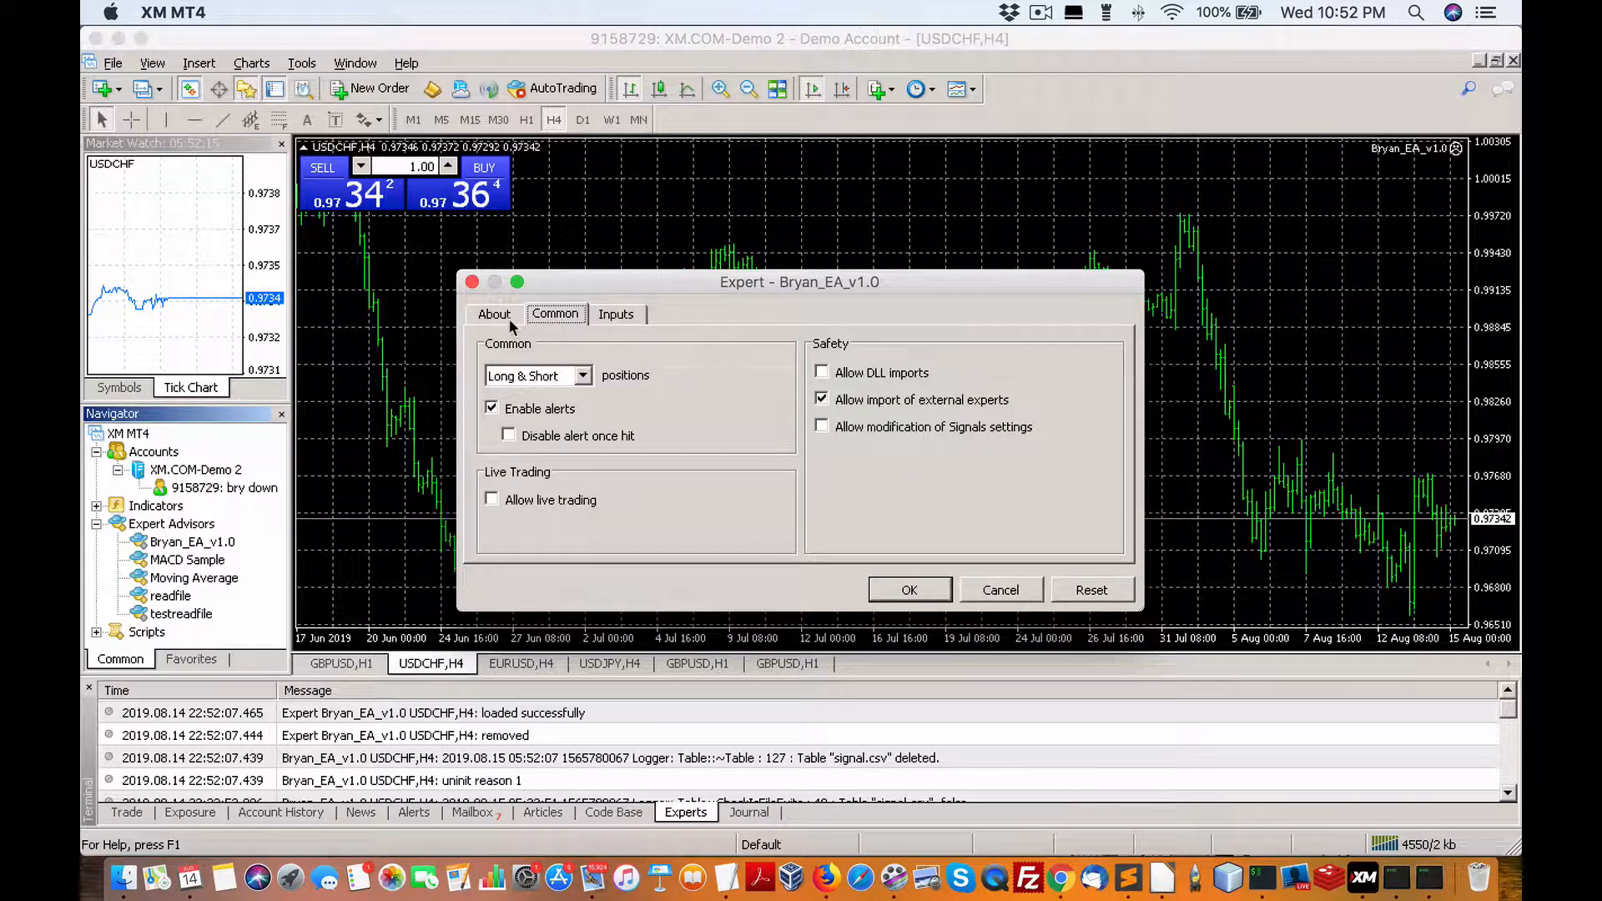
pyautogui.moveTo(594, 314)
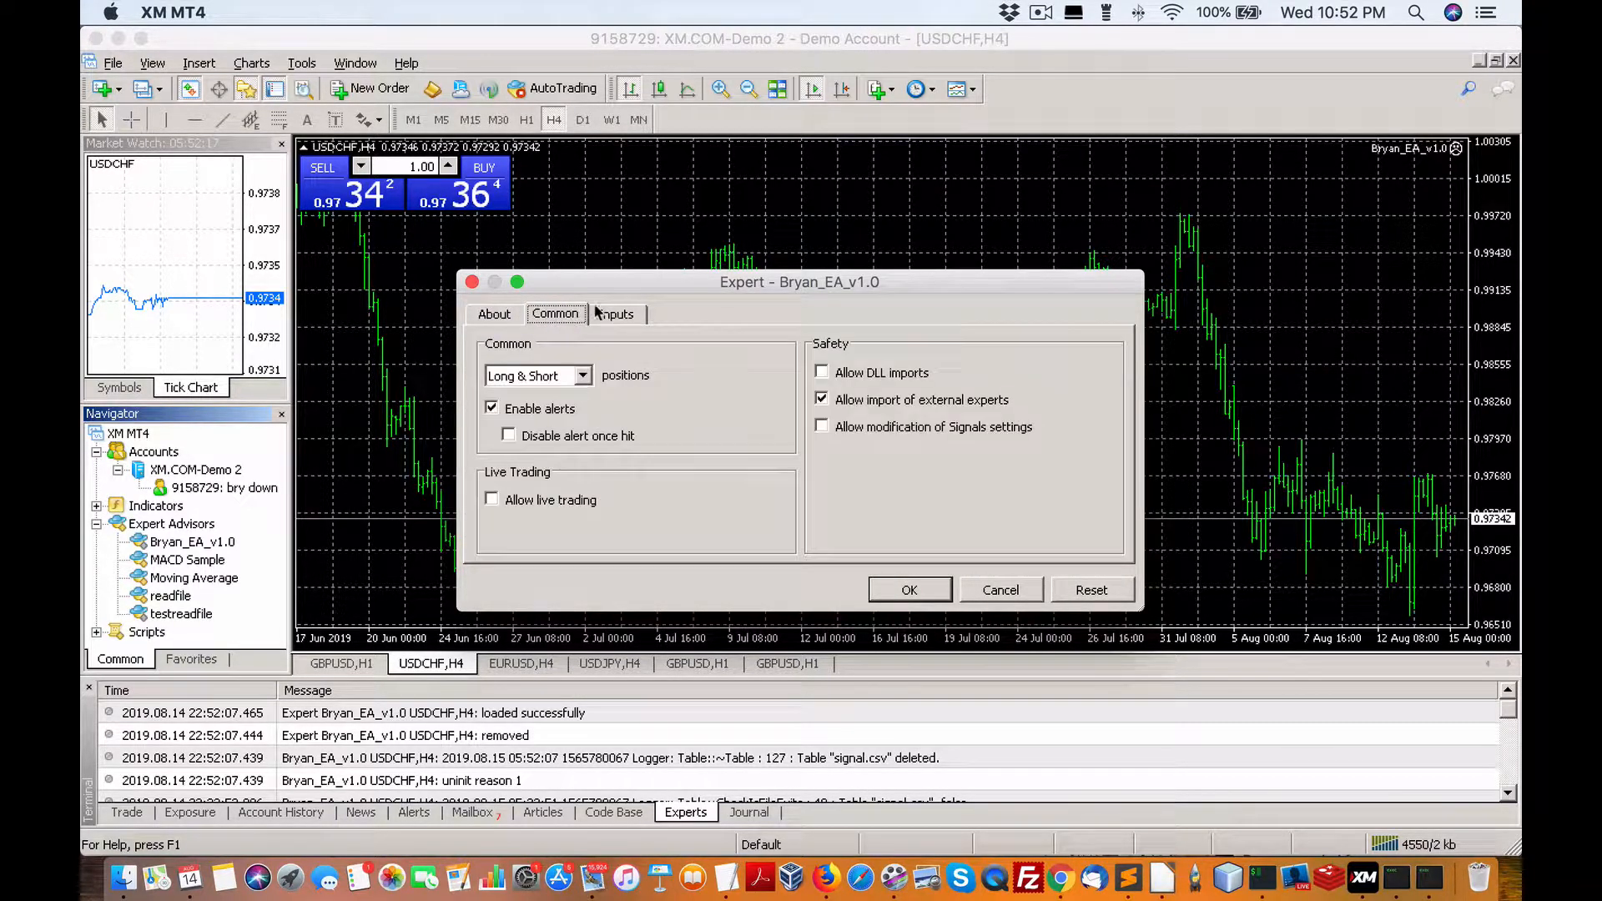
pyautogui.click(616, 313)
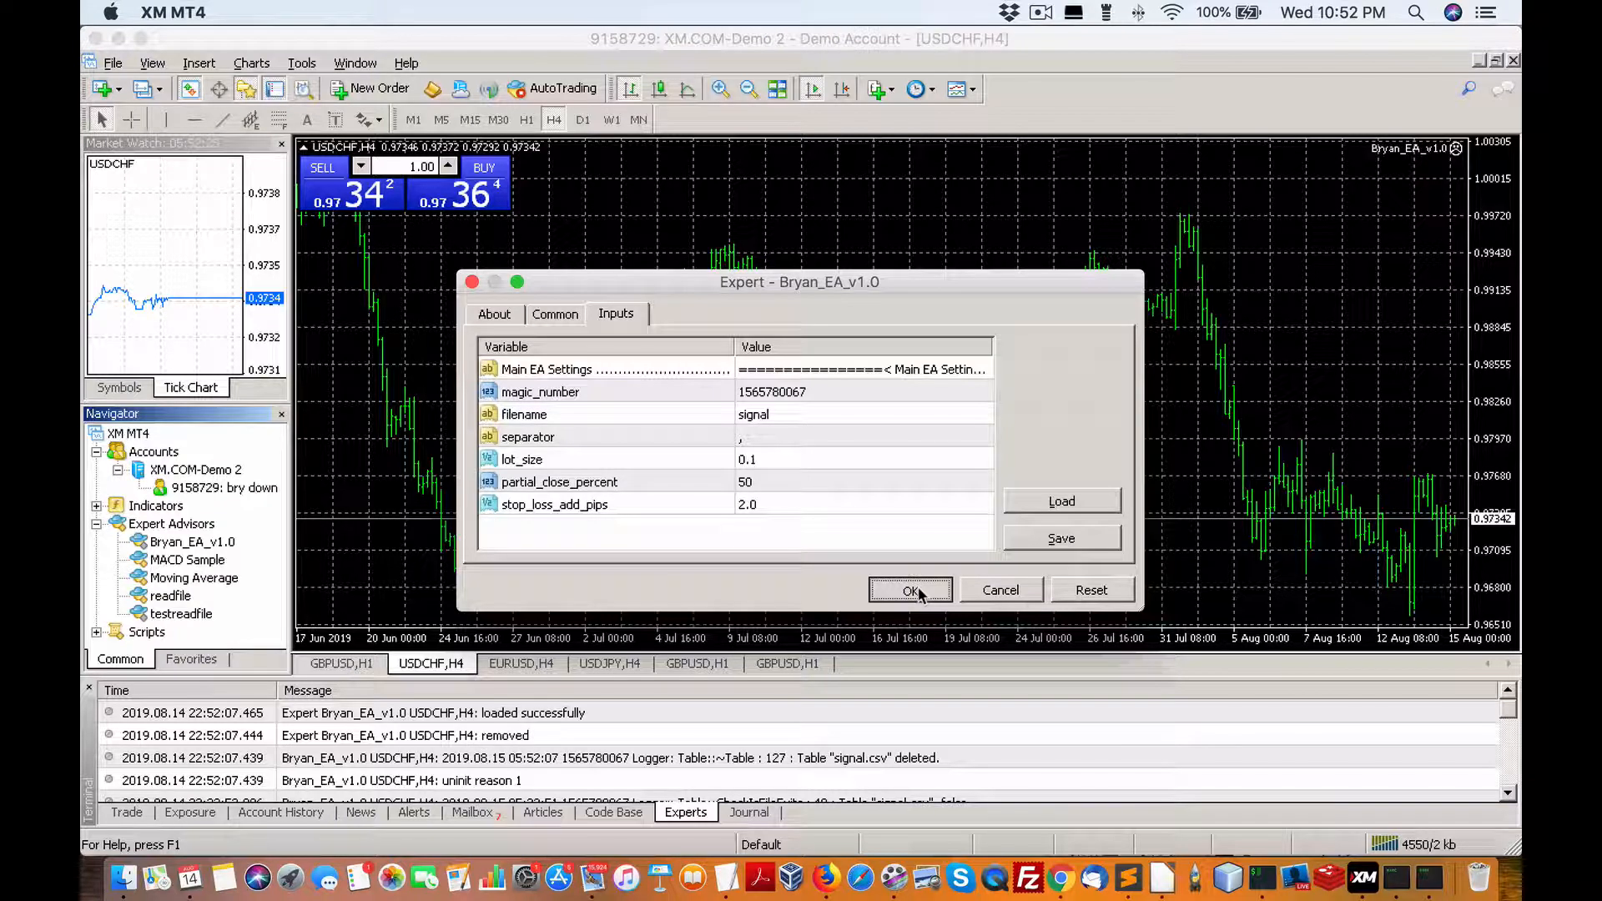
pyautogui.click(909, 589)
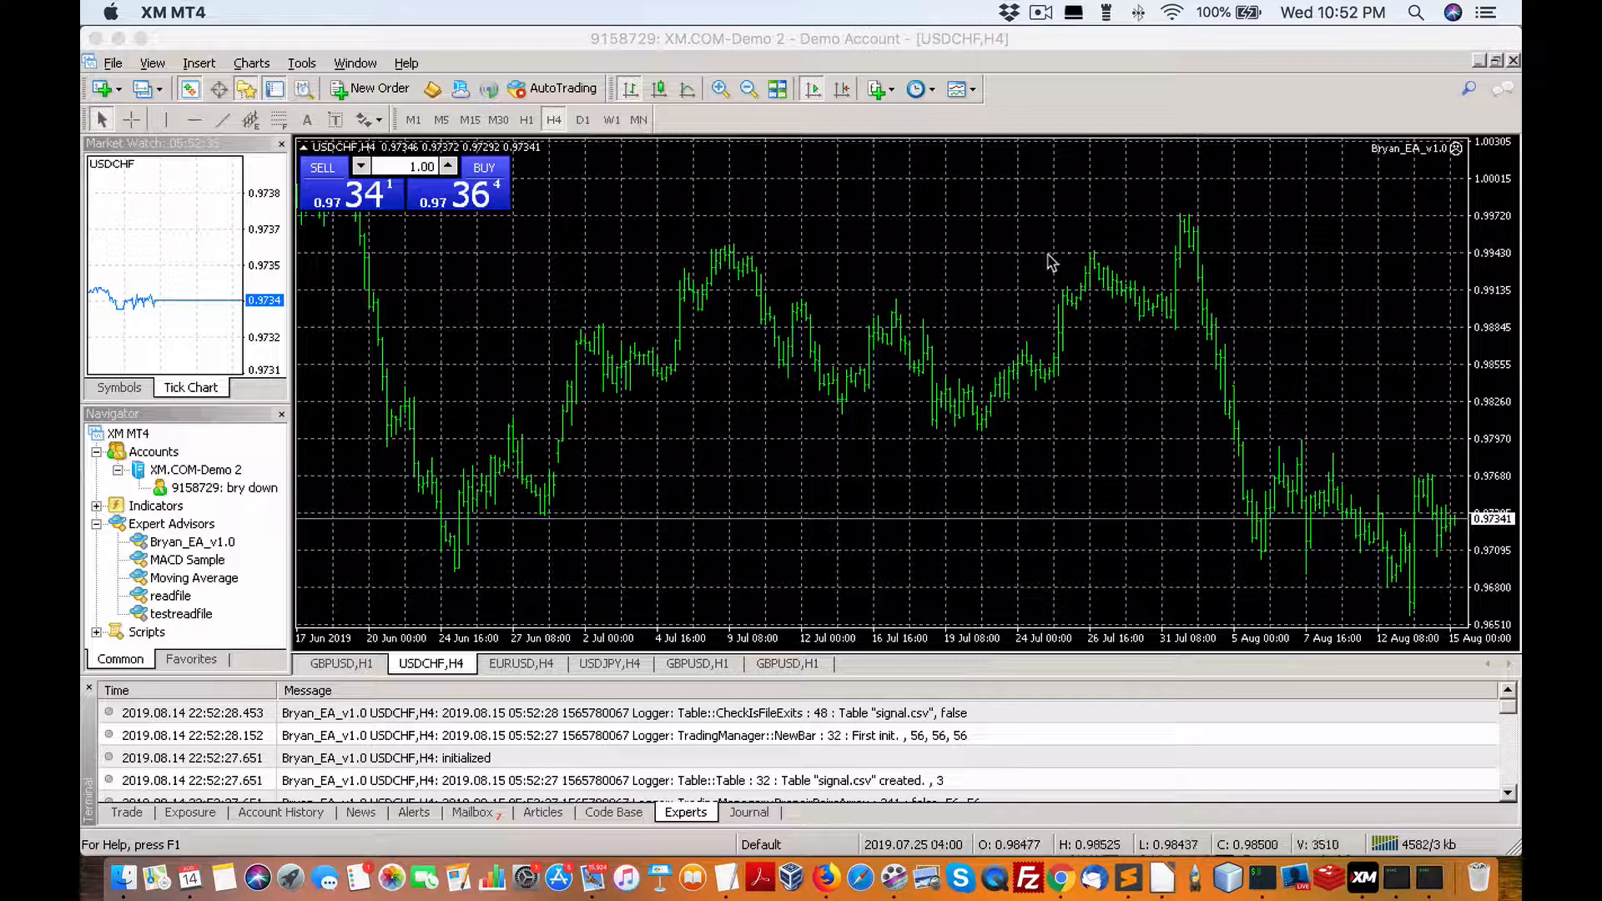
pyautogui.moveTo(980, 267)
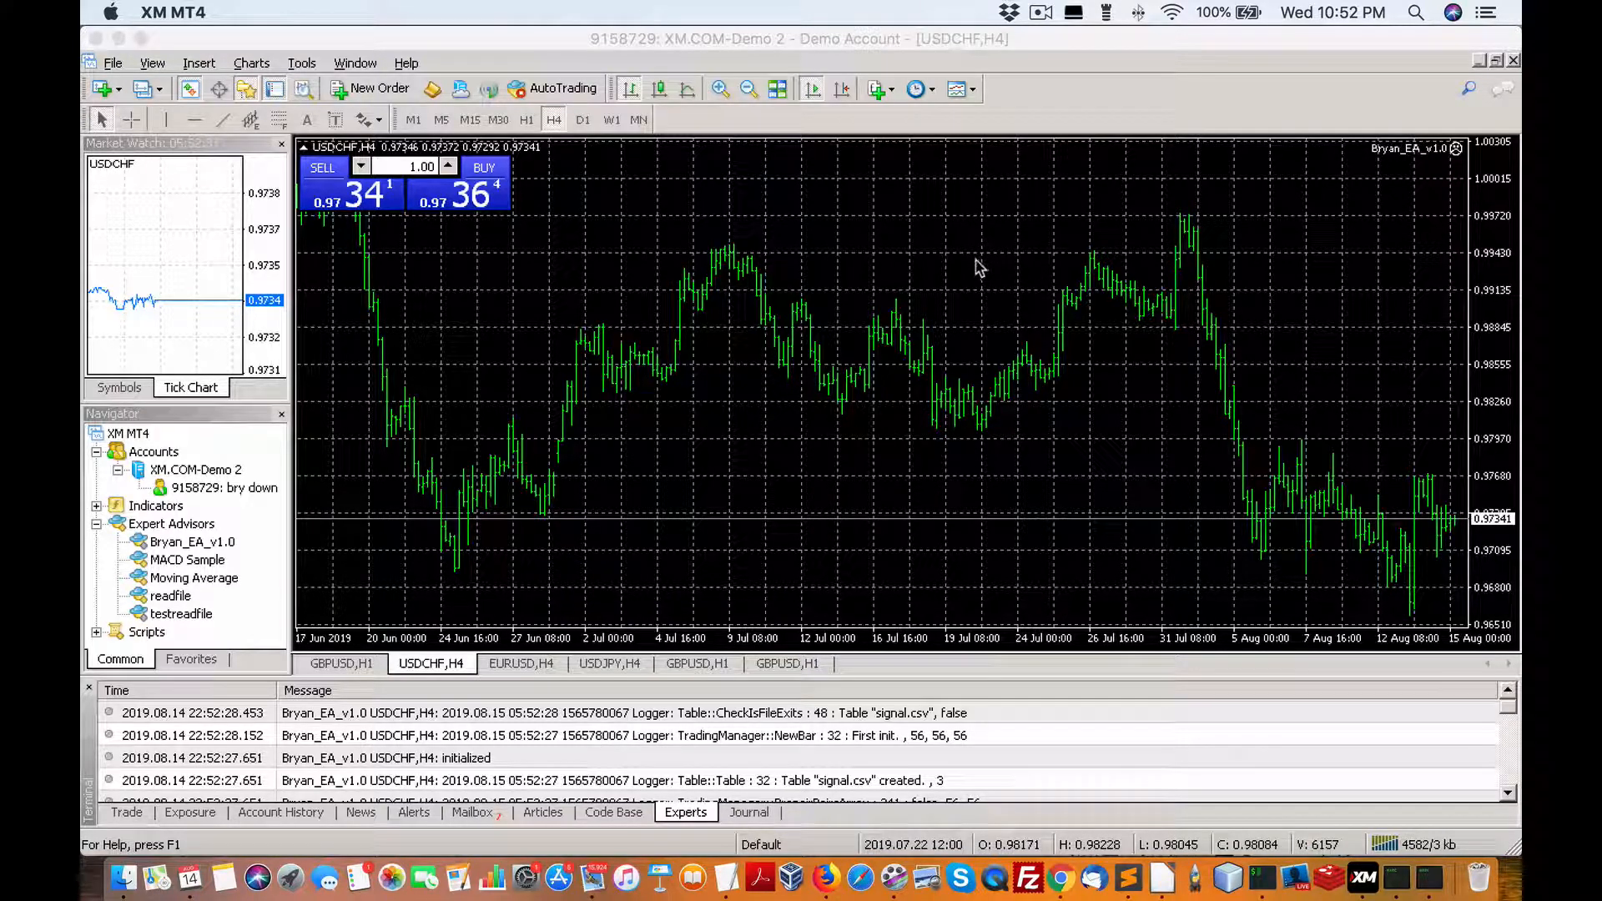
pyautogui.moveTo(1053, 47)
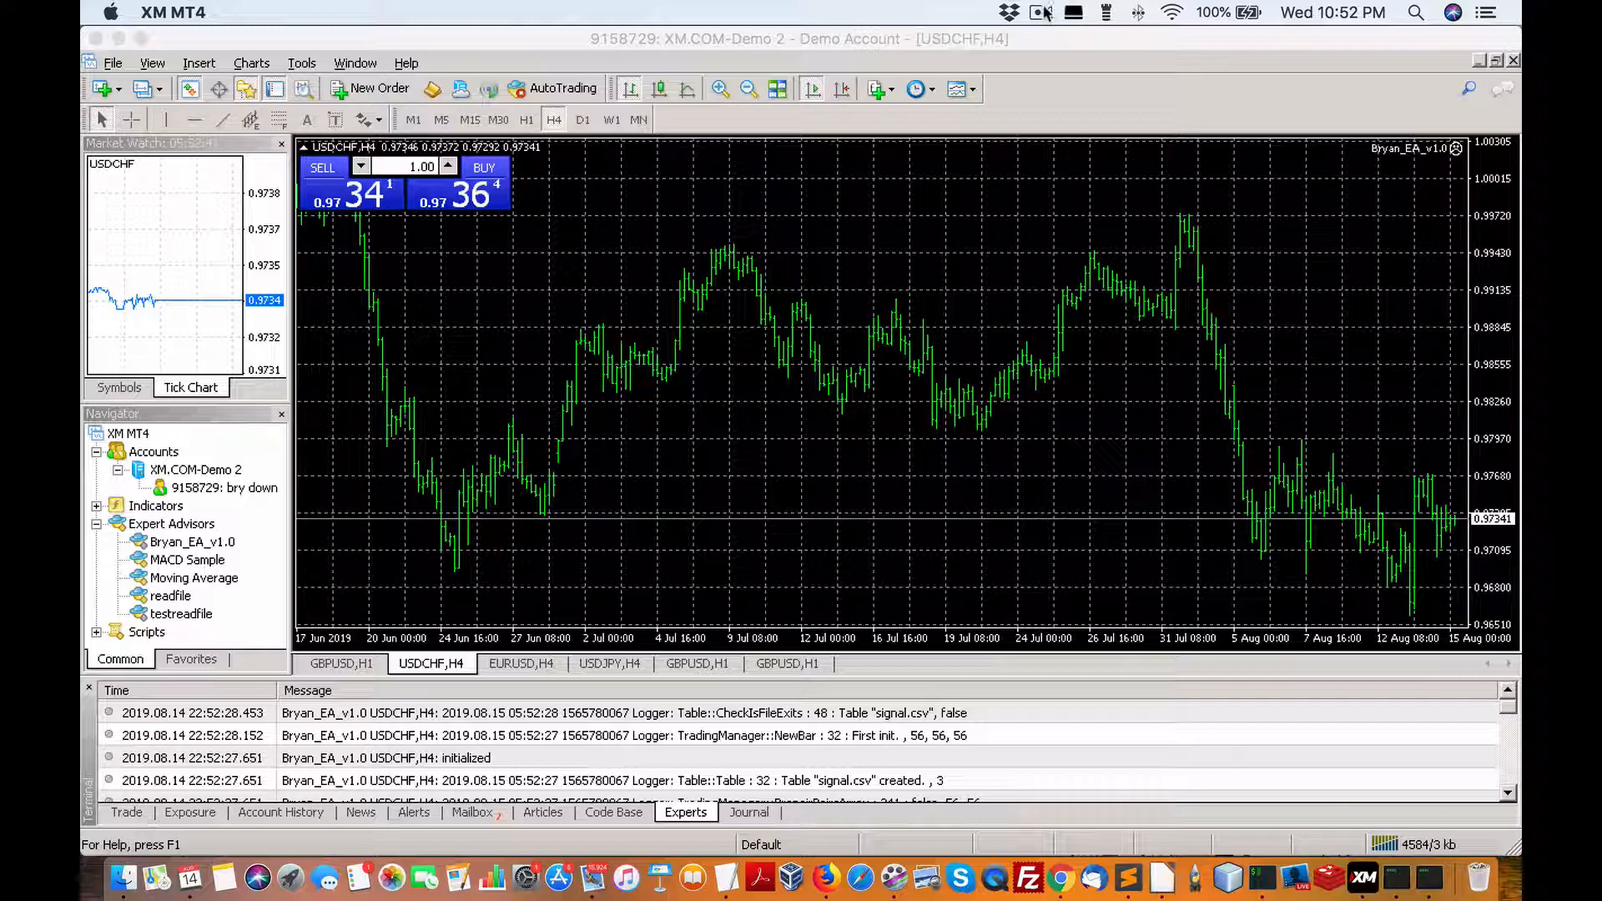
pyautogui.click(1040, 12)
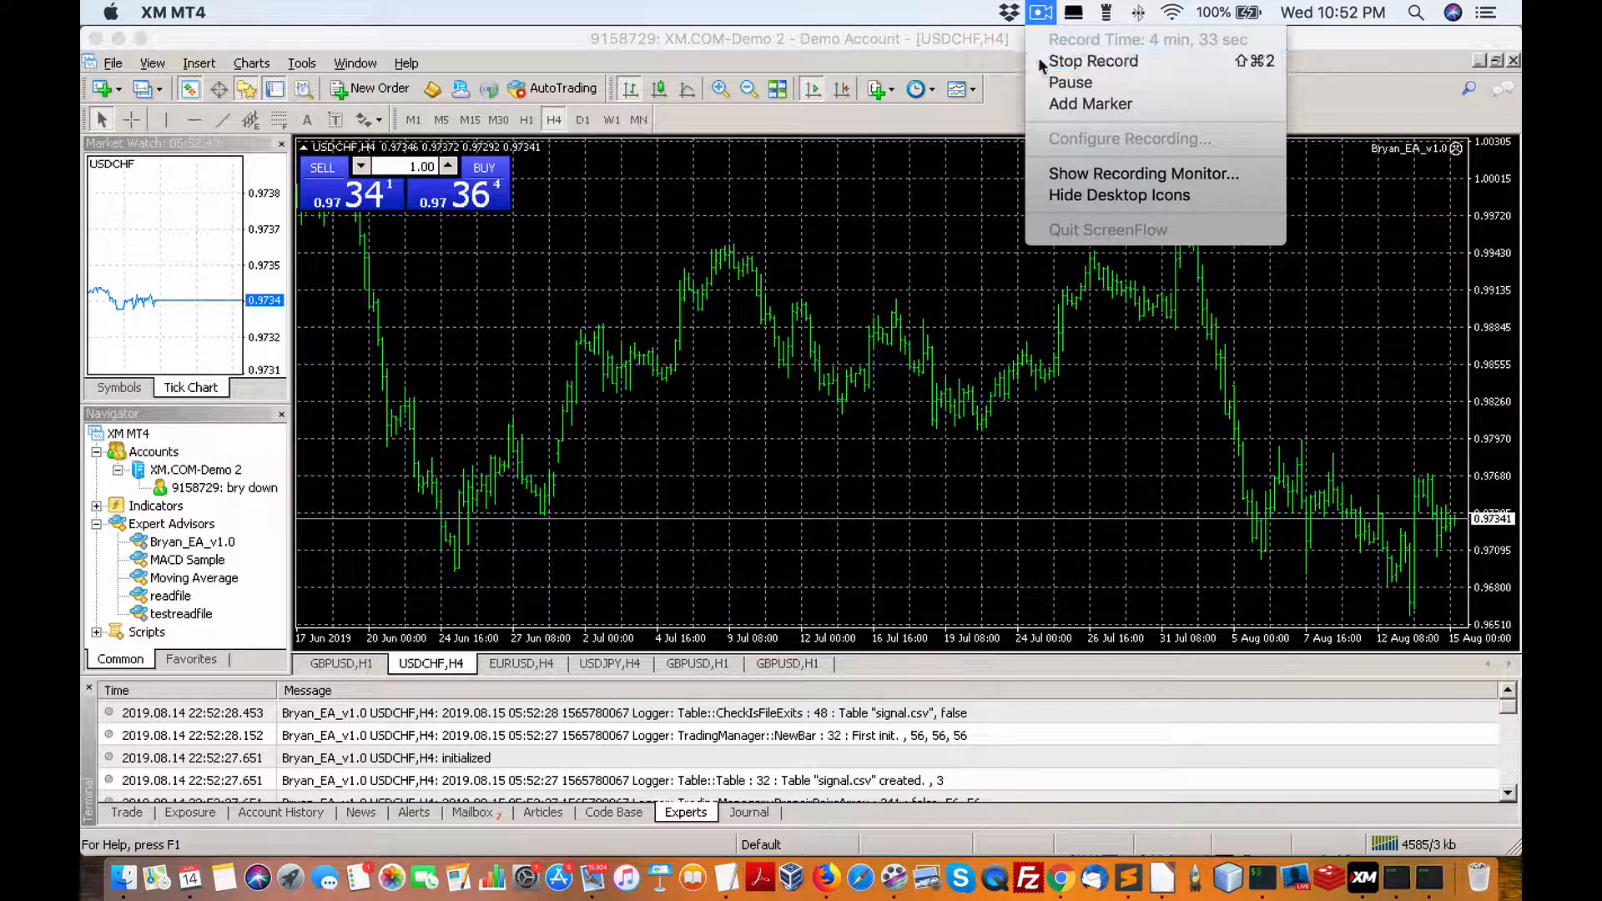